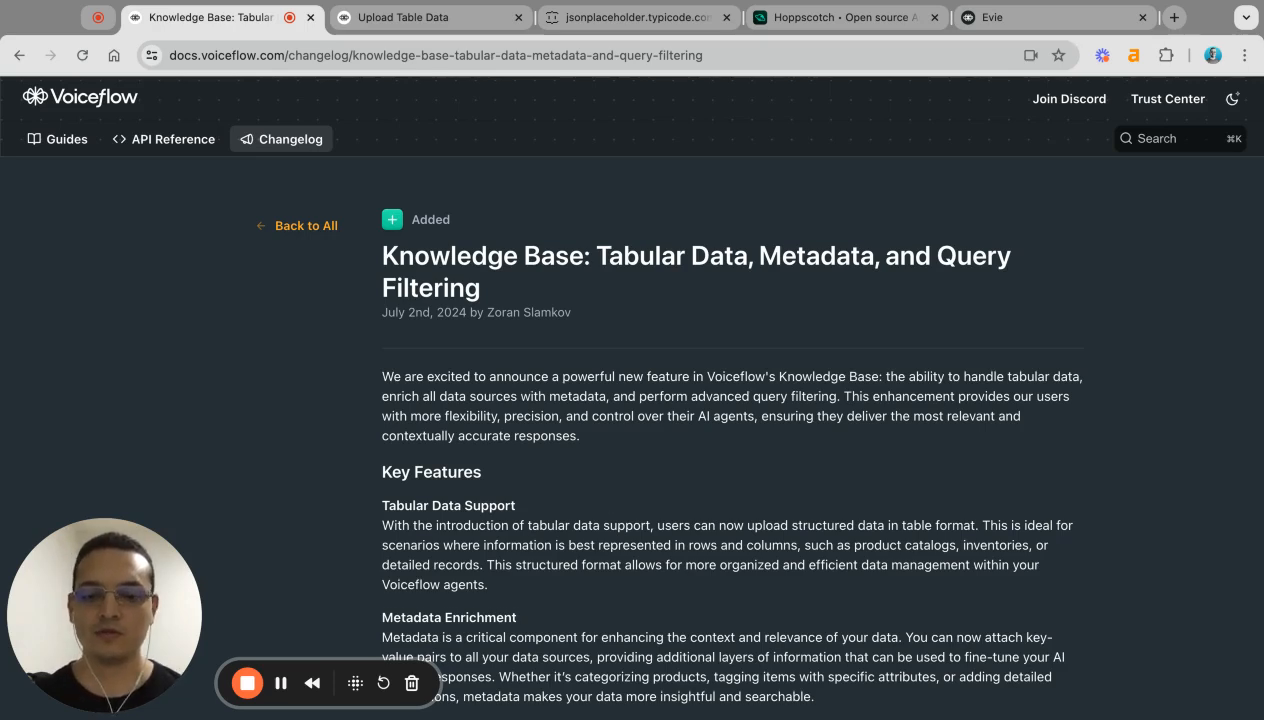
Step: Scroll the tabular data changelog down to the TABLE Upload JSON request example
scroll("down", 3)
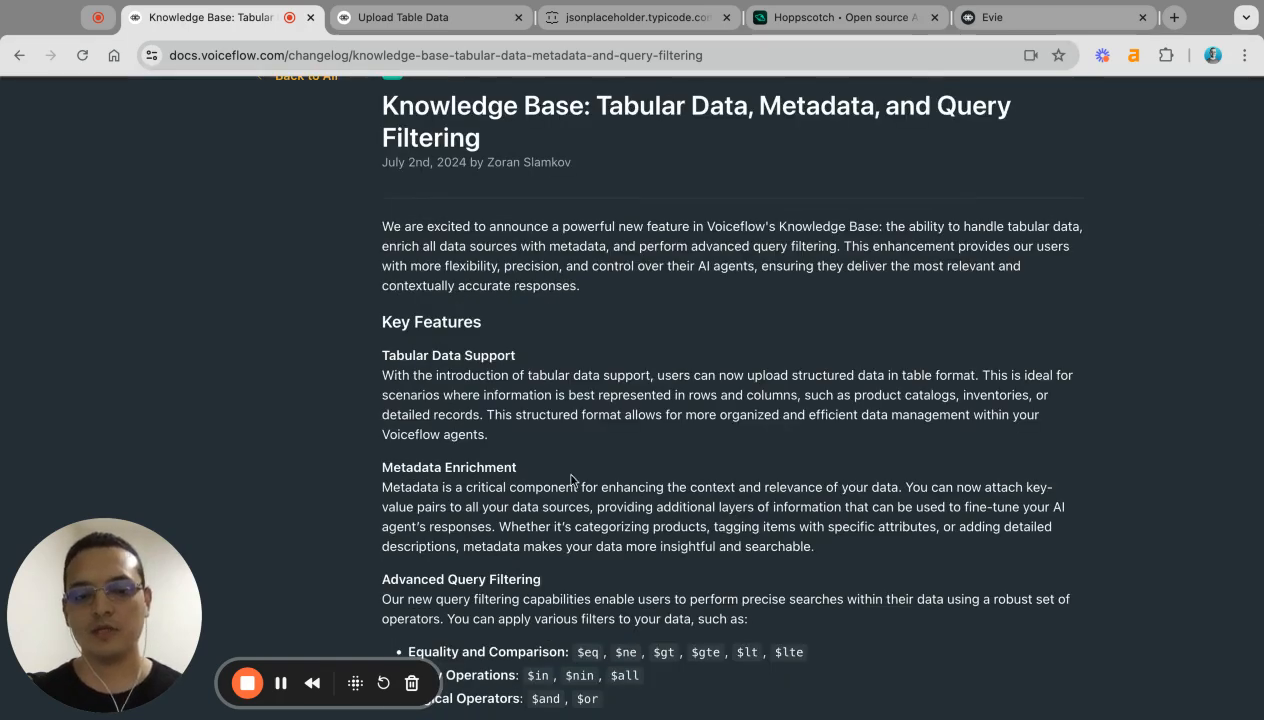
scroll("down", 3)
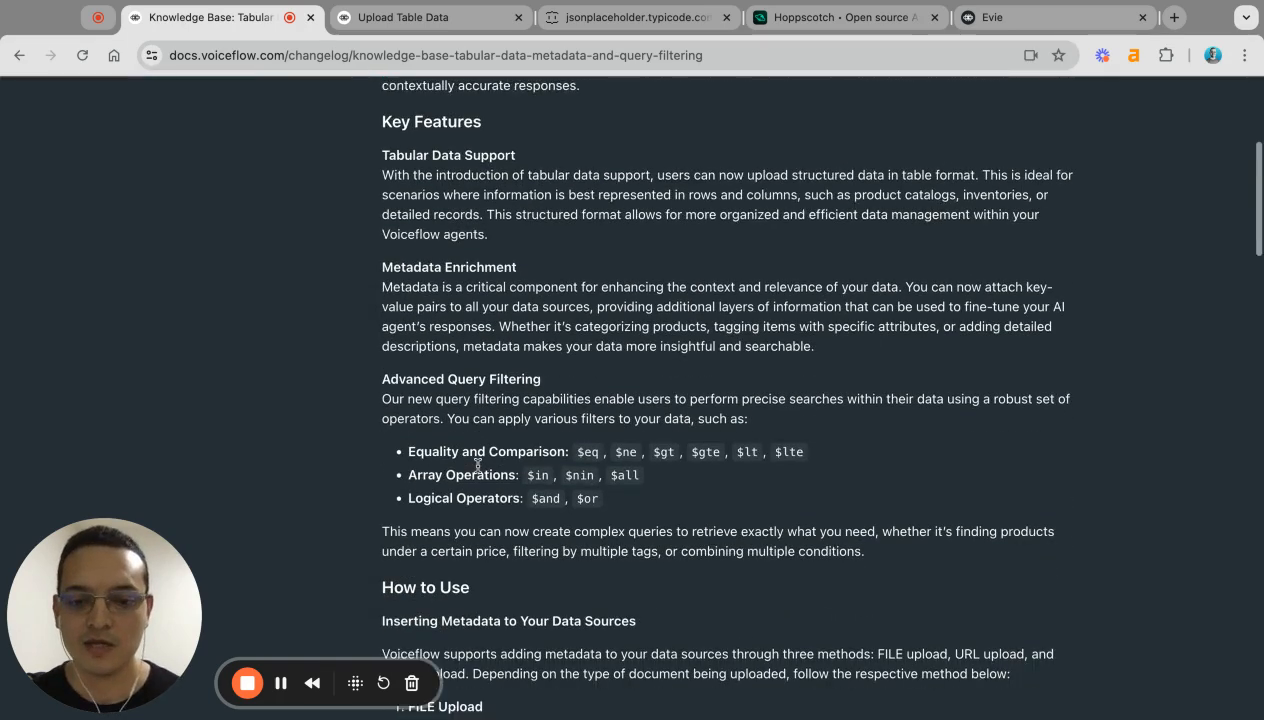
scroll("down", 3)
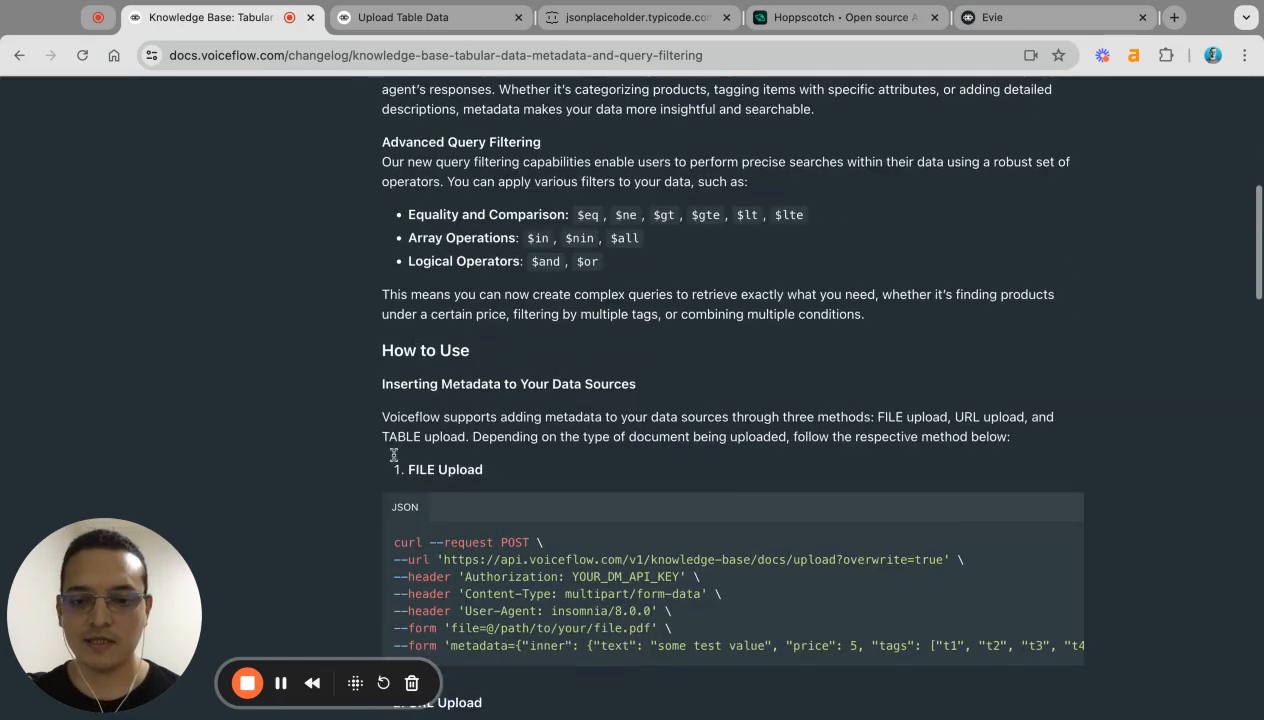
scroll("down", 3)
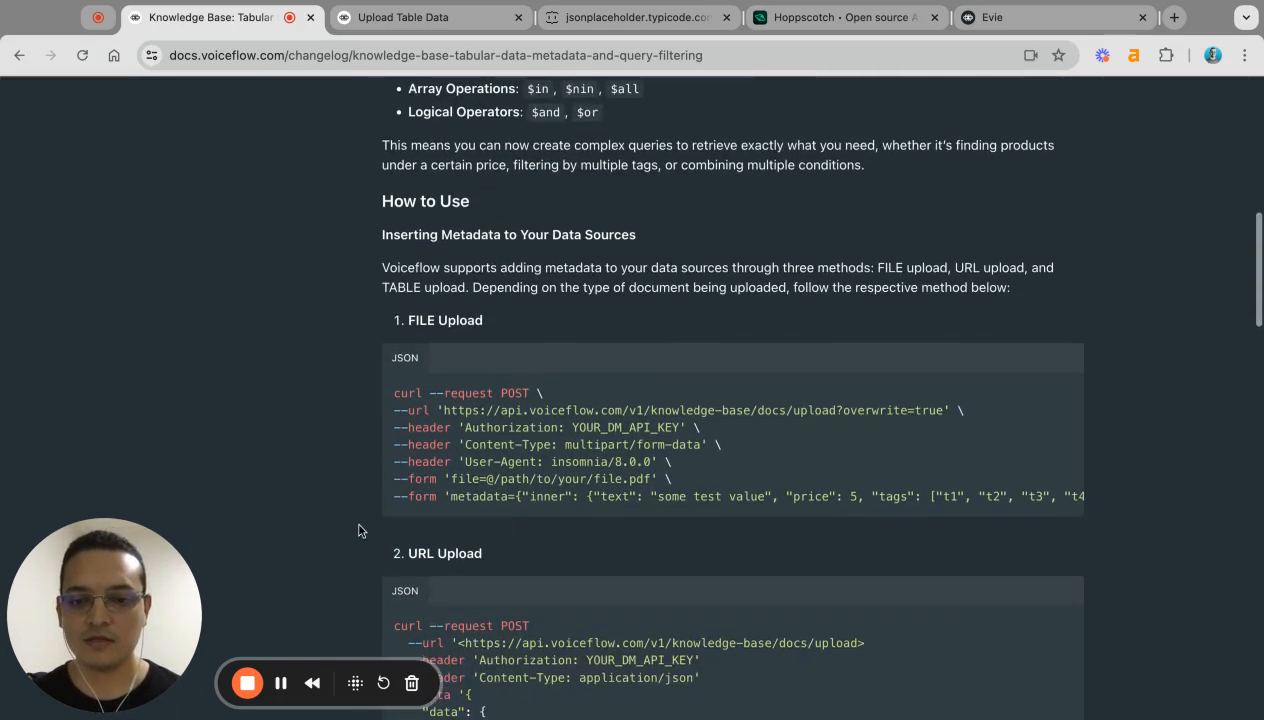
scroll("down", 3)
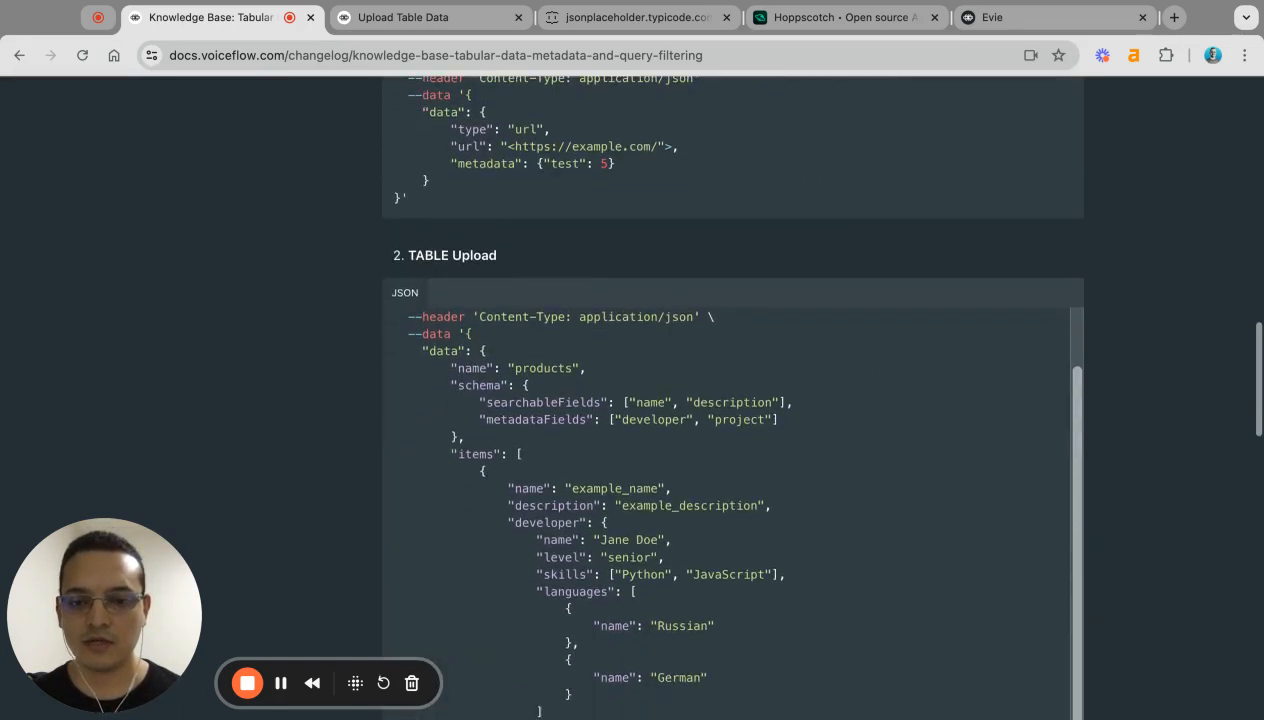
scroll("down", 3)
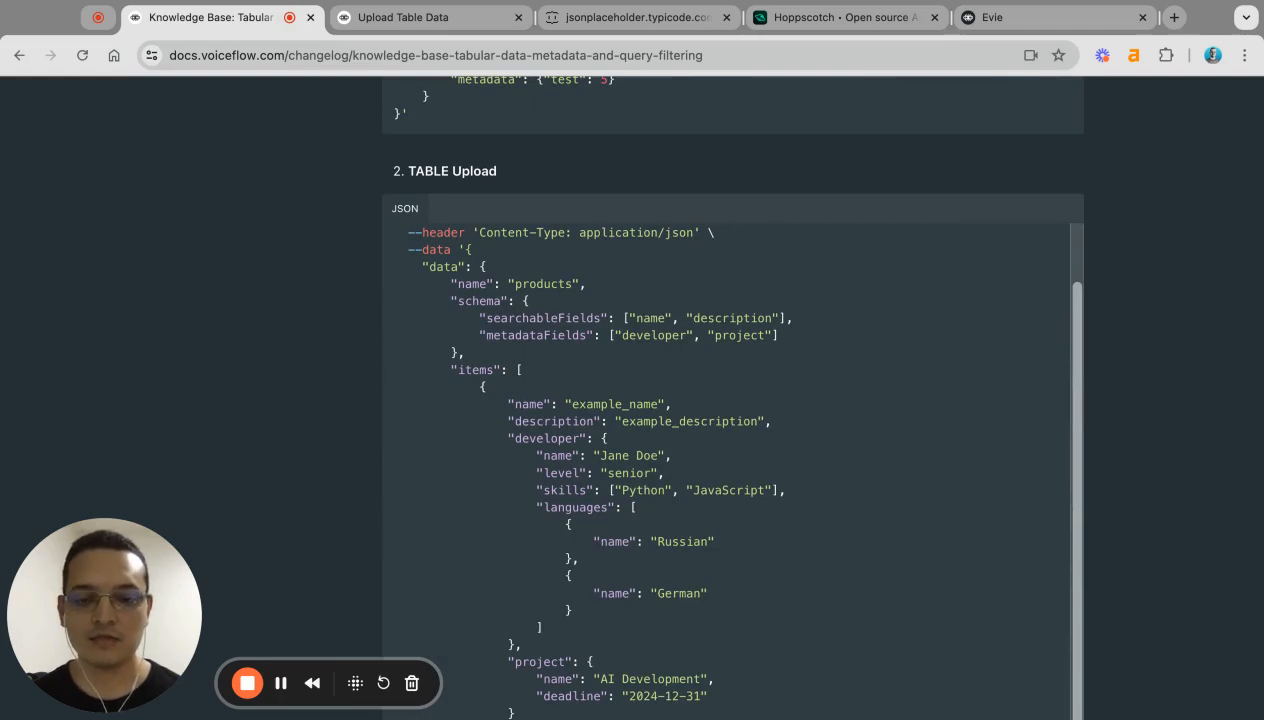
scroll("down", 3)
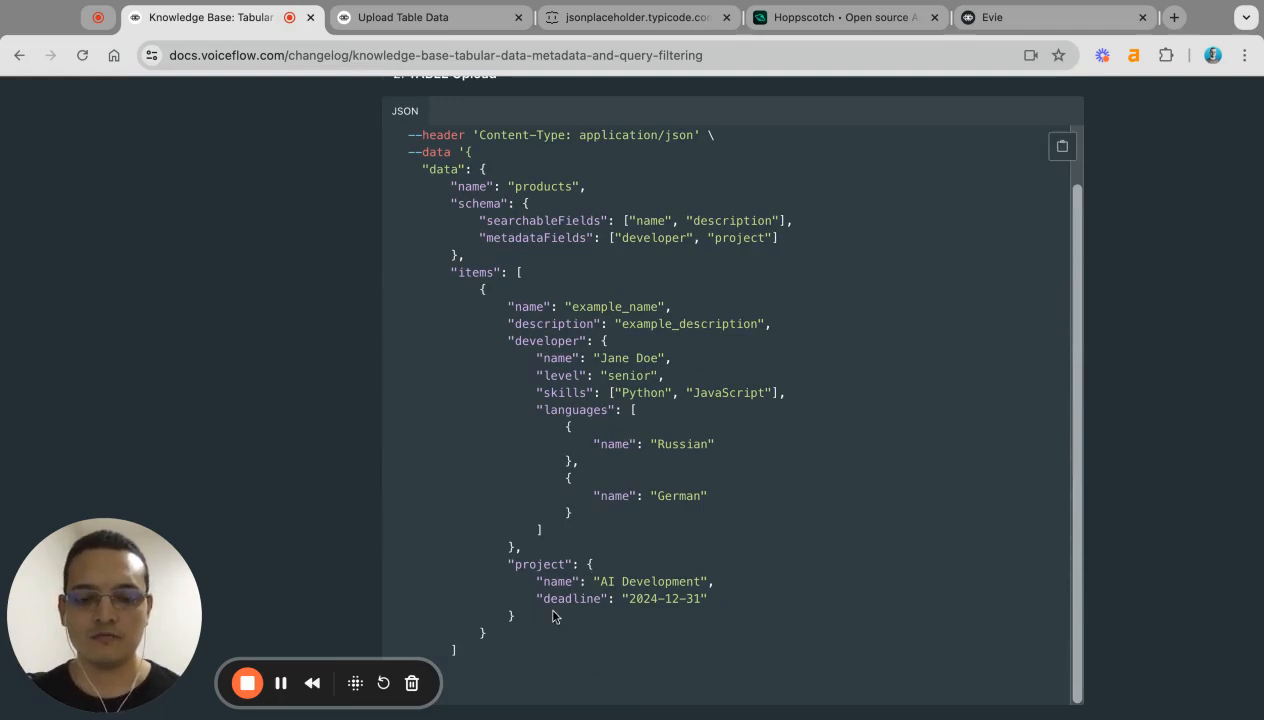
mouse_move(528, 615)
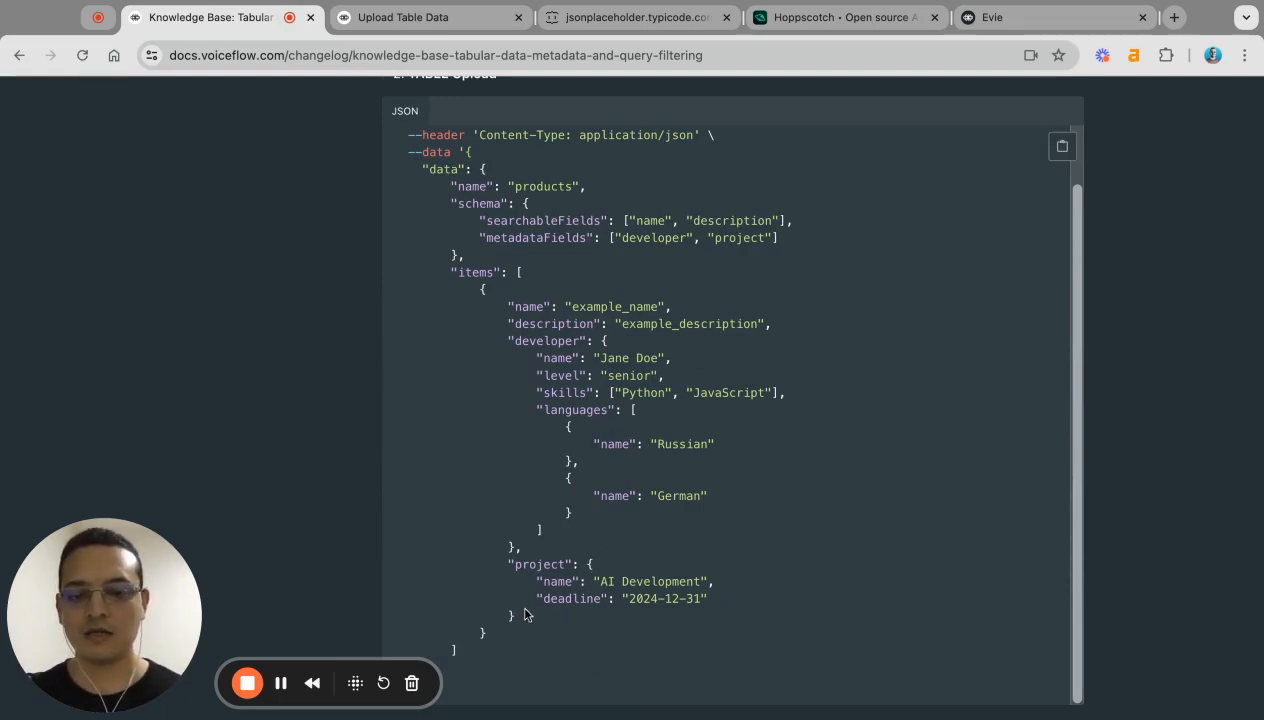
mouse_move(687, 273)
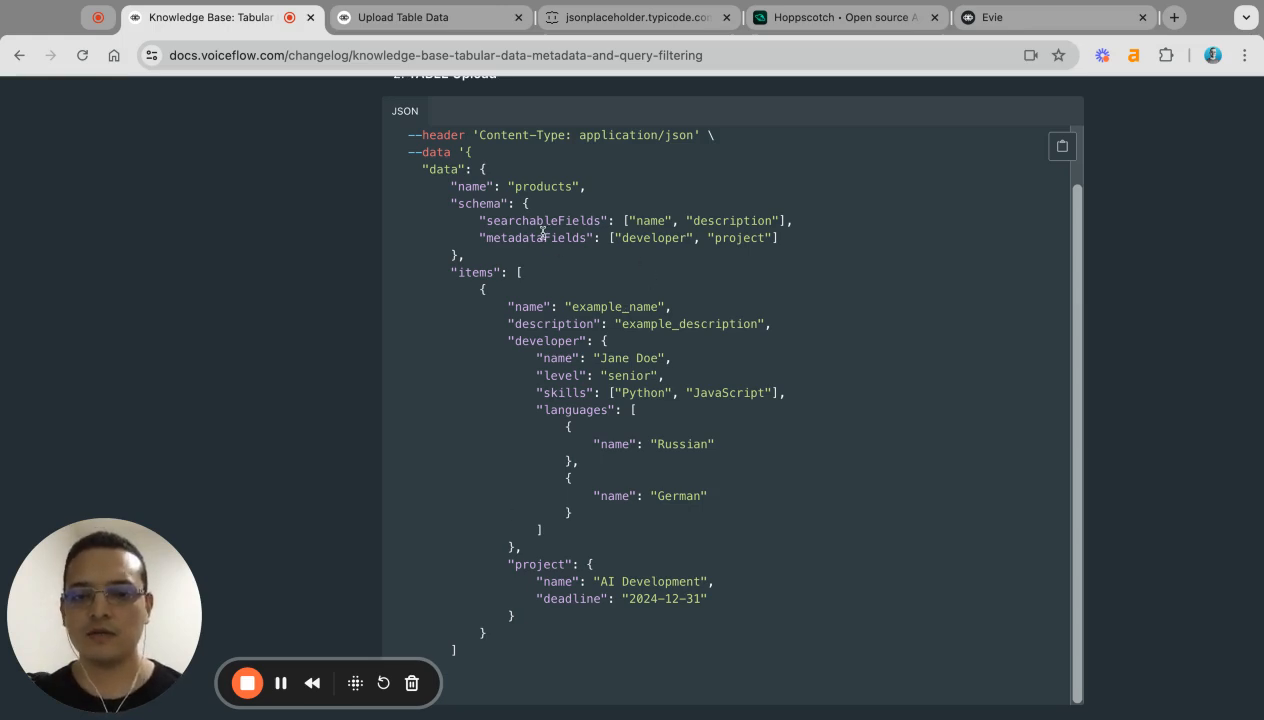
double_click(543, 220)
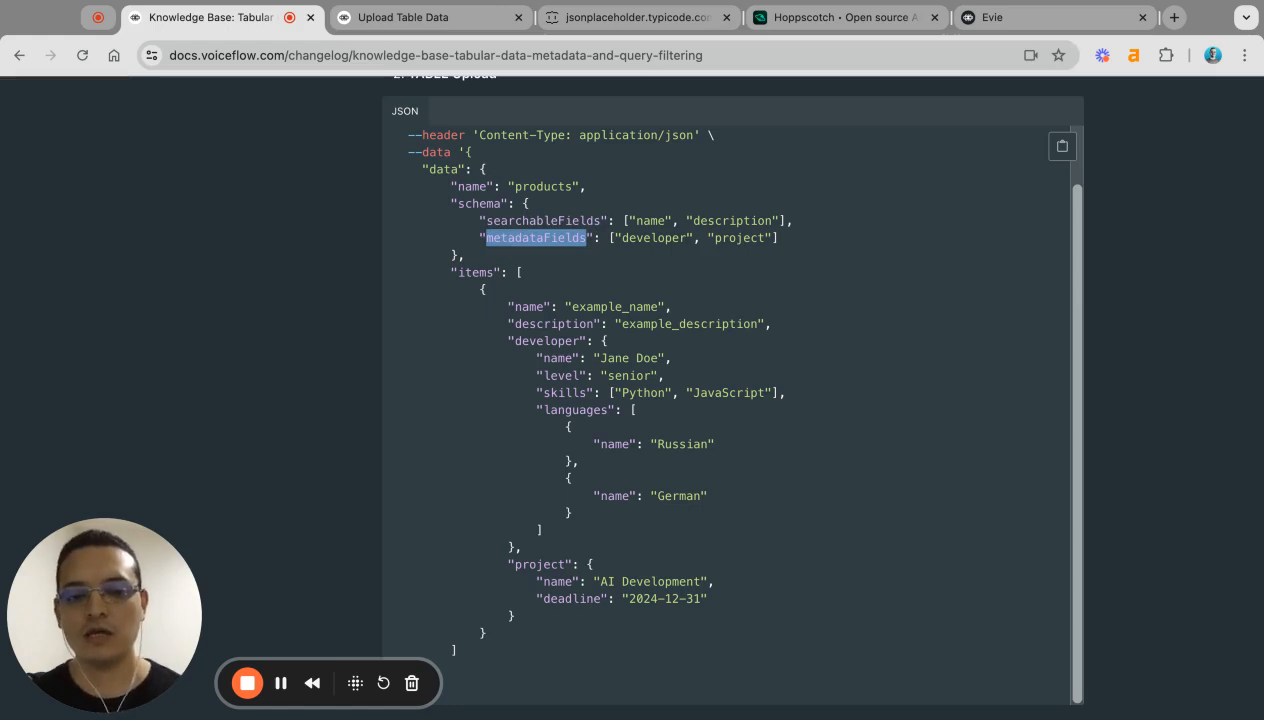
mouse_move(504, 408)
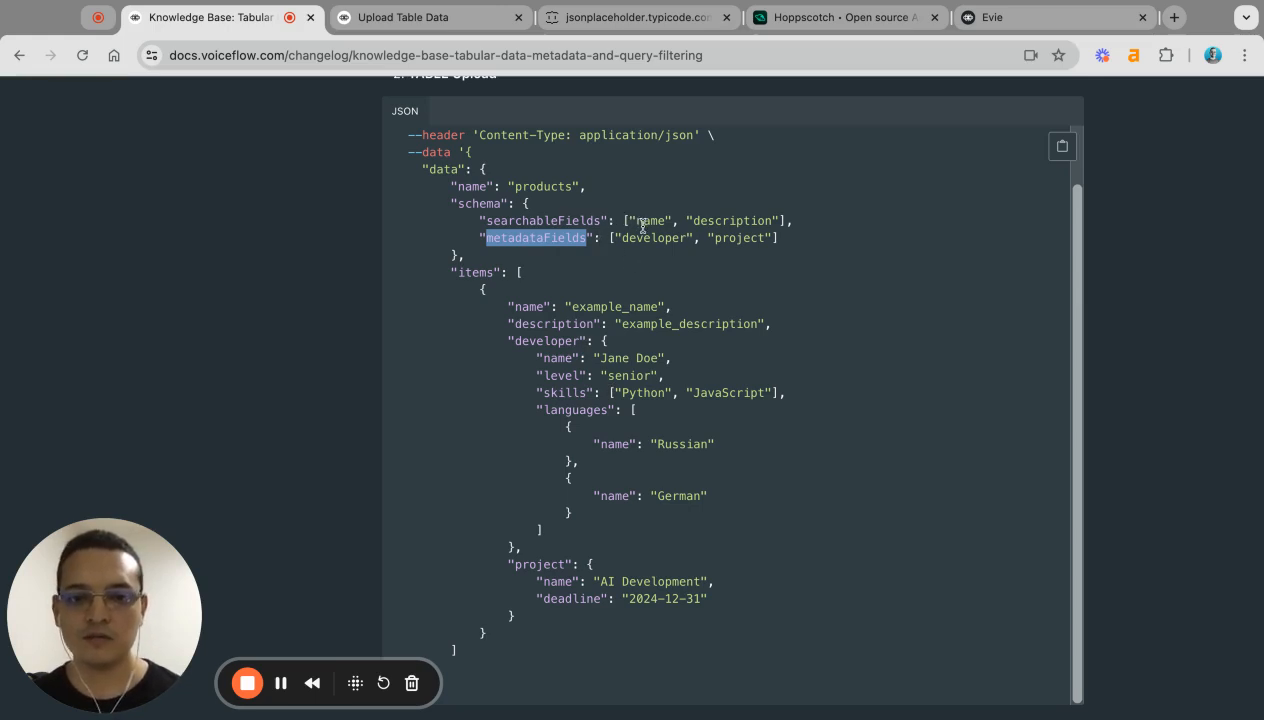
mouse_move(675, 227)
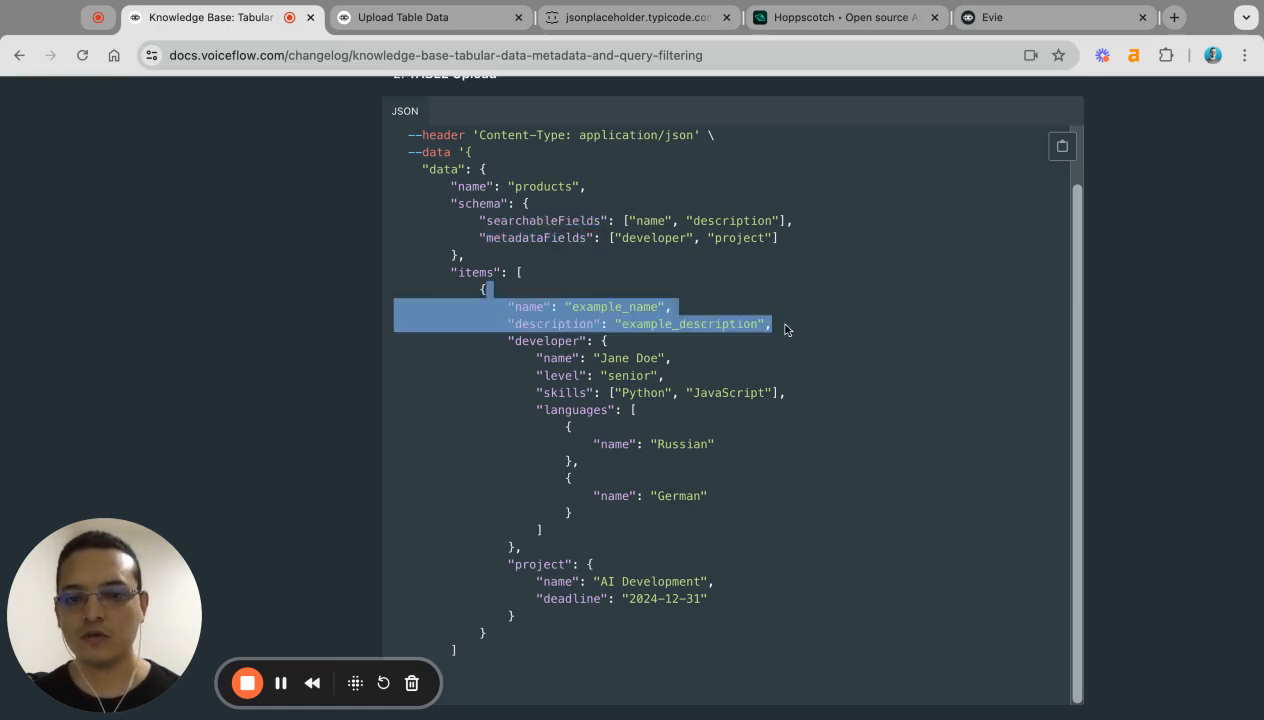
mouse_move(735, 293)
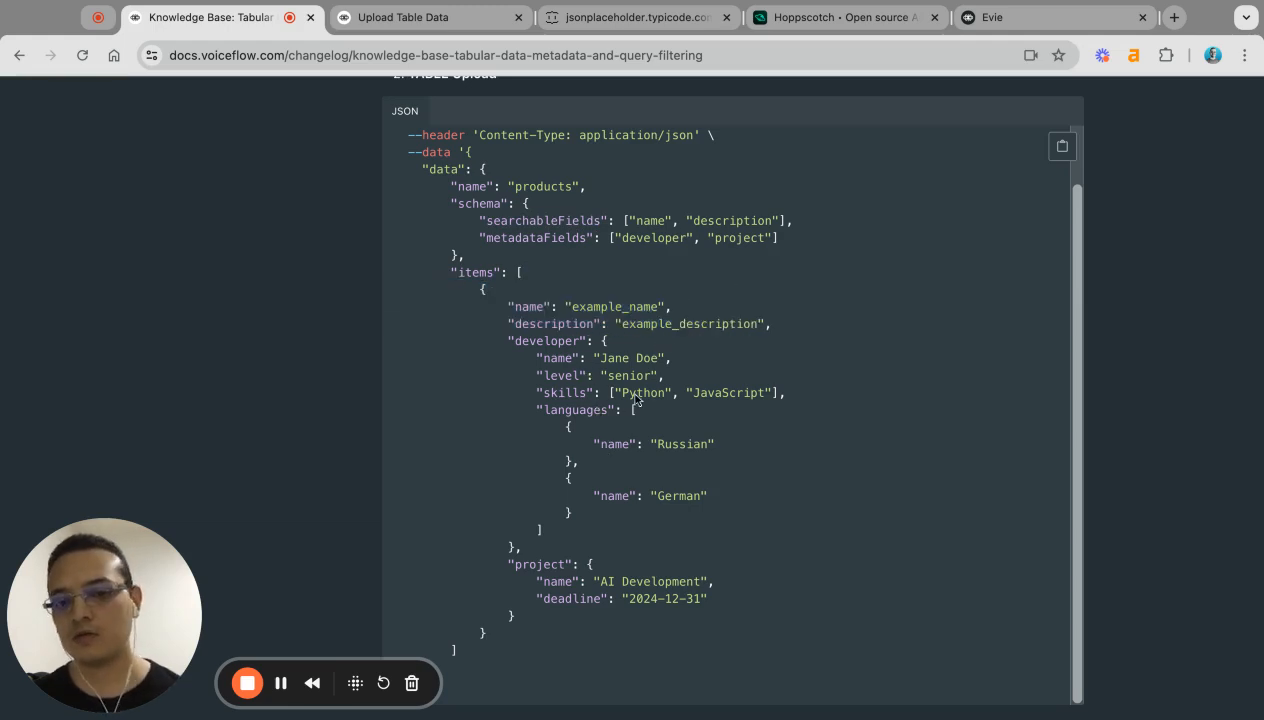
mouse_move(678, 478)
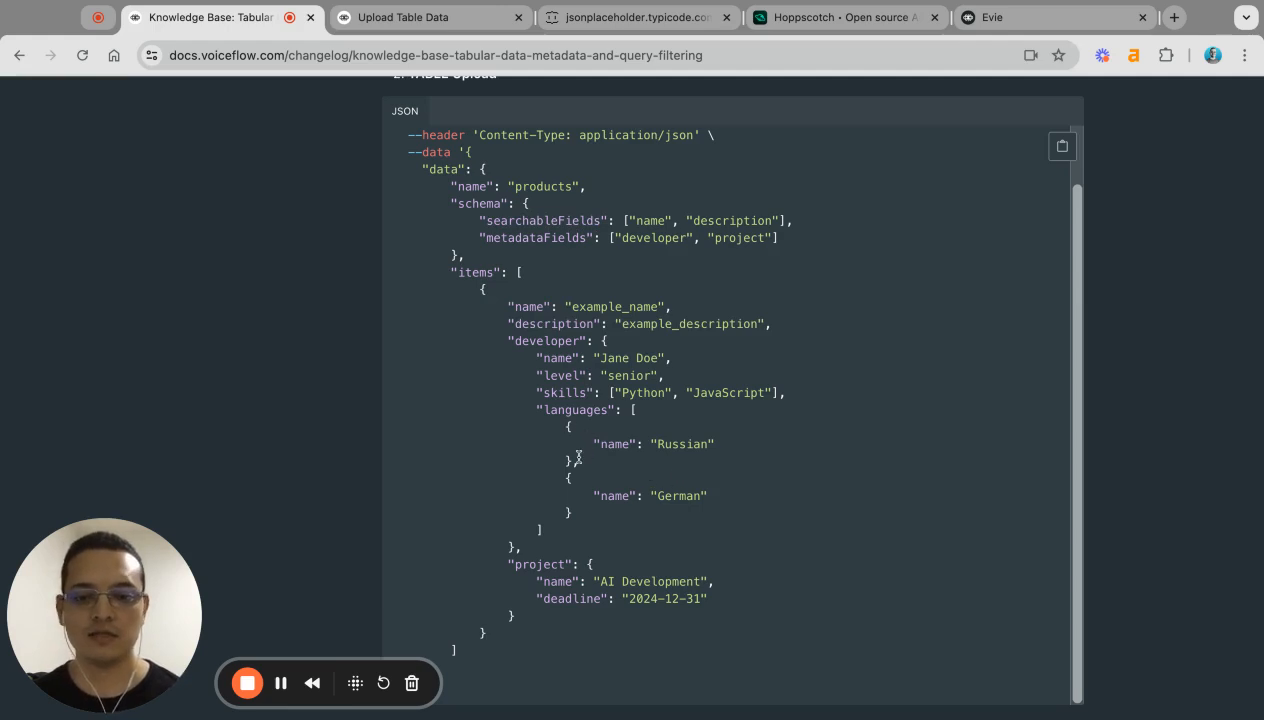
scroll("down", 3)
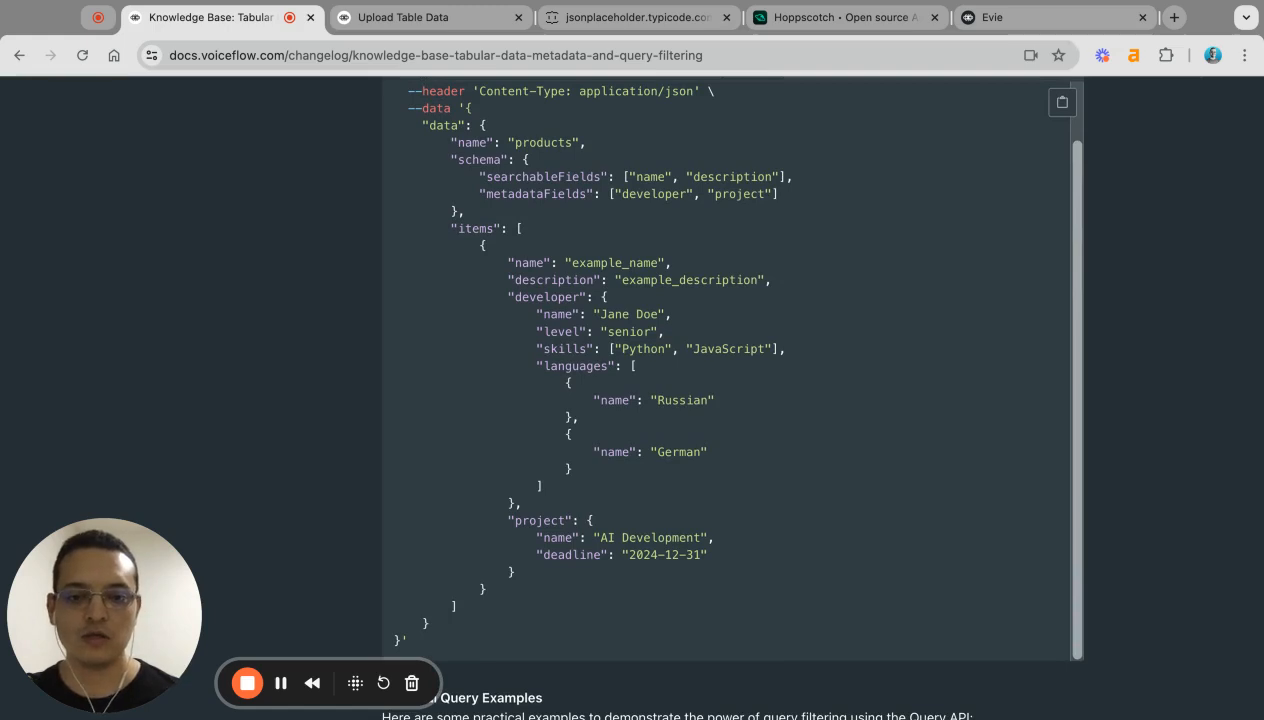
scroll("up", 3)
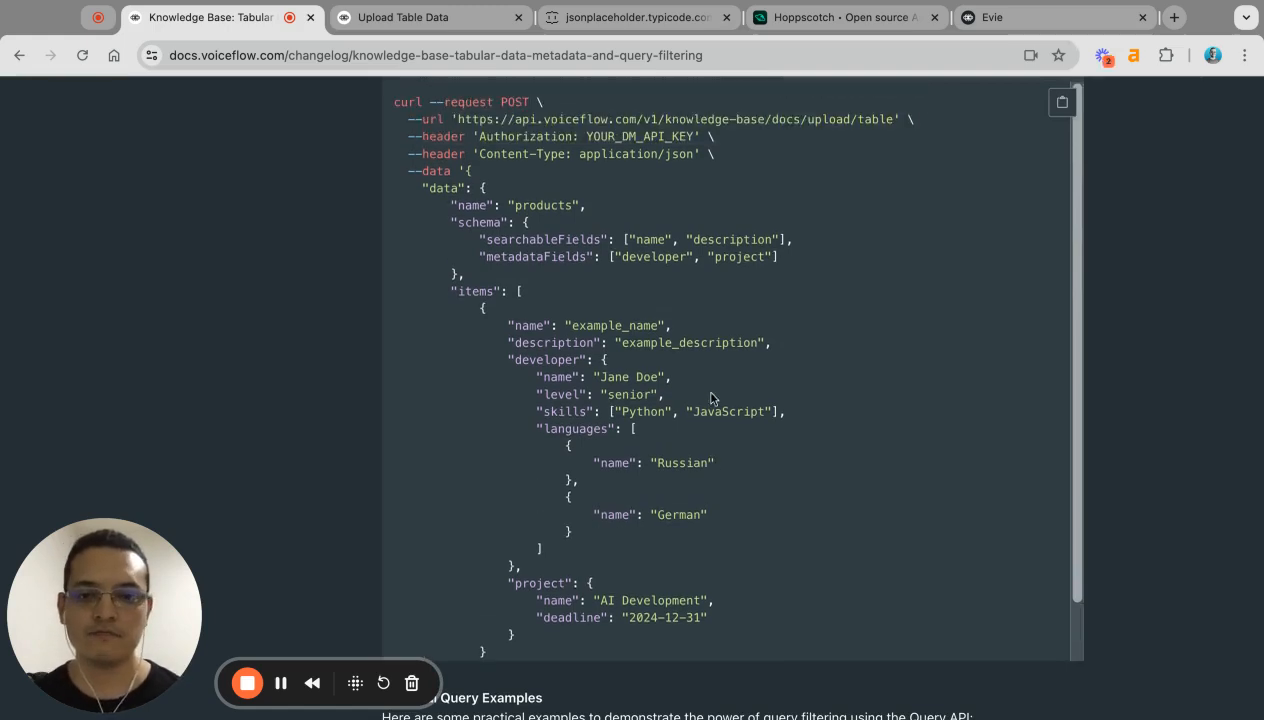
scroll("up", 3)
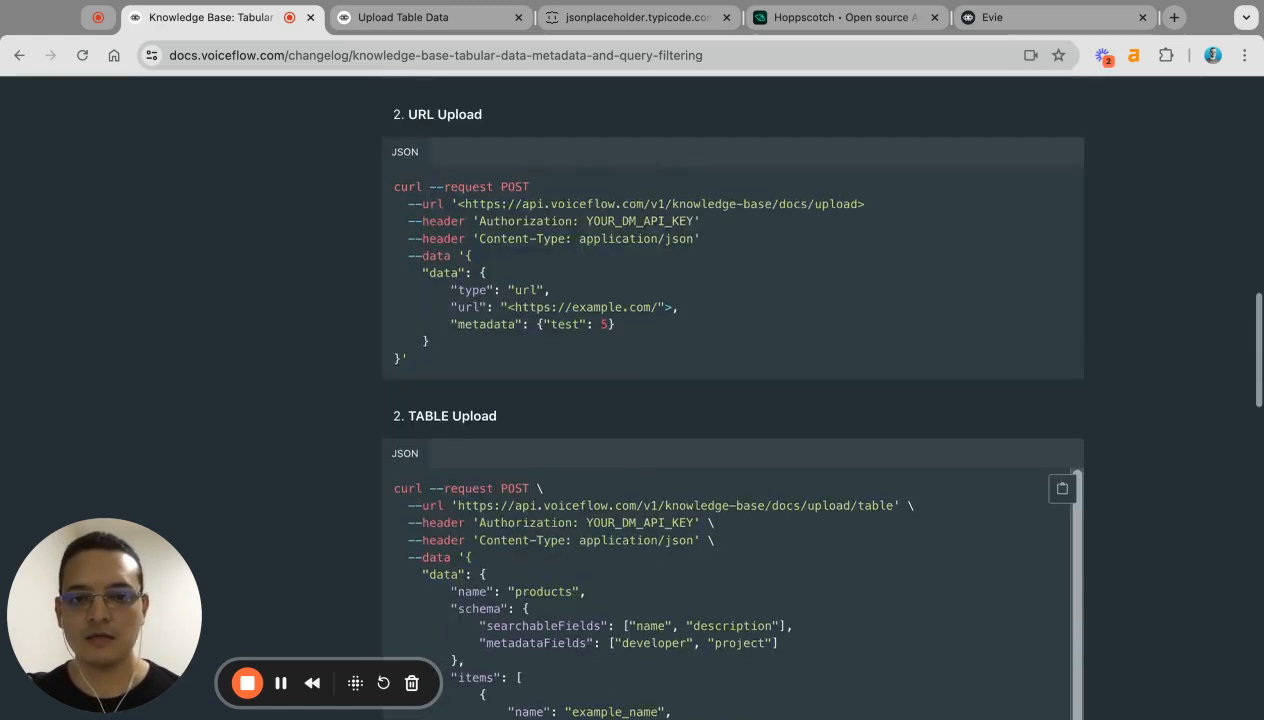
scroll("up", 3)
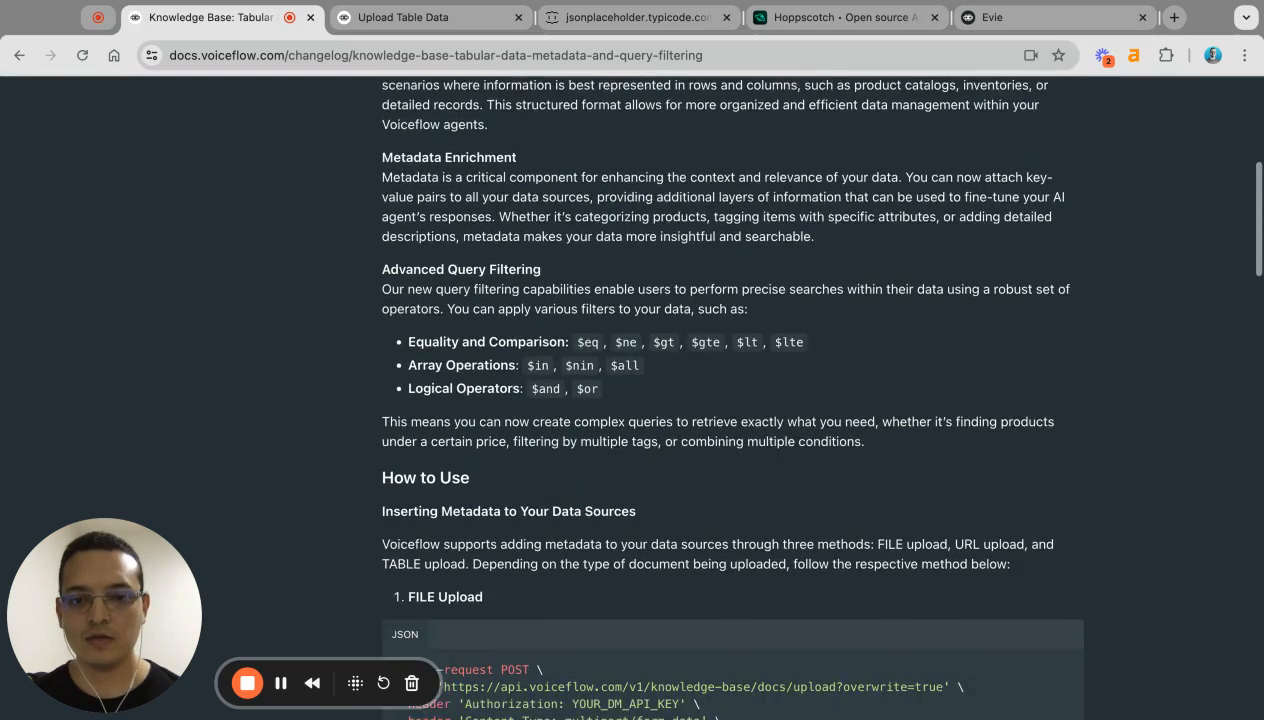
scroll("down", 3)
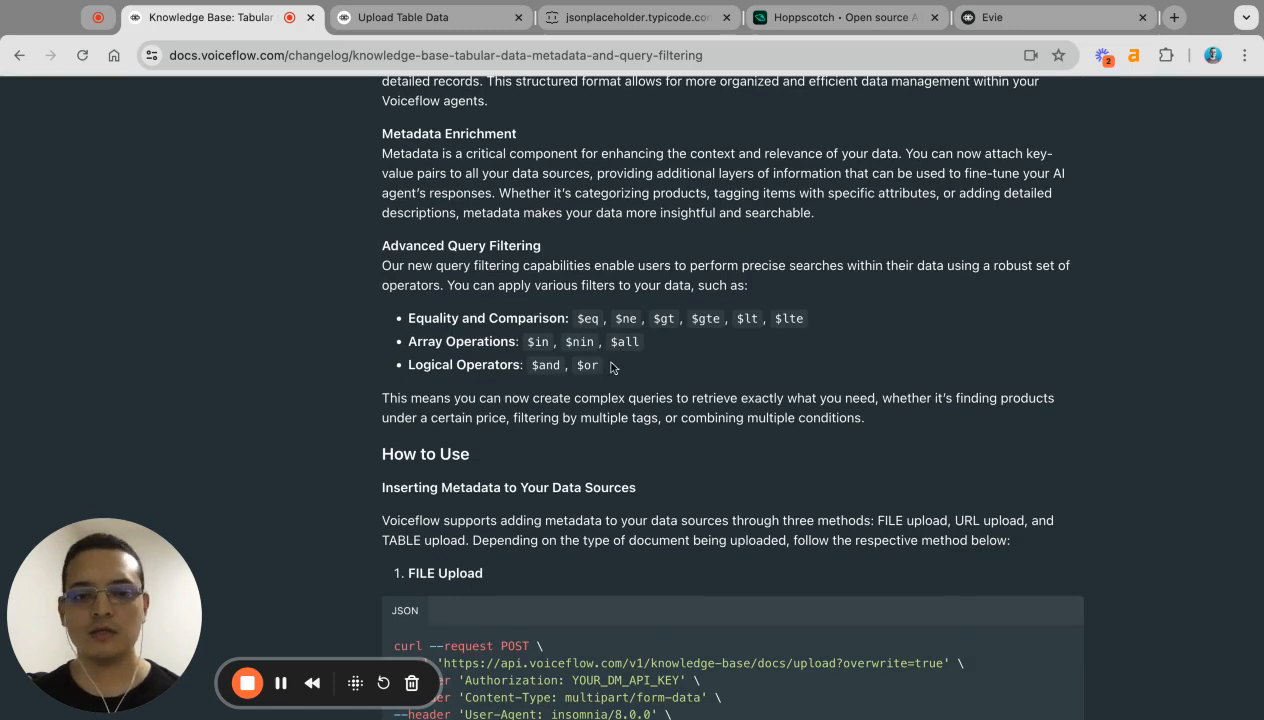
mouse_move(575, 240)
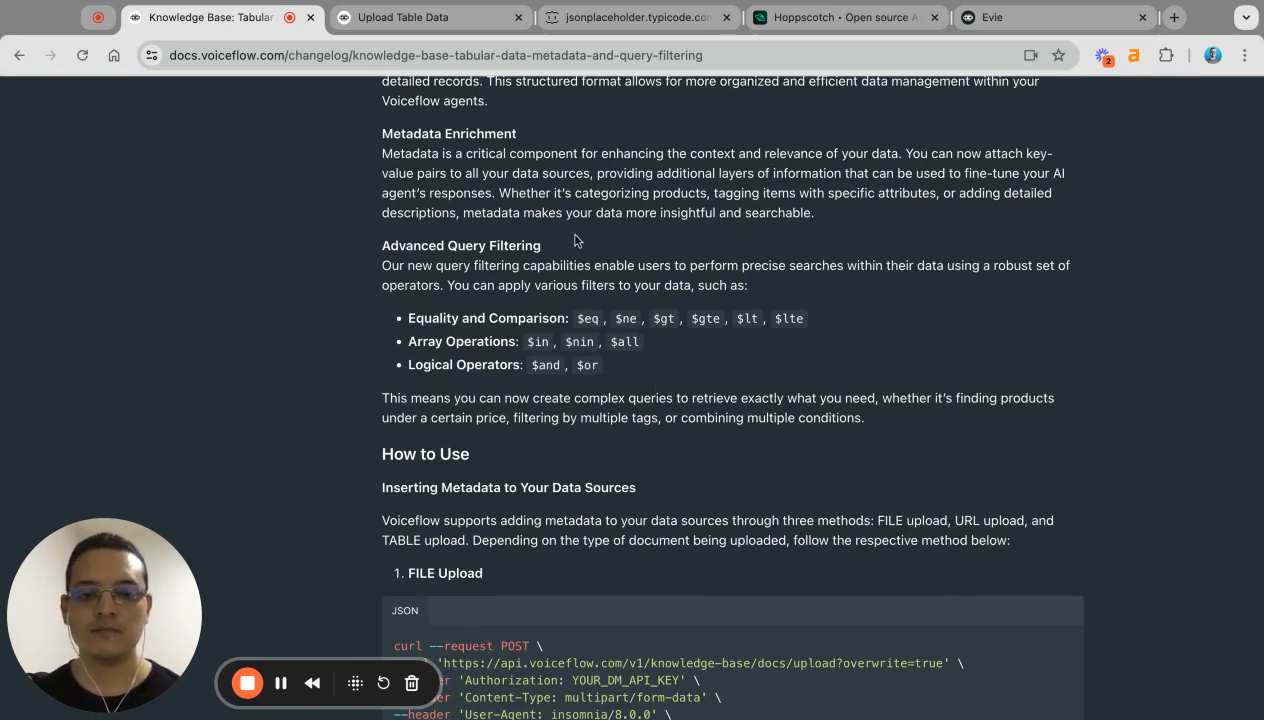
mouse_move(652, 368)
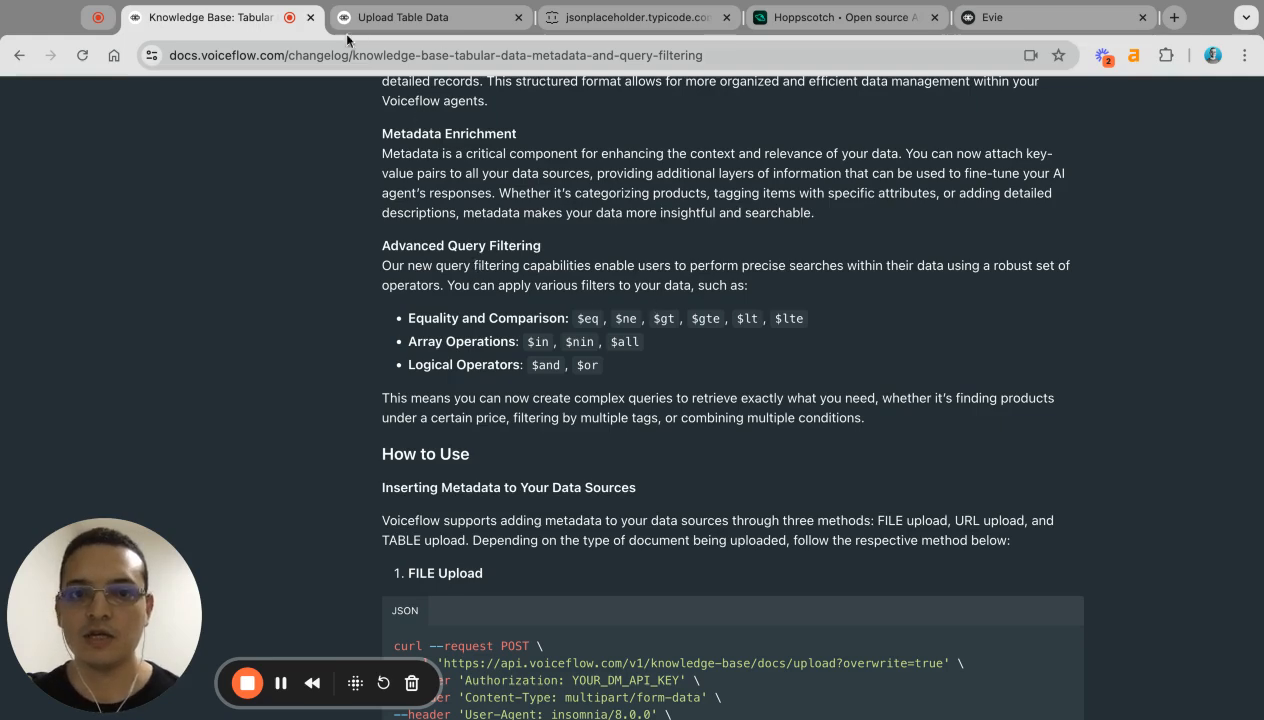
Step: Go to the Upload Table Data endpoint in the document API reference
left_click(403, 17)
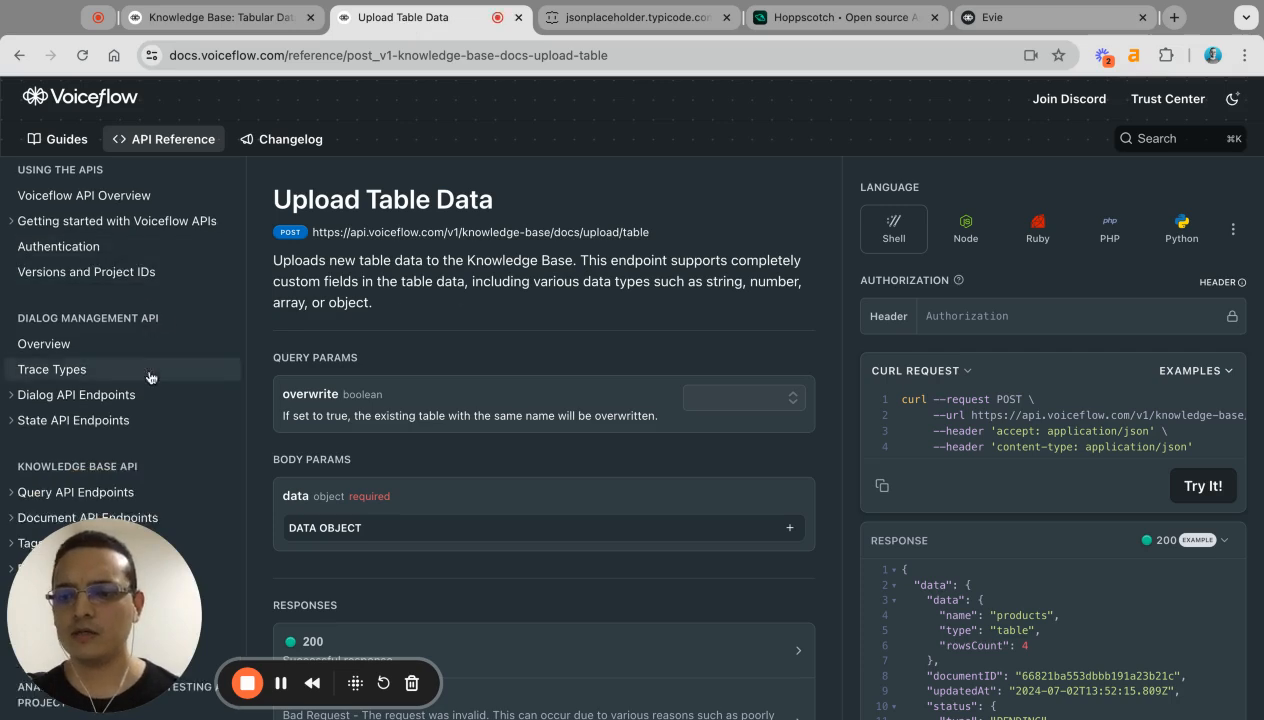
scroll("down", 3)
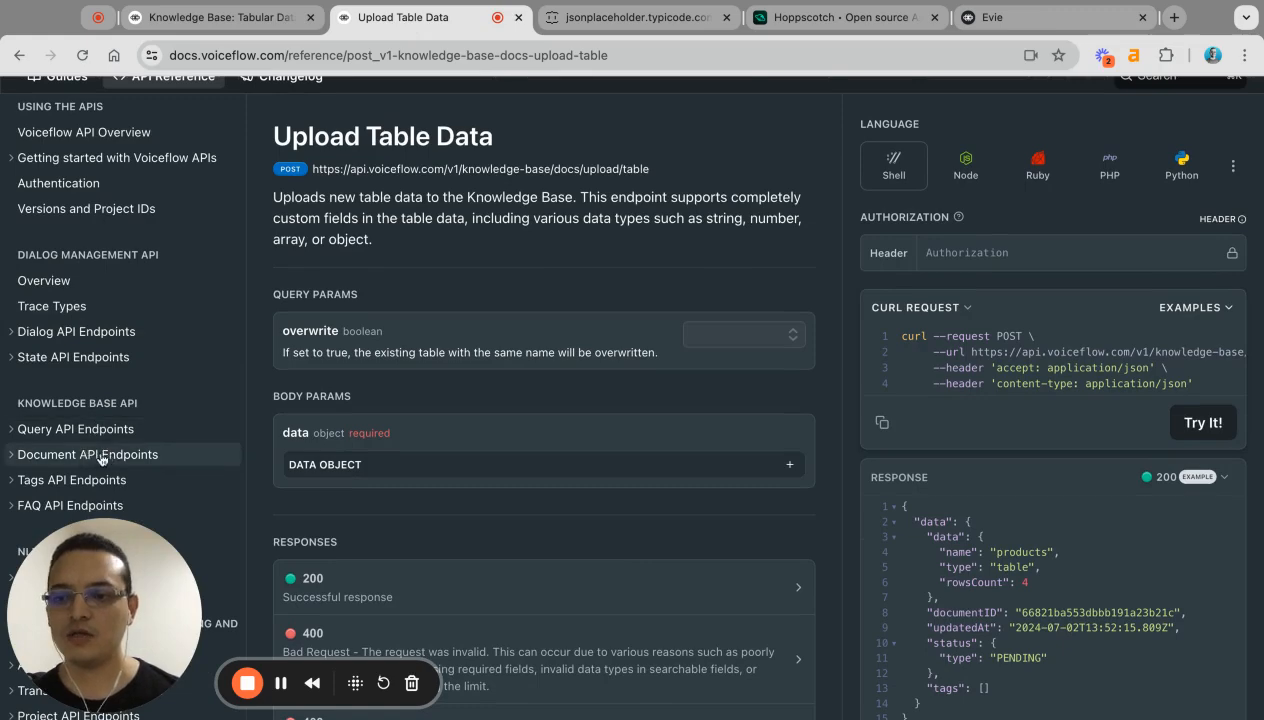
left_click(86, 454)
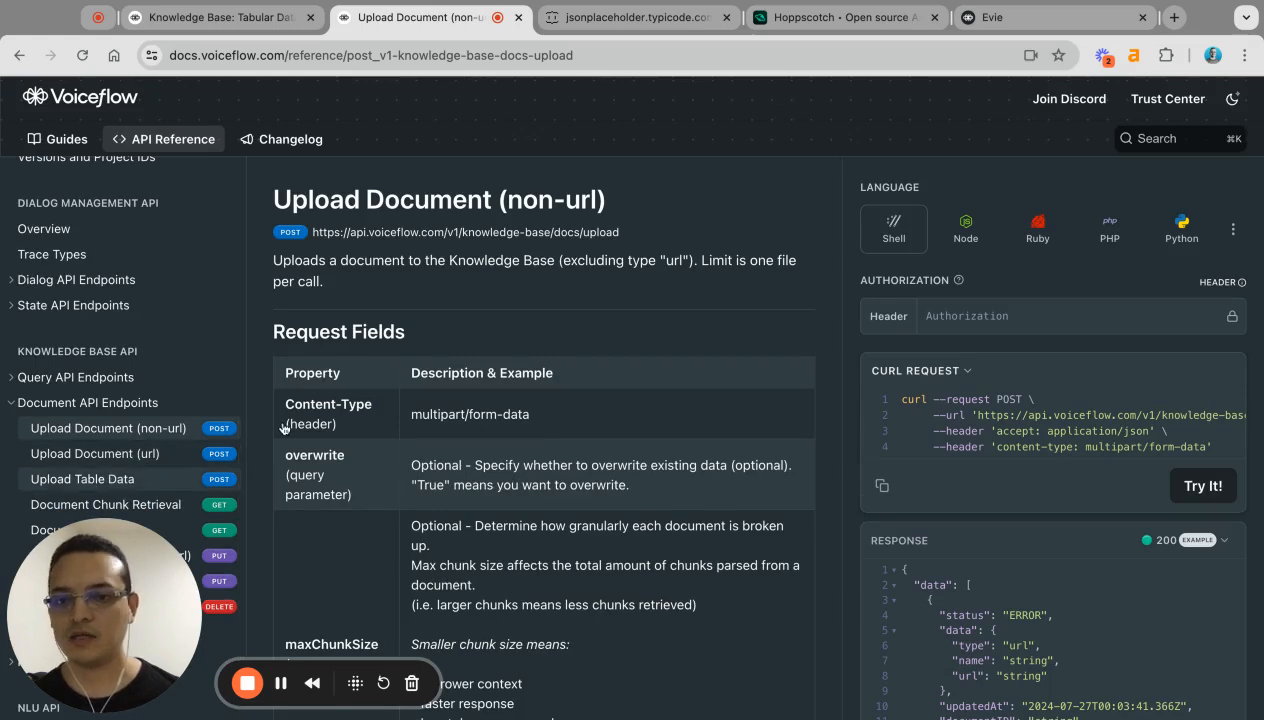
left_click(82, 479)
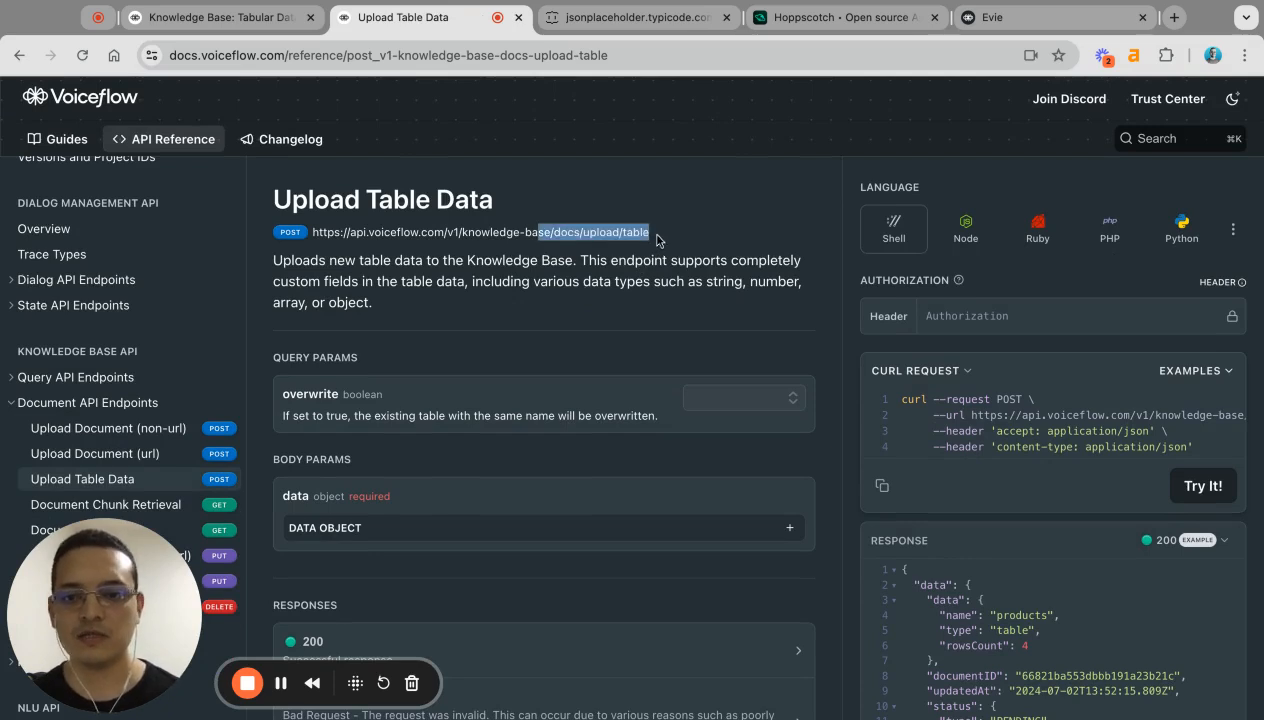
Step: Expand the data object fields (name, schema, items) and browse the responses
left_click(517, 334)
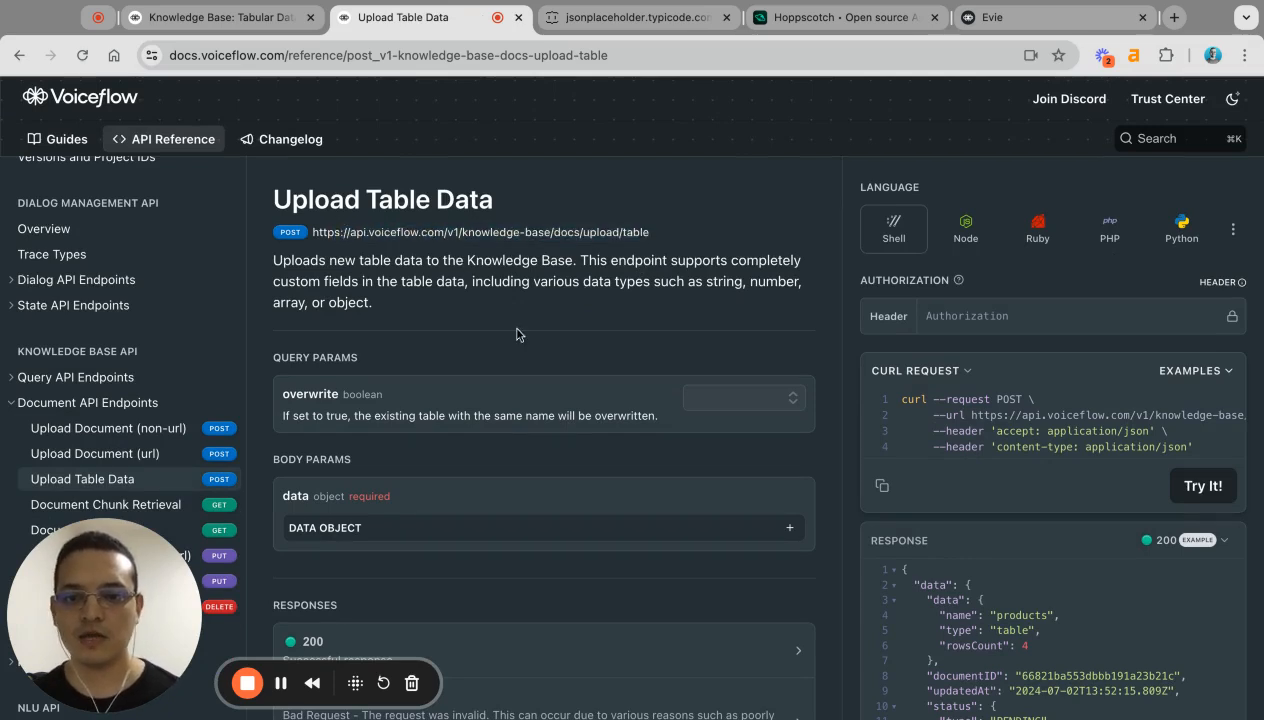
mouse_move(378, 449)
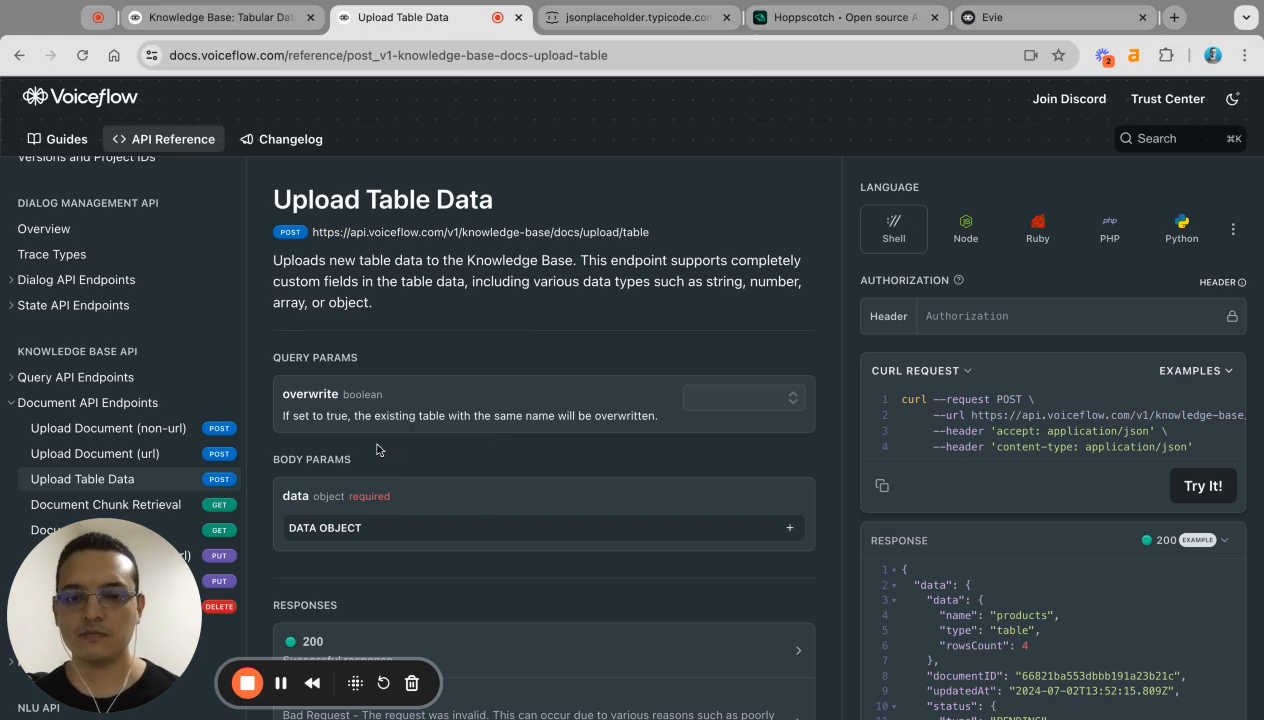
scroll("down", 3)
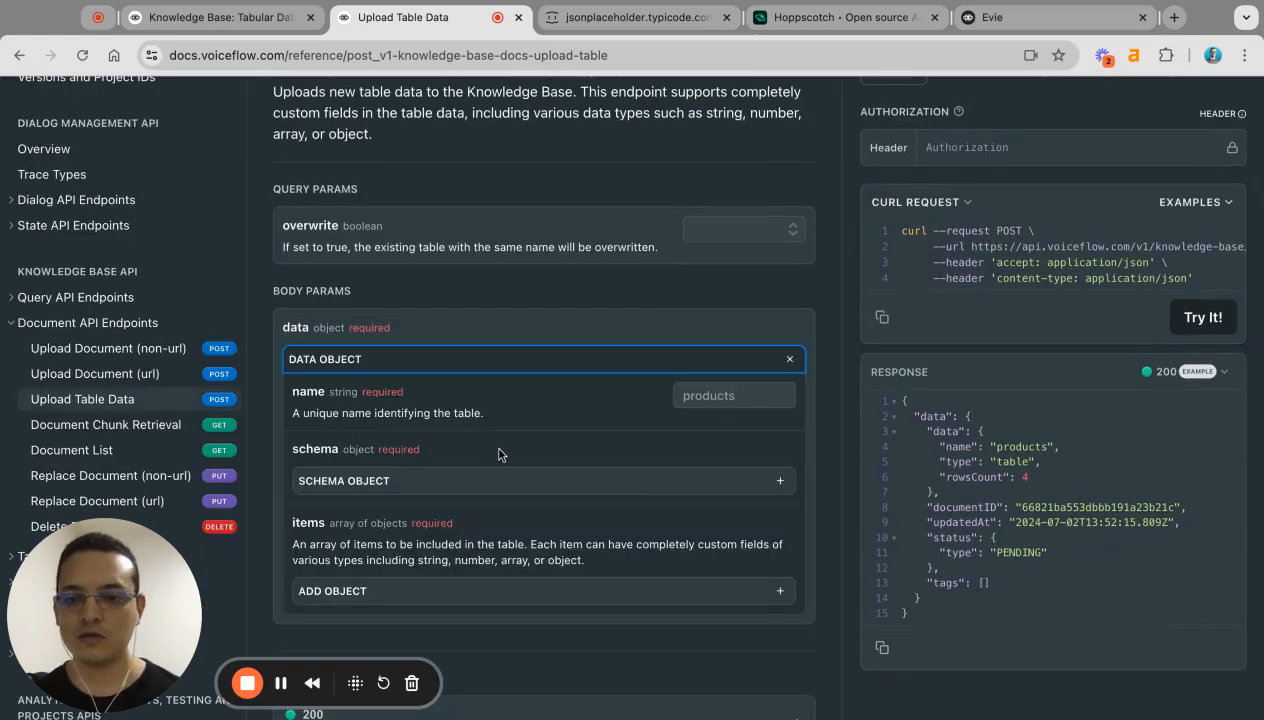
mouse_move(405, 449)
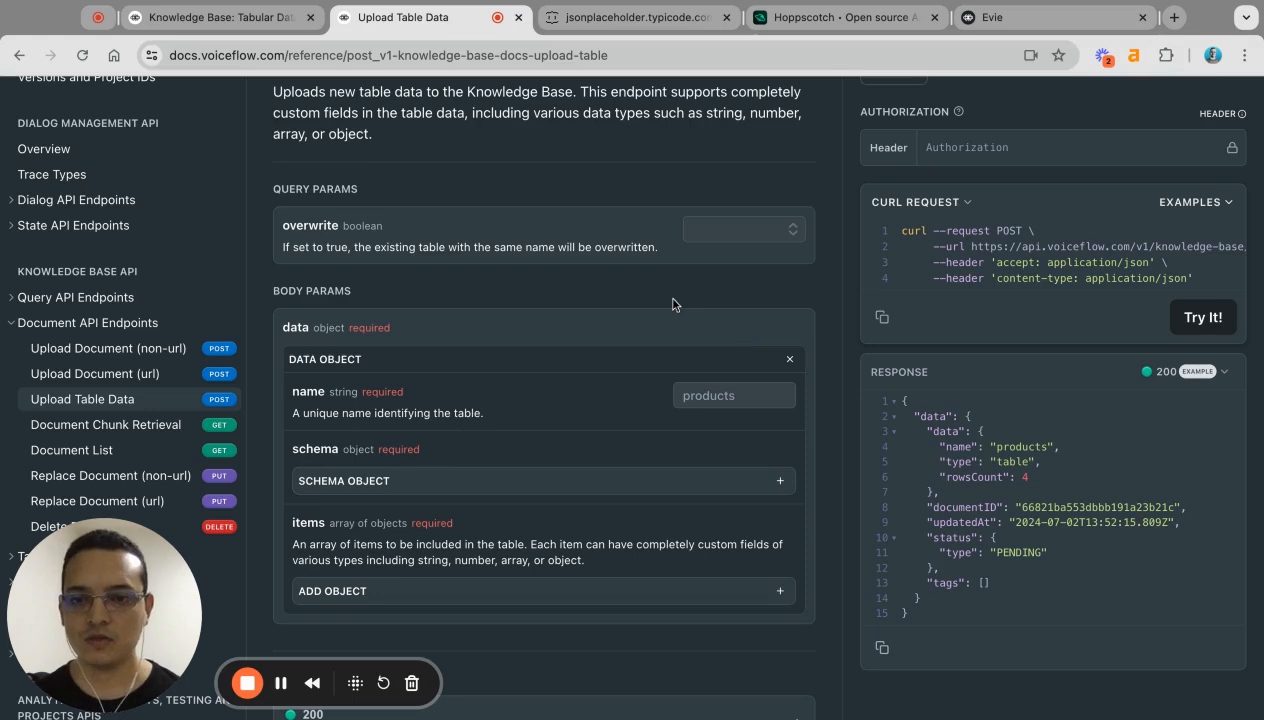
scroll("down", 3)
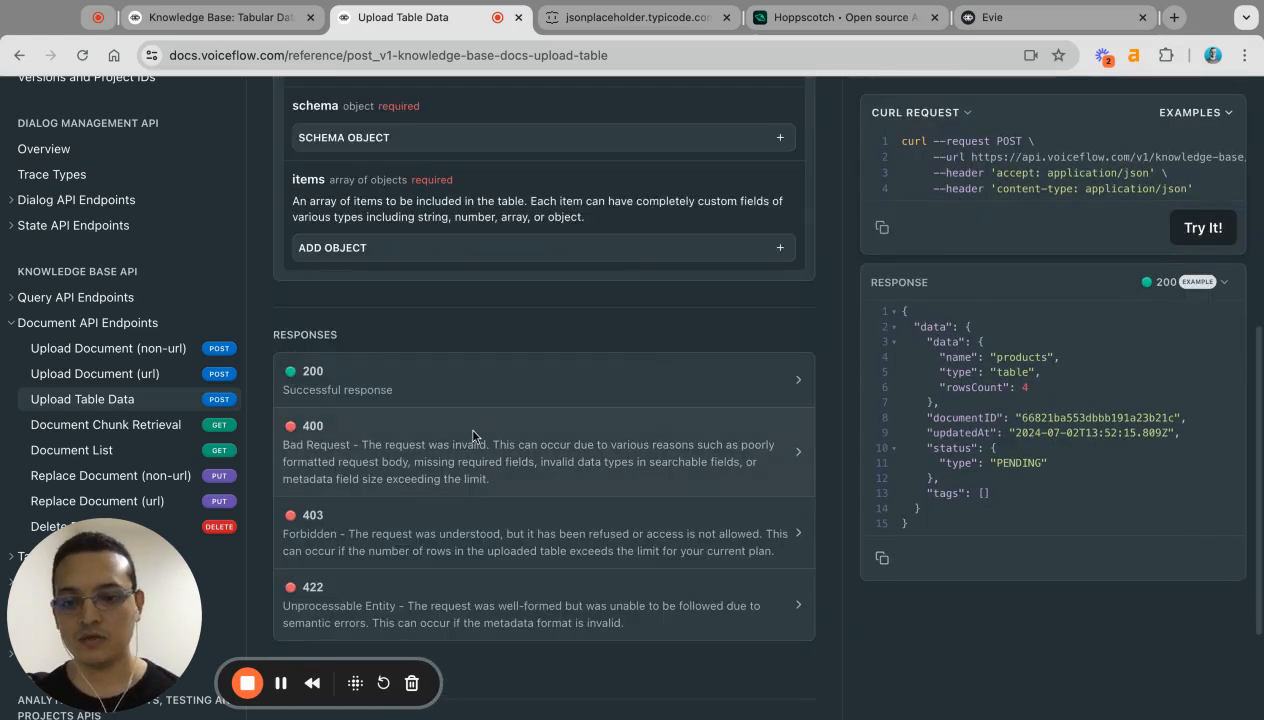
scroll("up", 3)
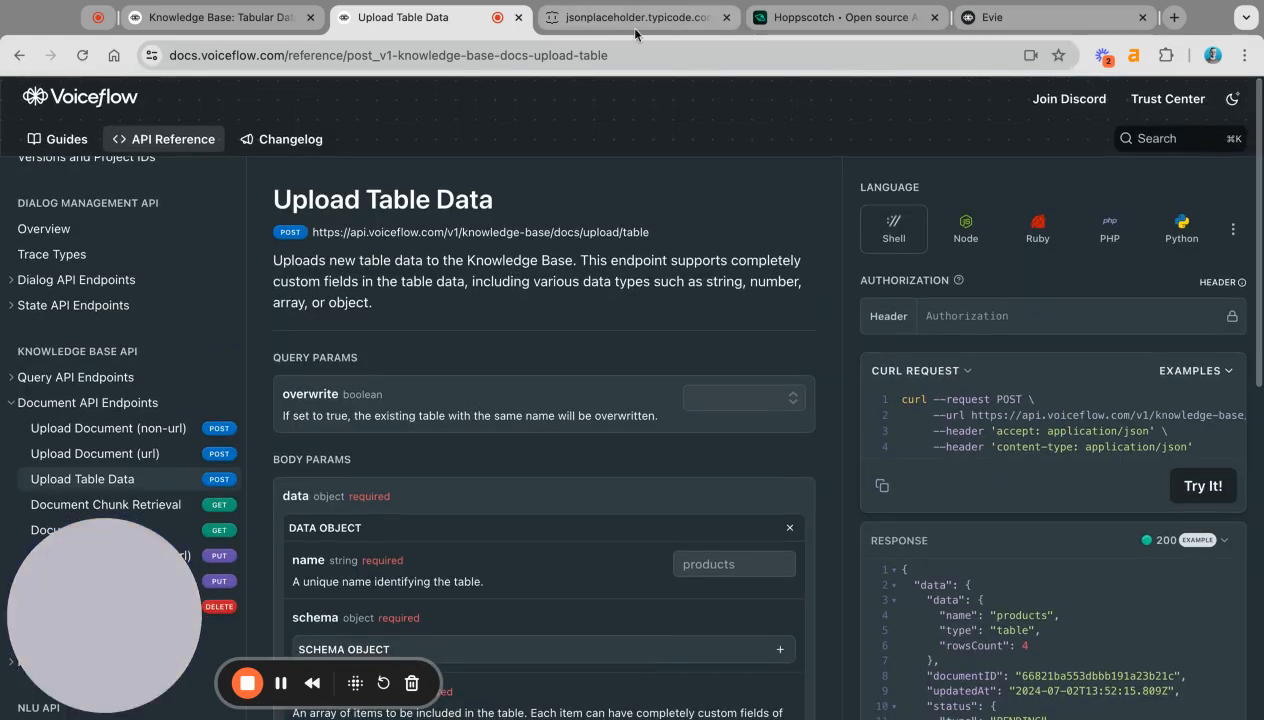
Step: View the jsonplaceholder users JSON, then the Hoppscotch customers table upload request
left_click(628, 17)
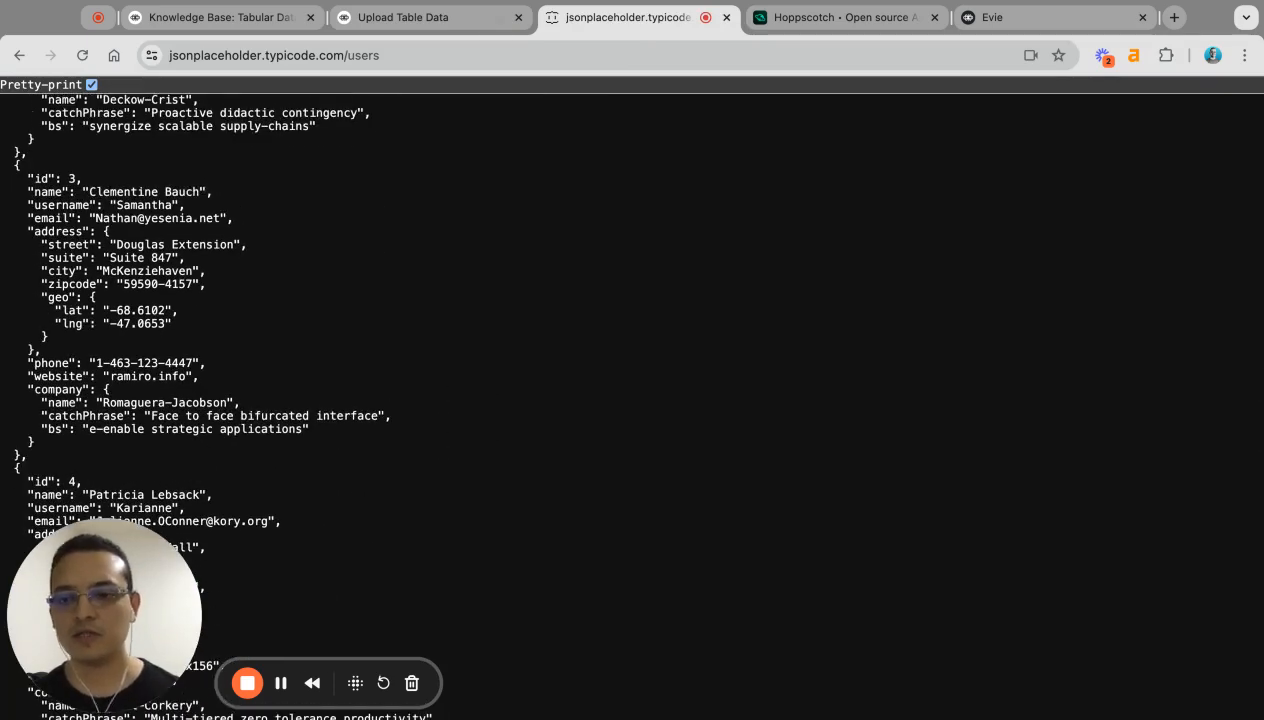
left_click(845, 17)
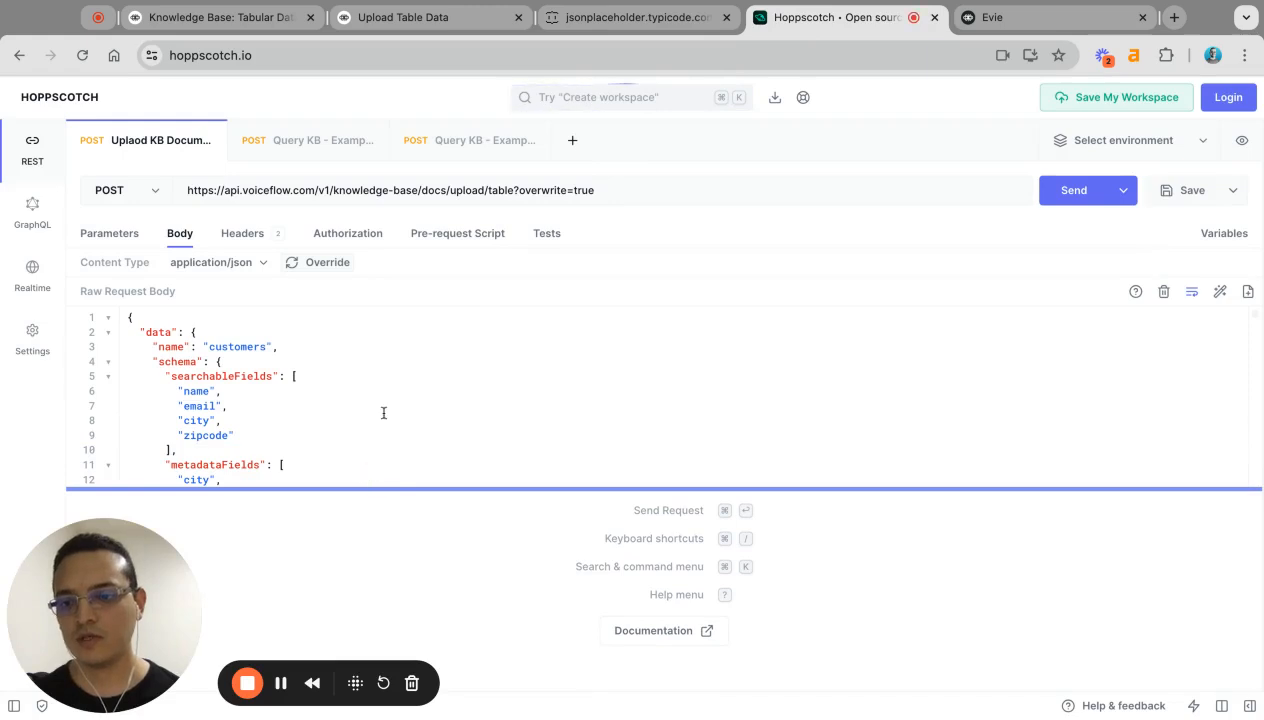
scroll("down", 3)
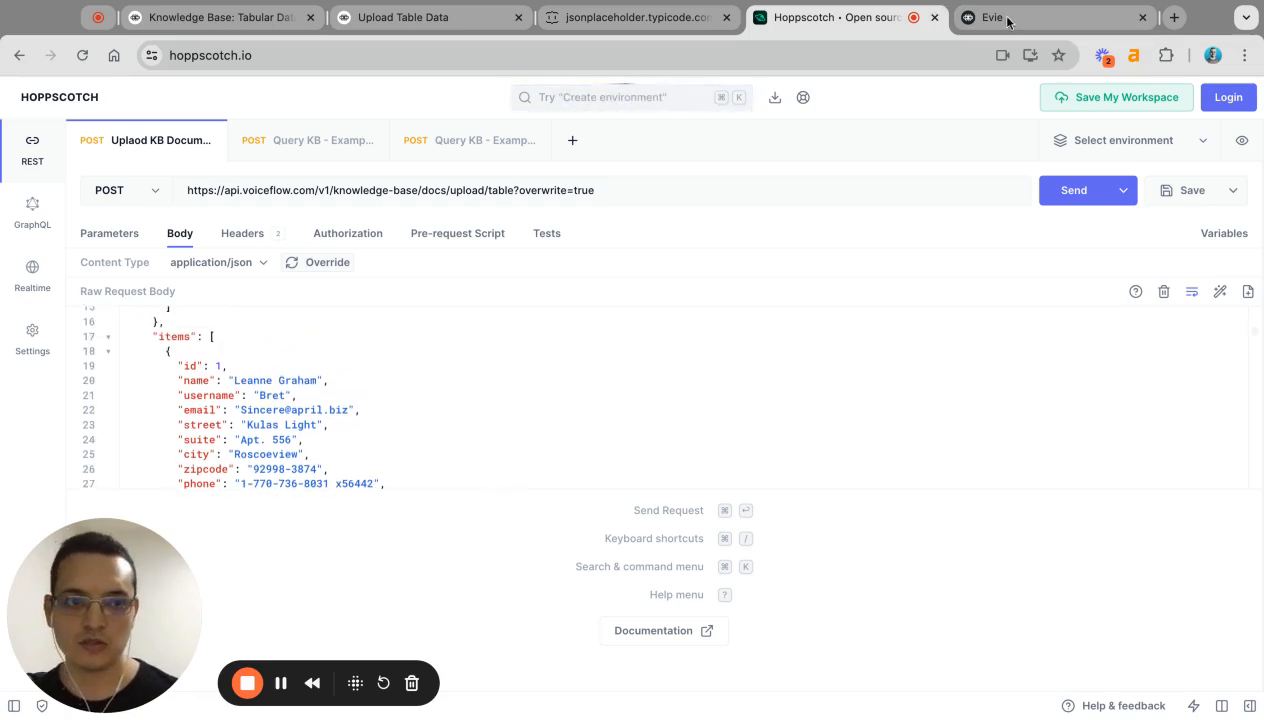
left_click(1020, 17)
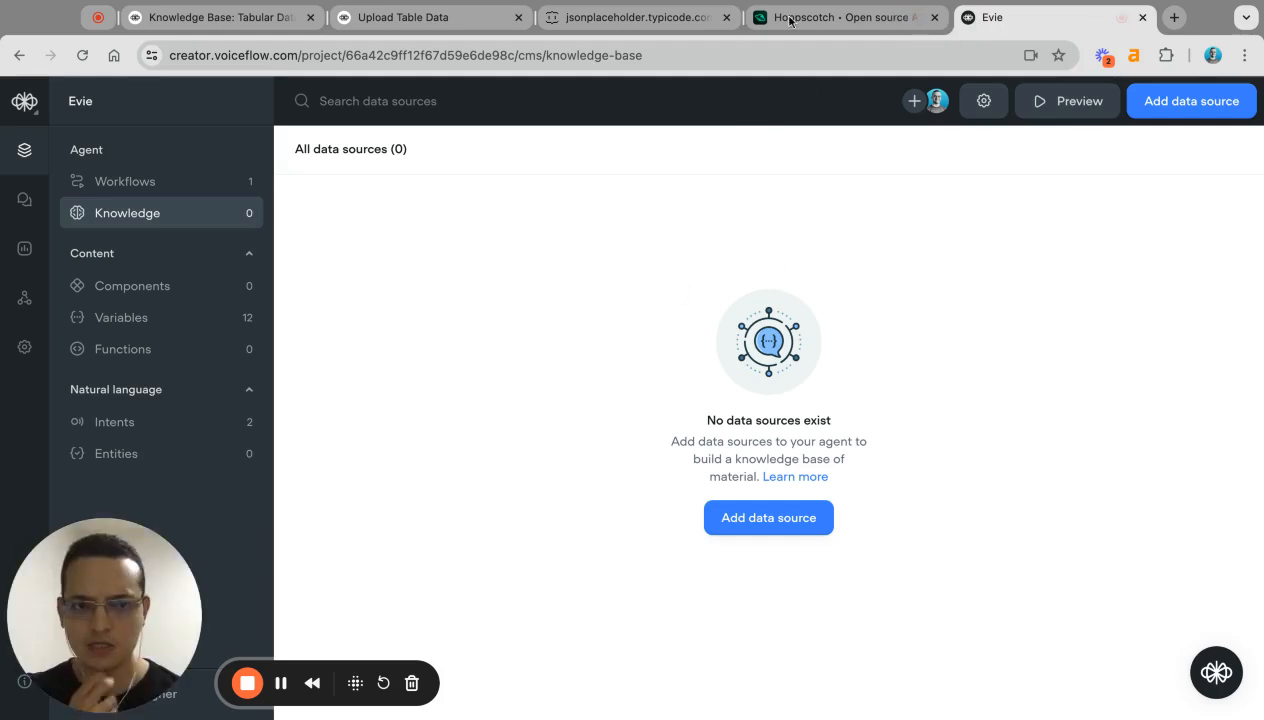
left_click(845, 17)
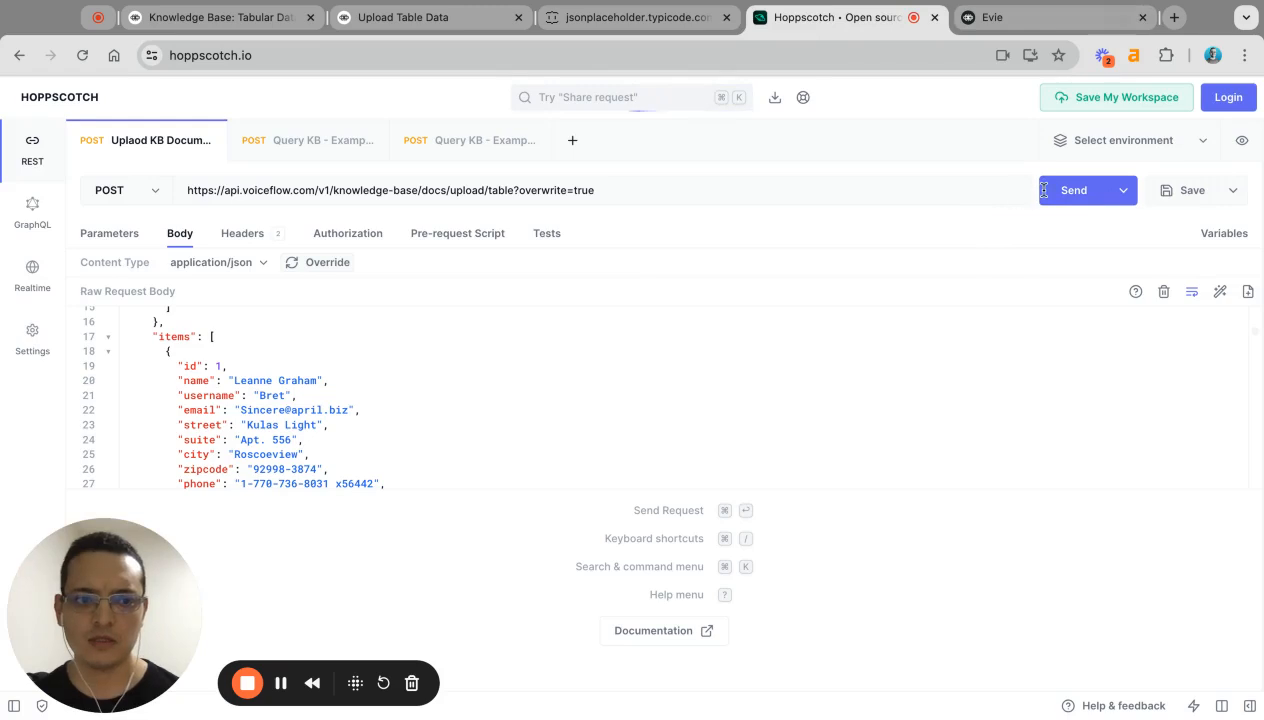
Step: Send the POST upload/table request for the customers table, getting 200 OK
left_click(1073, 190)
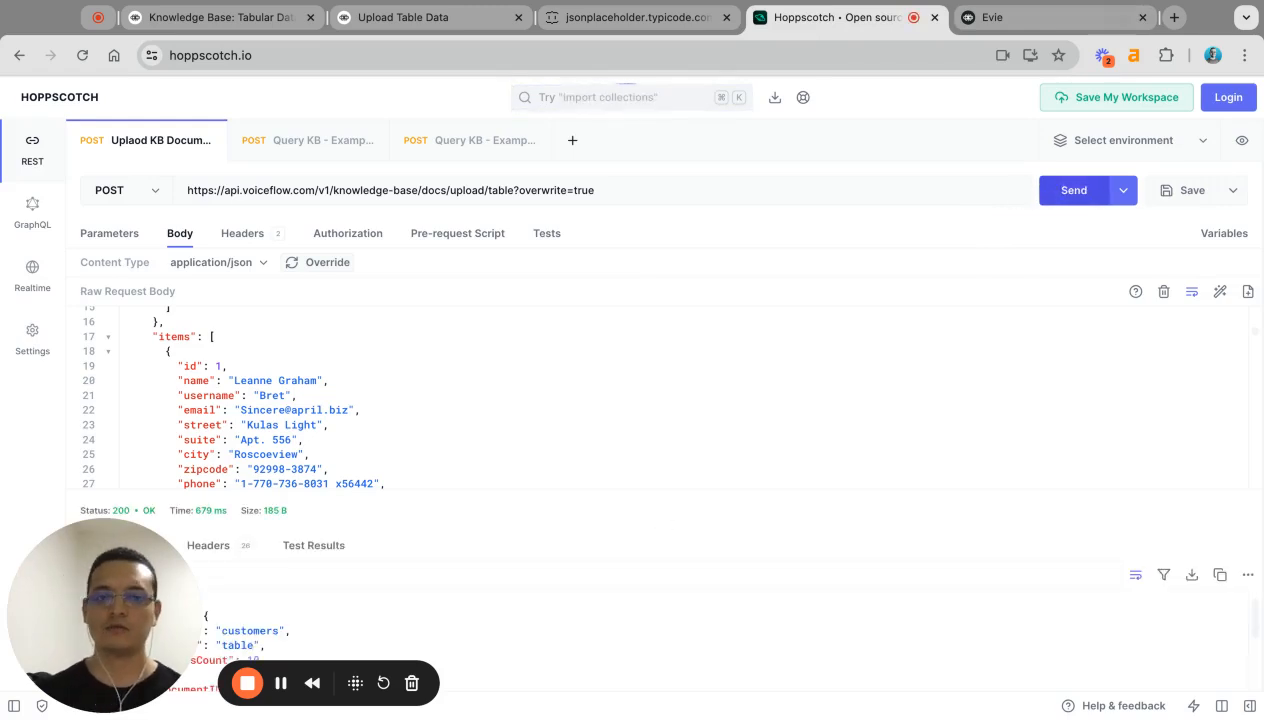
mouse_move(754, 520)
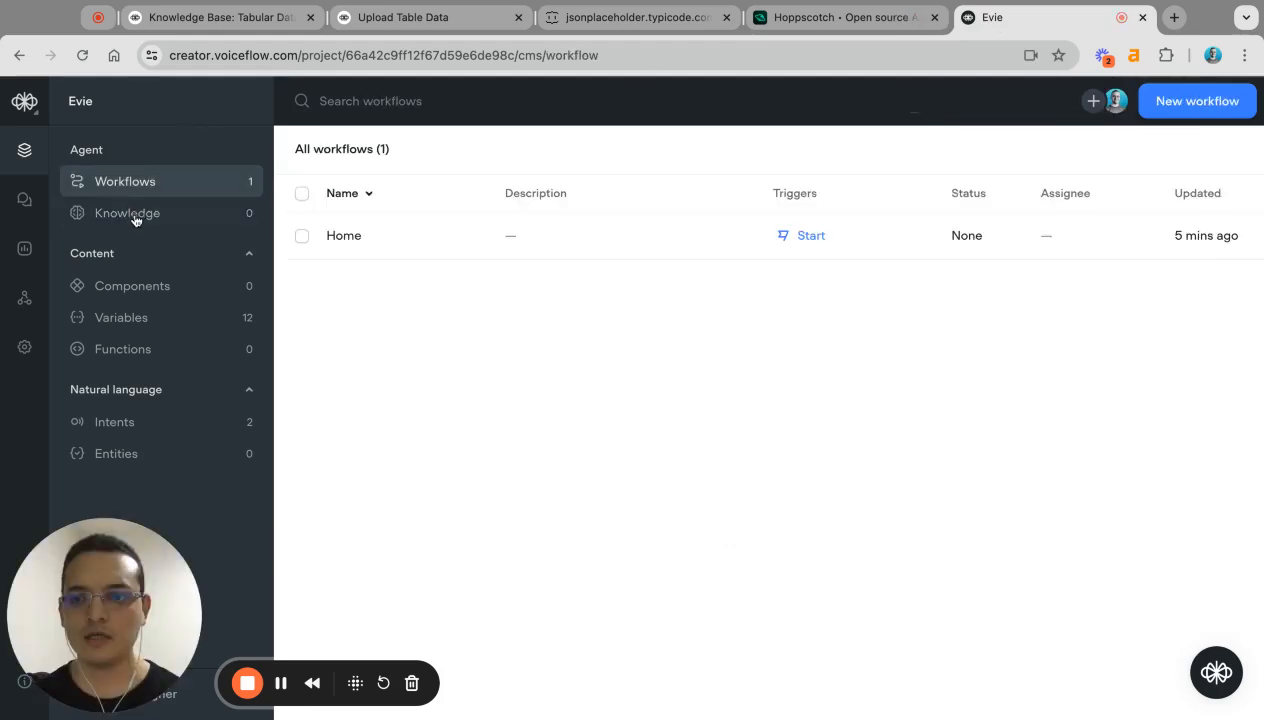
Step: Open the customers data source in Knowledge and scroll its 10 chunks
left_click(127, 212)
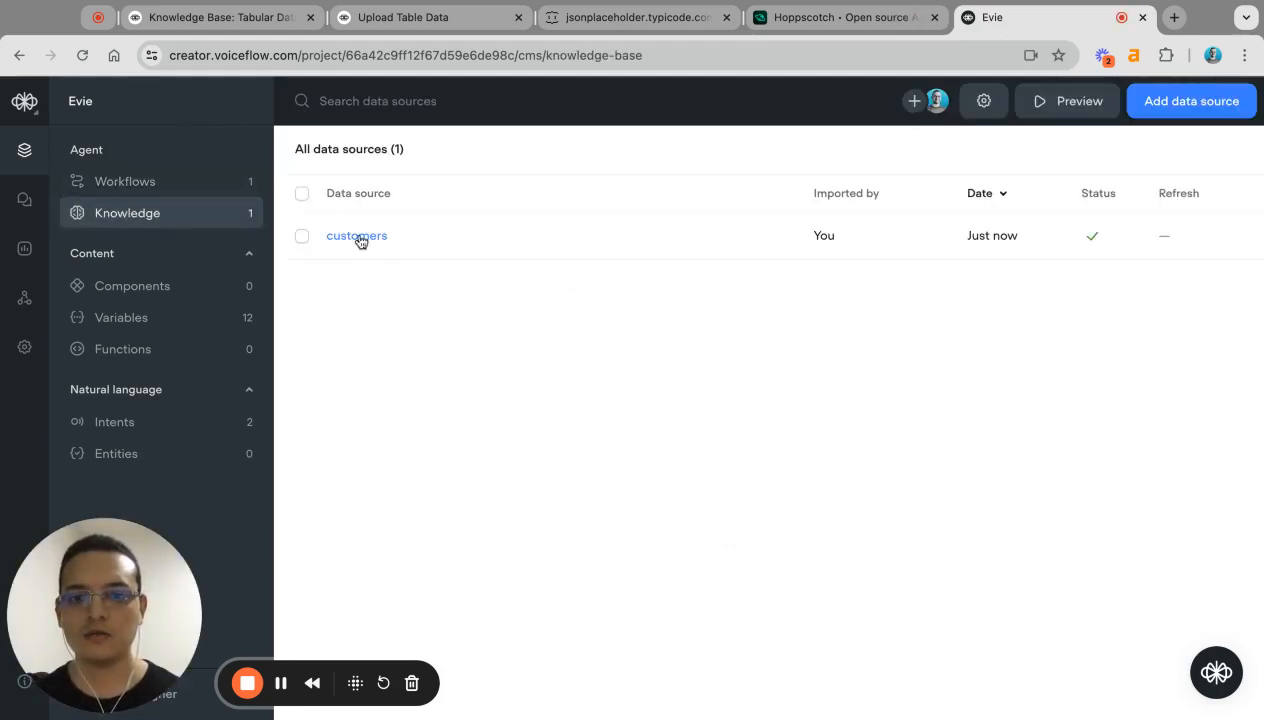
left_click(356, 235)
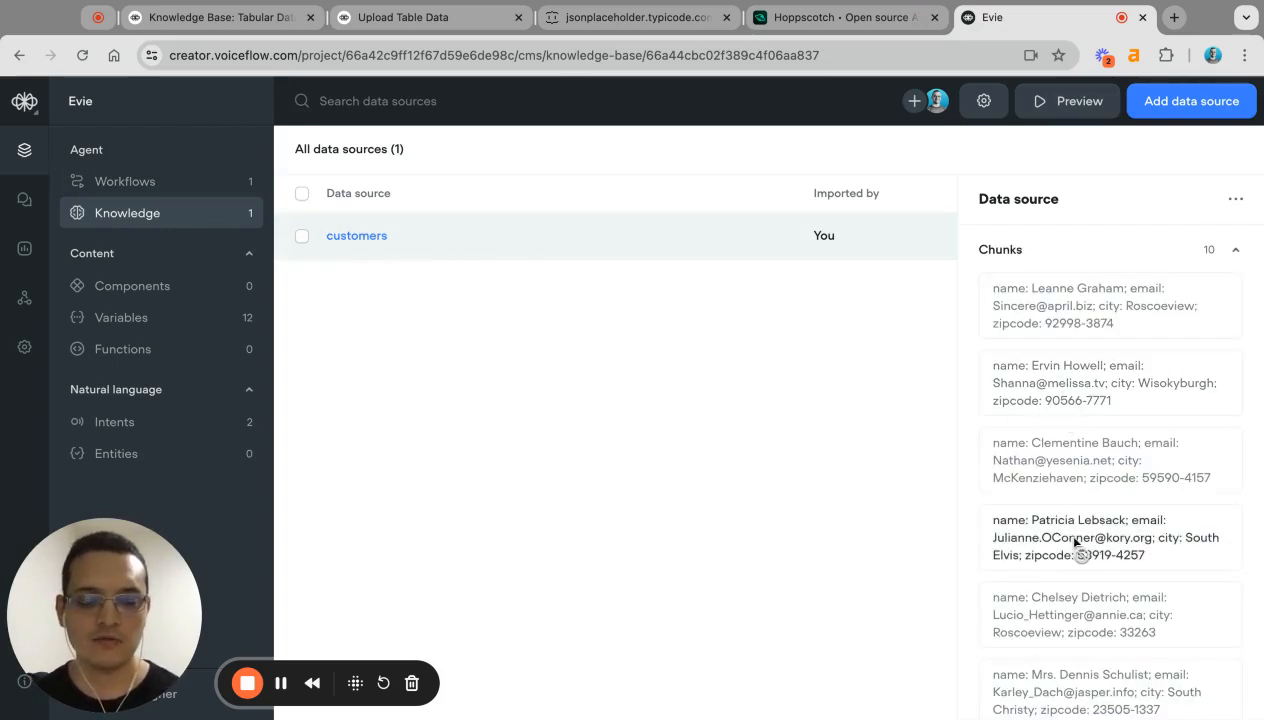
mouse_move(1075, 560)
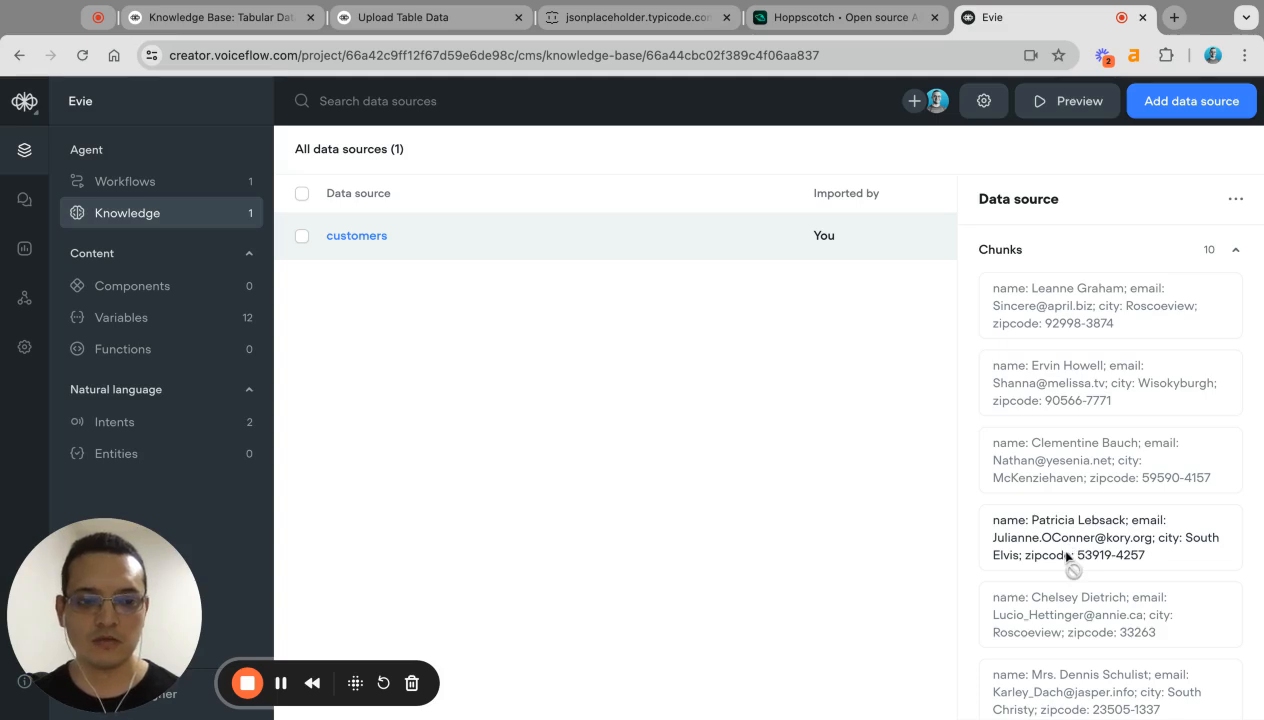
scroll("down", 3)
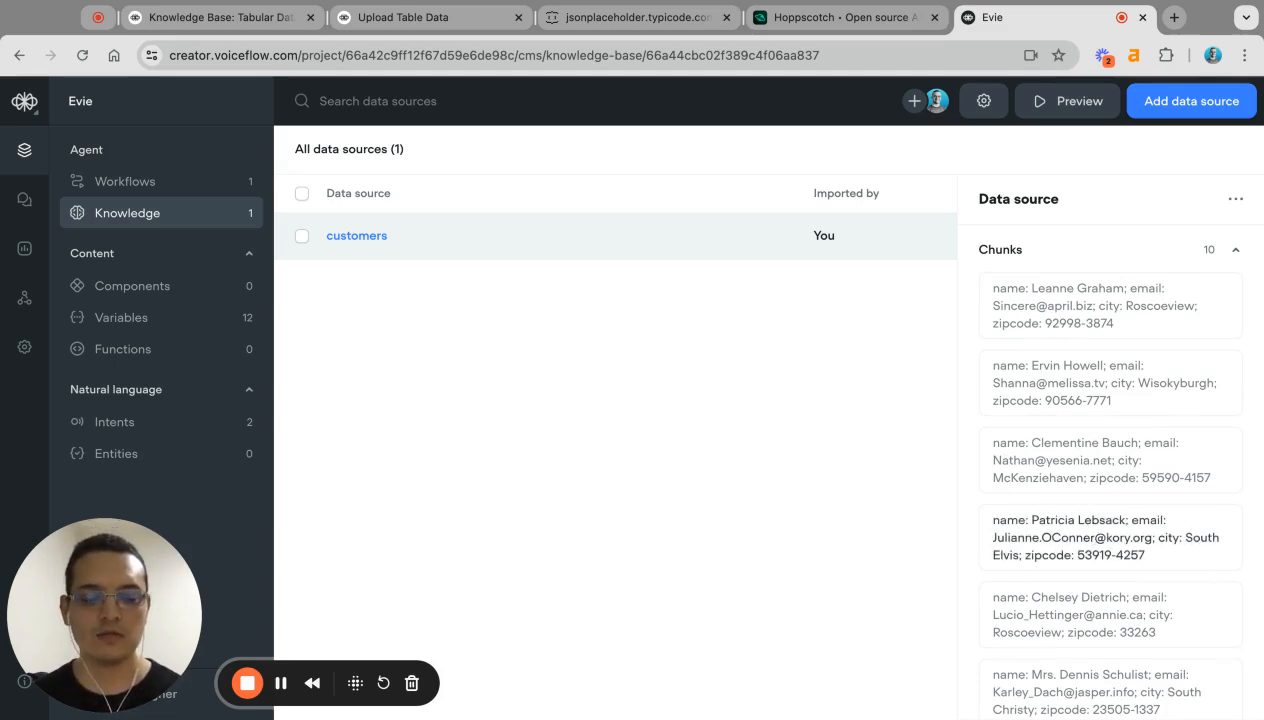
mouse_move(1070, 529)
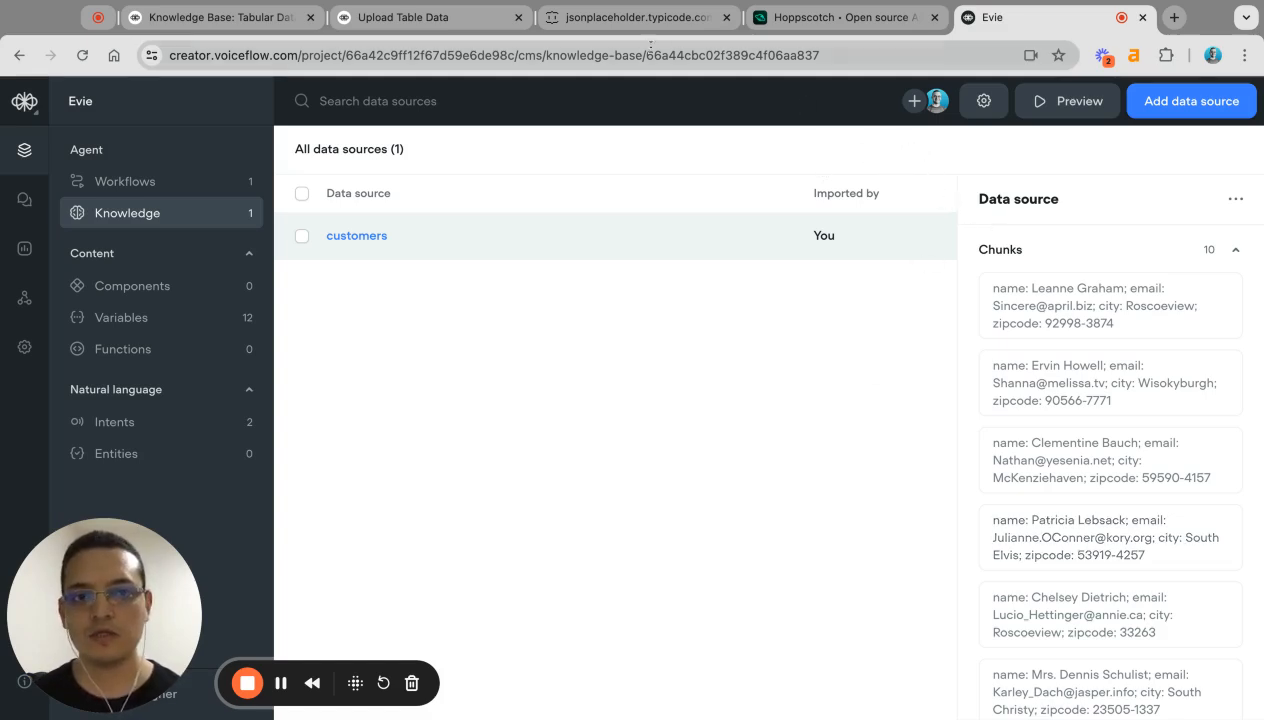
Step: Copy the first user's email from jsonplaceholder and return to Hoppscotch
left_click(637, 17)
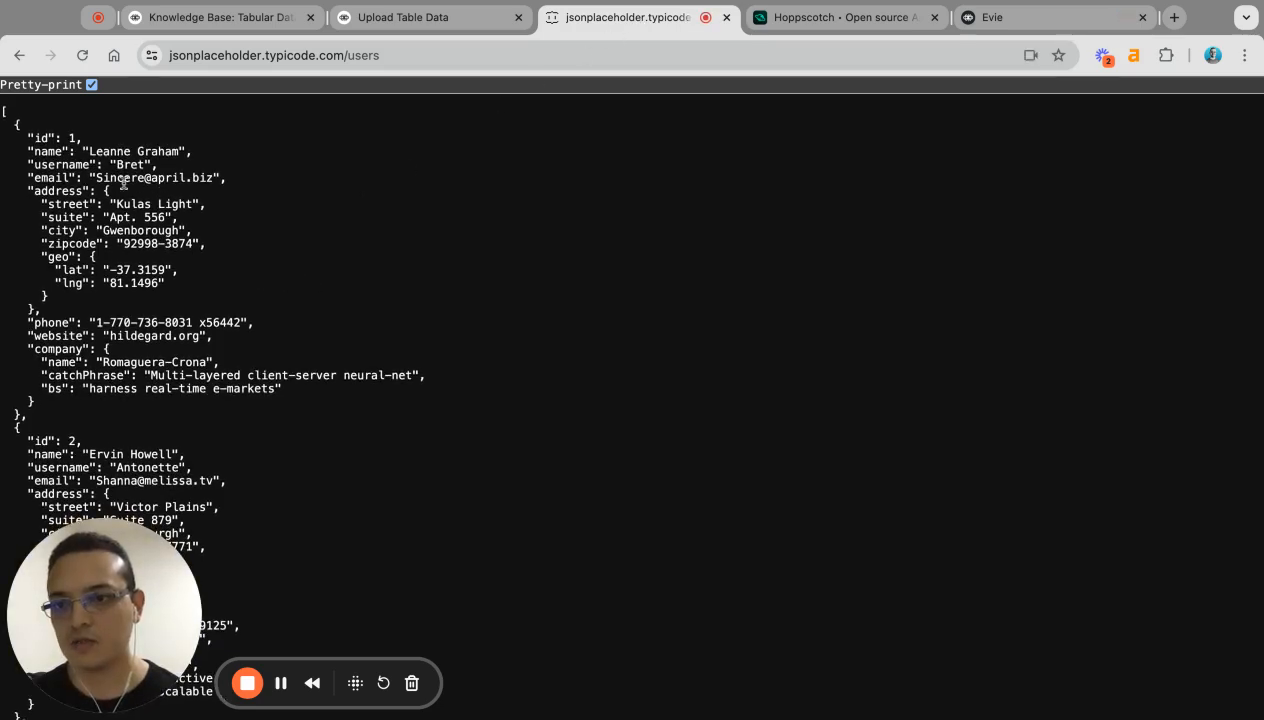
double_click(152, 177)
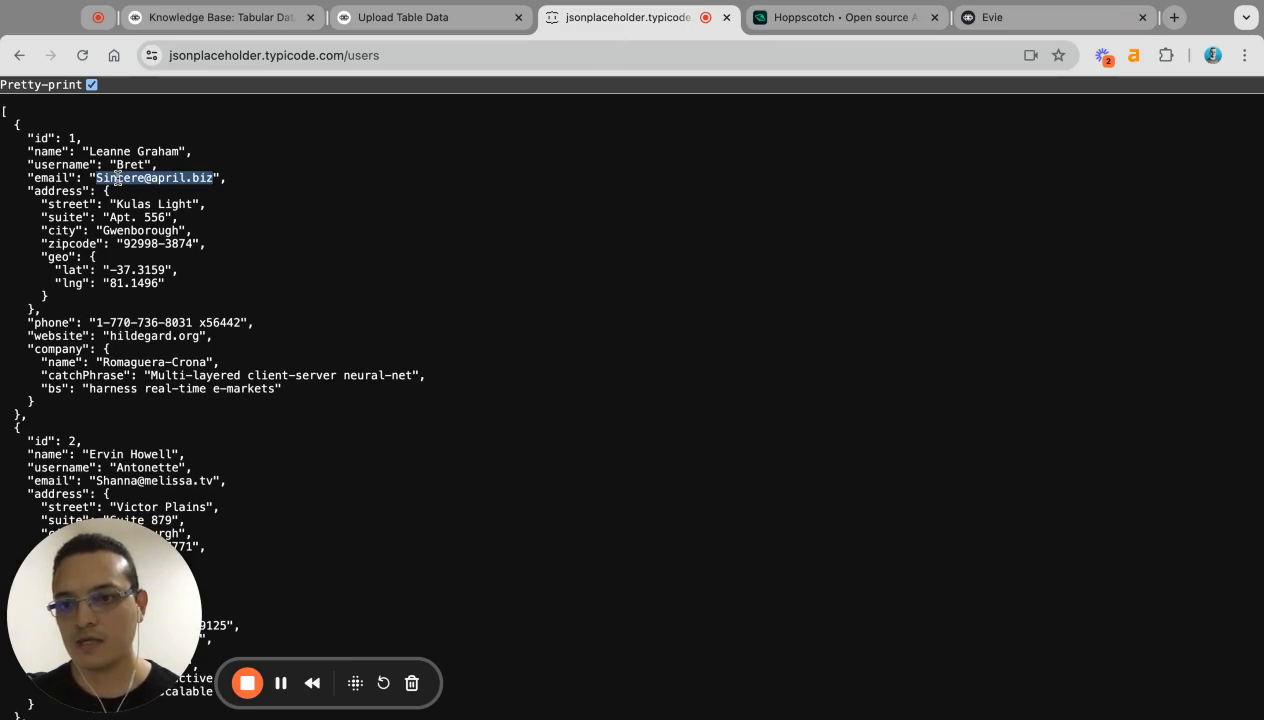
left_click(845, 17)
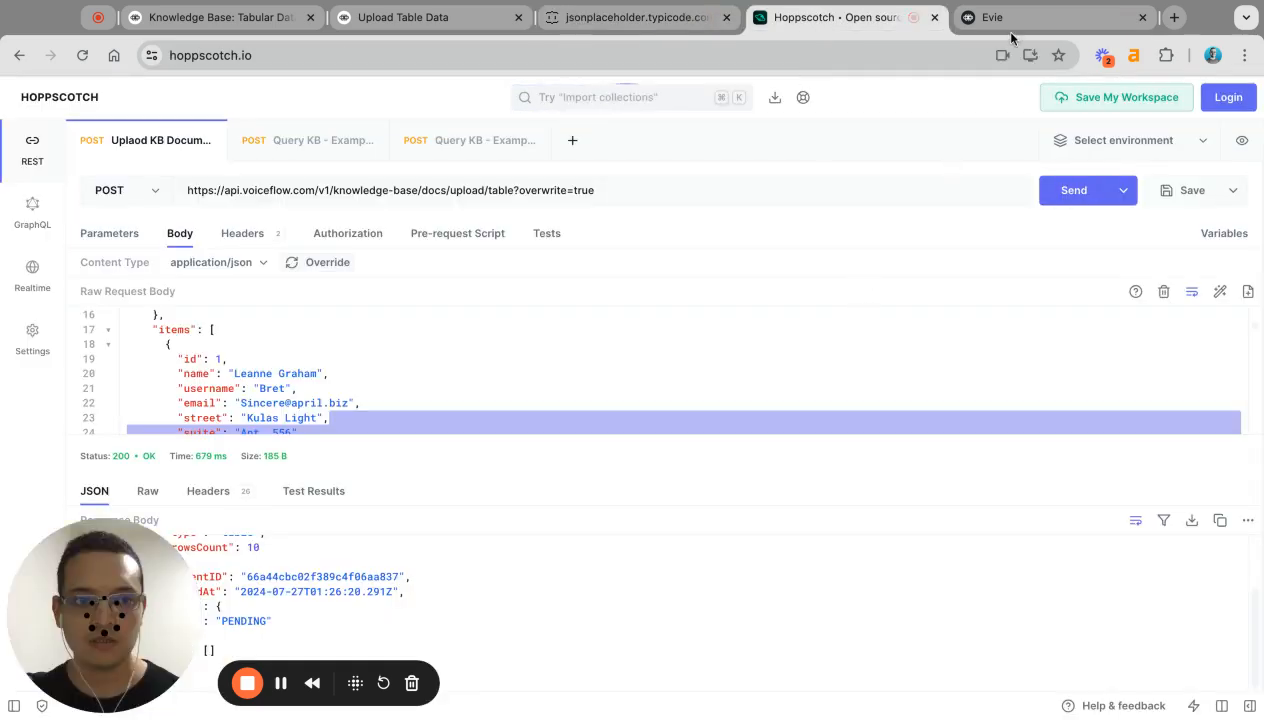
left_click(1050, 17)
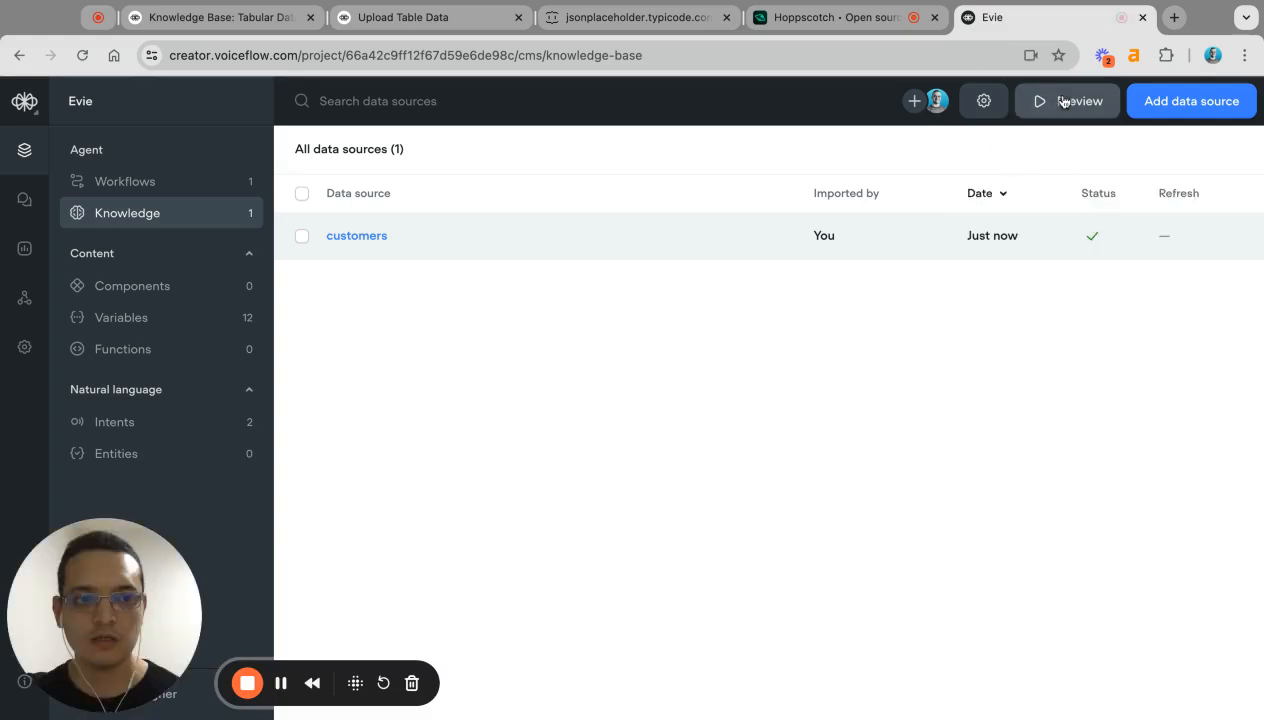
left_click(1067, 100)
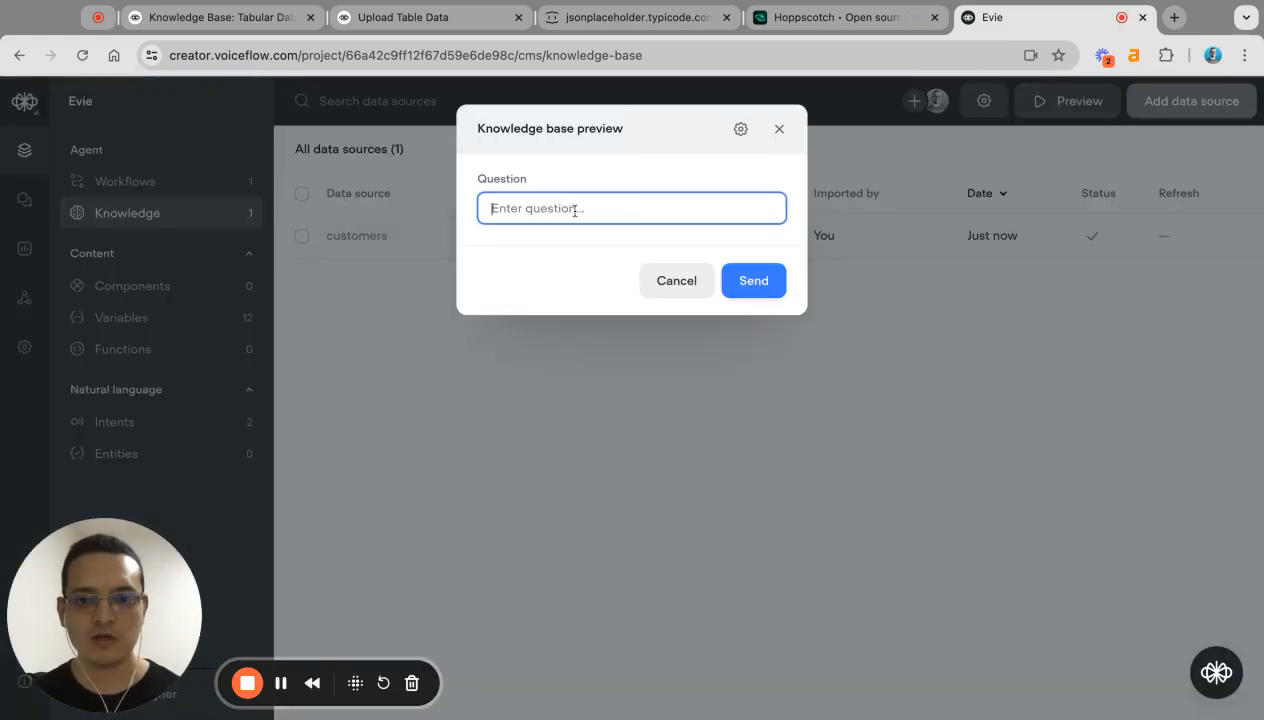
type("What's the name of the")
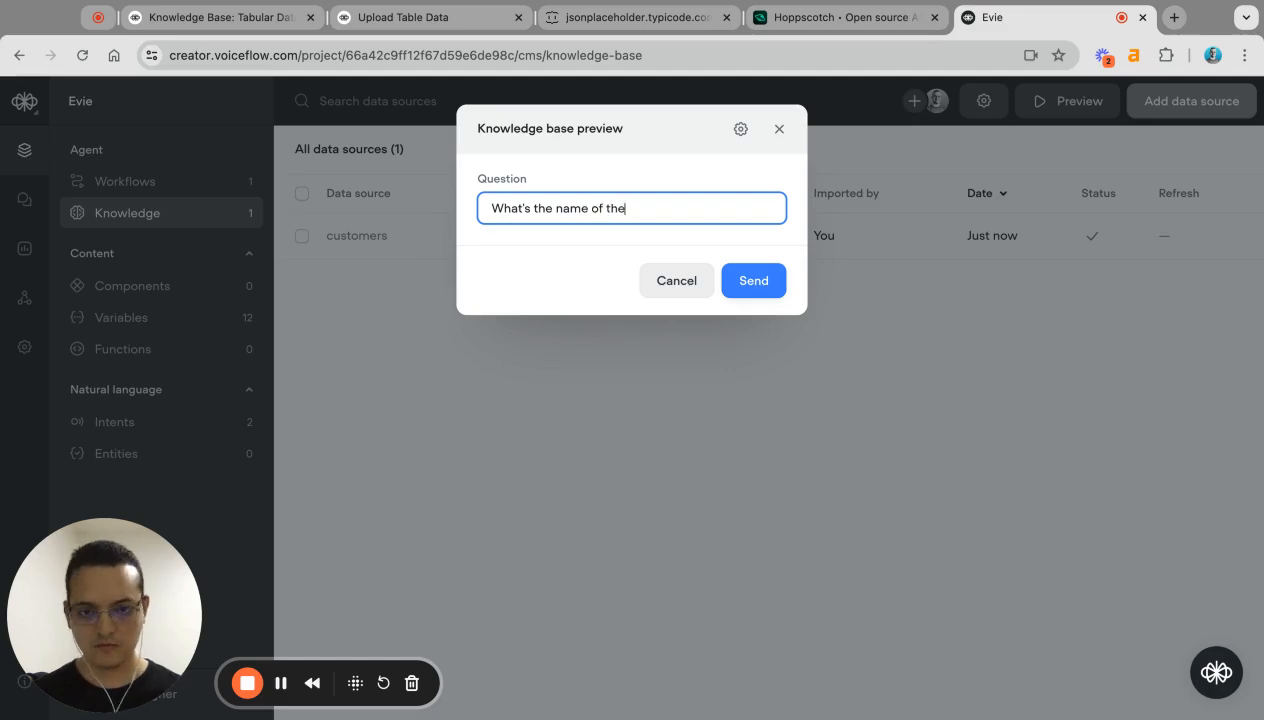
type("user with this em")
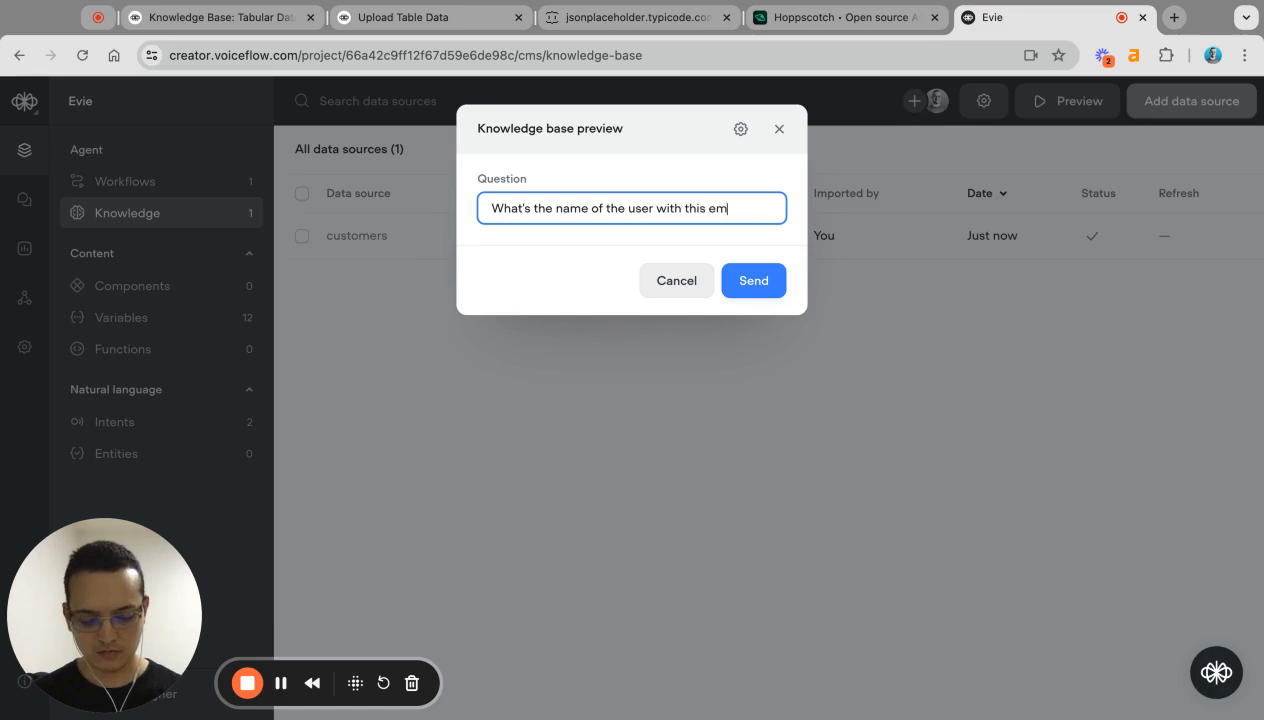
type("ail?")
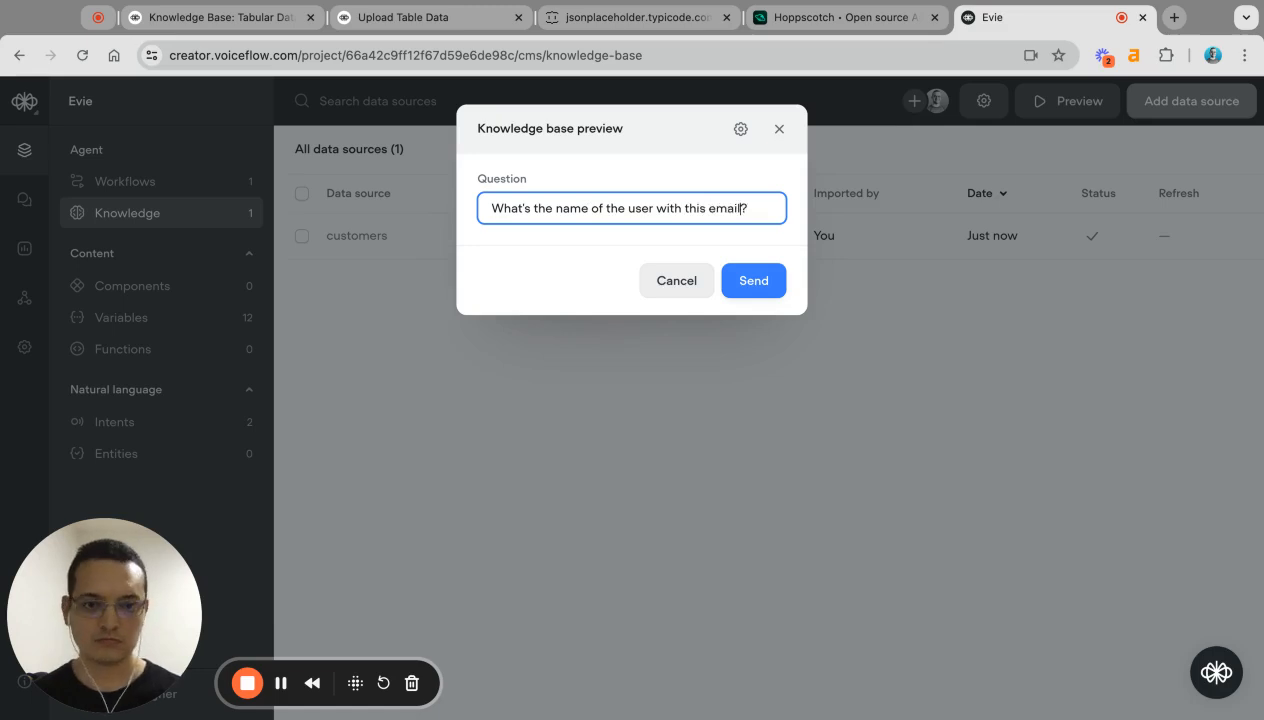
type("Sincere@april.biz")
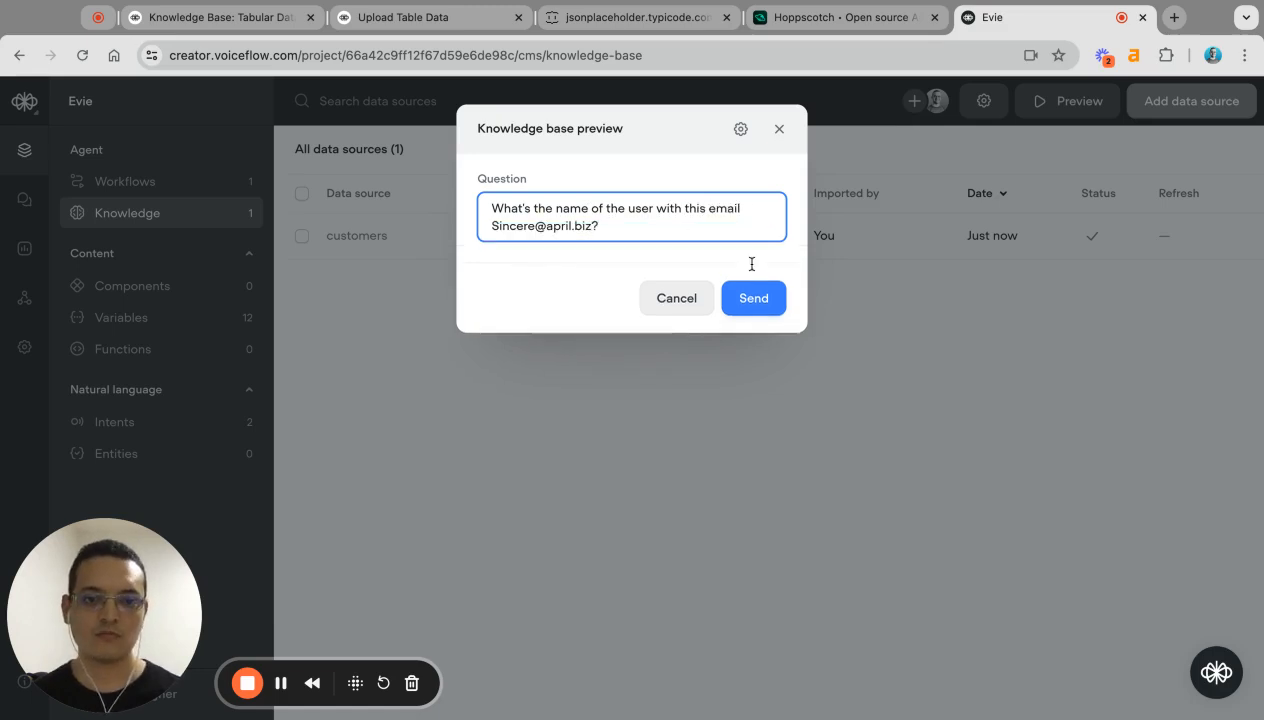
left_click(753, 298)
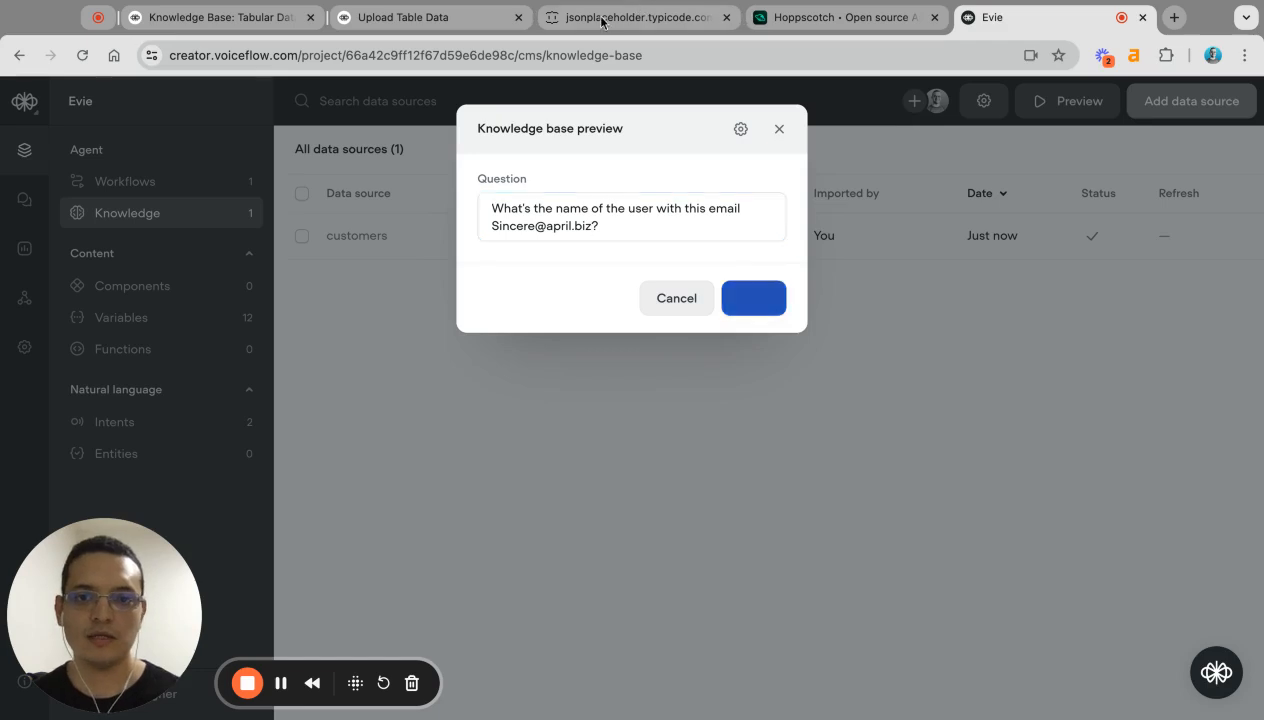
left_click(630, 17)
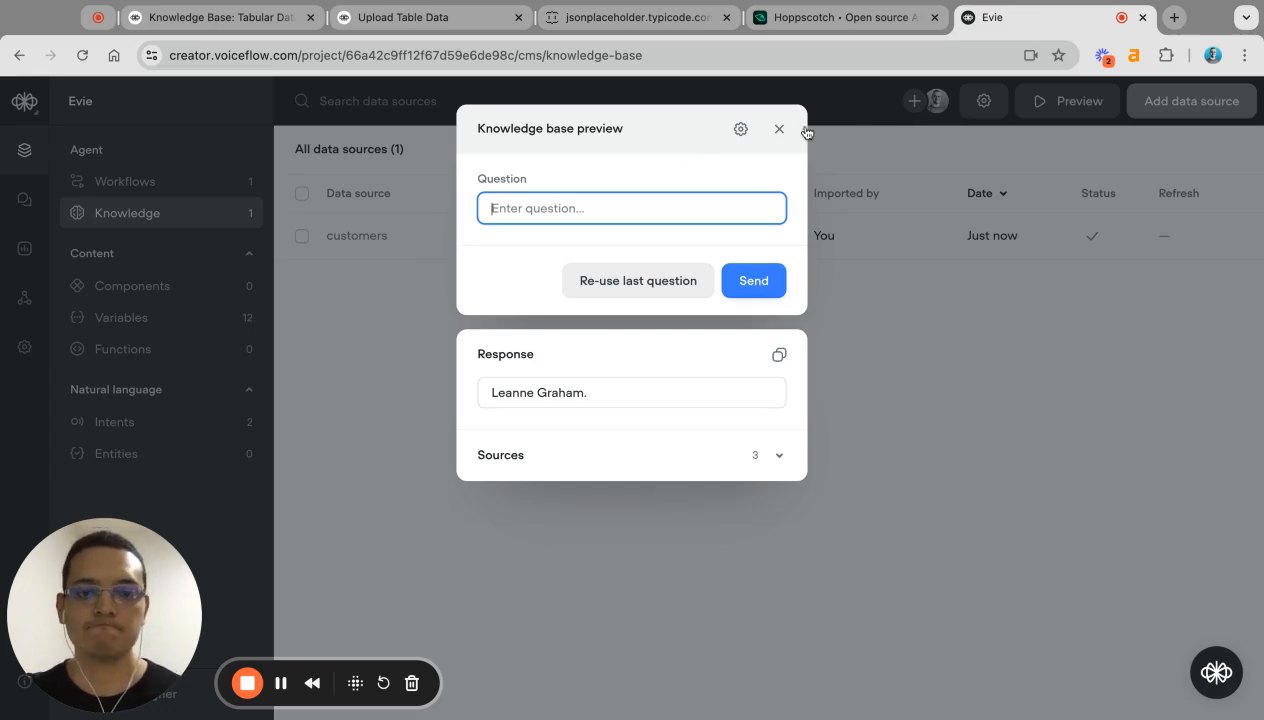
left_click(779, 129)
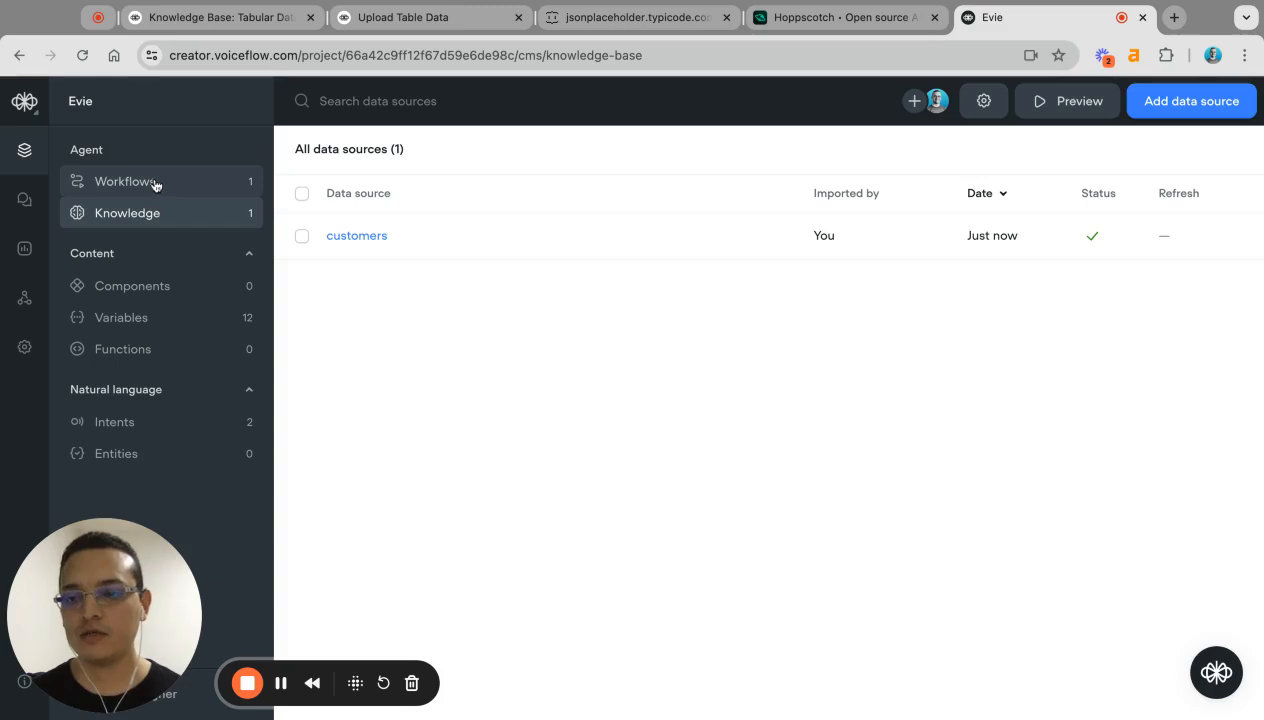
Step: Run a prototype test of the Home workflow from the Workflows list
left_click(125, 181)
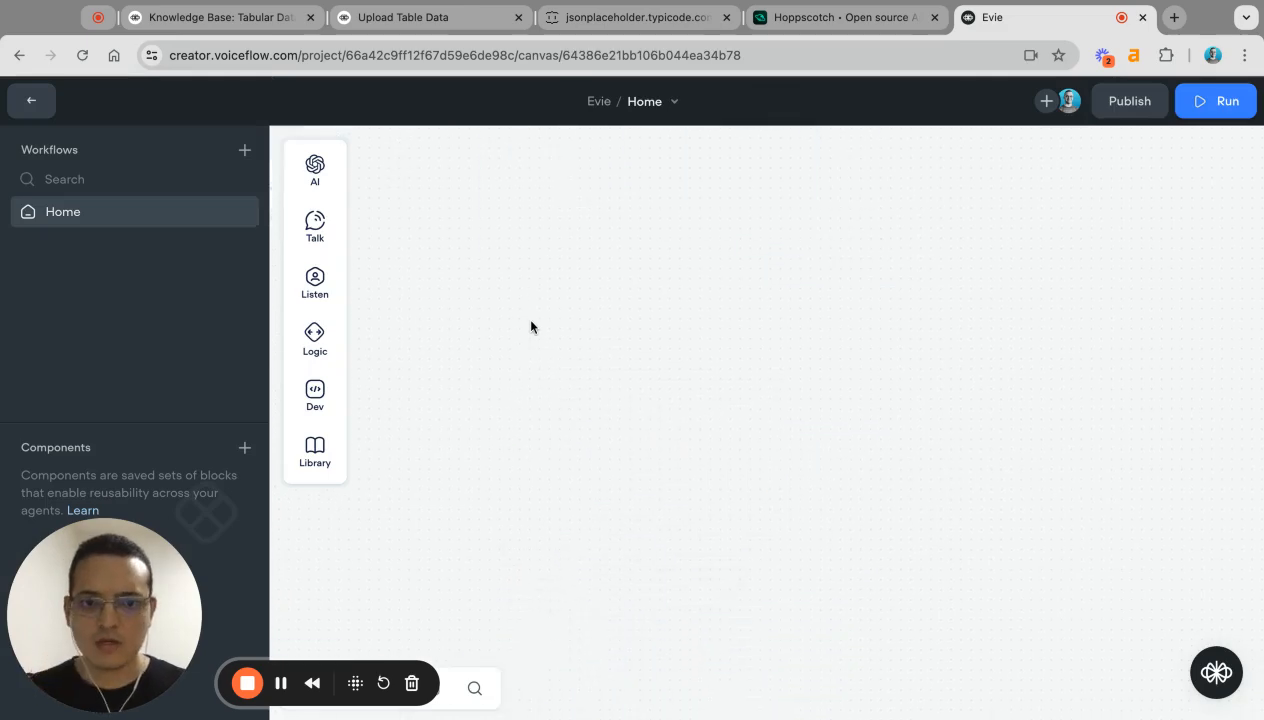
mouse_move(598, 407)
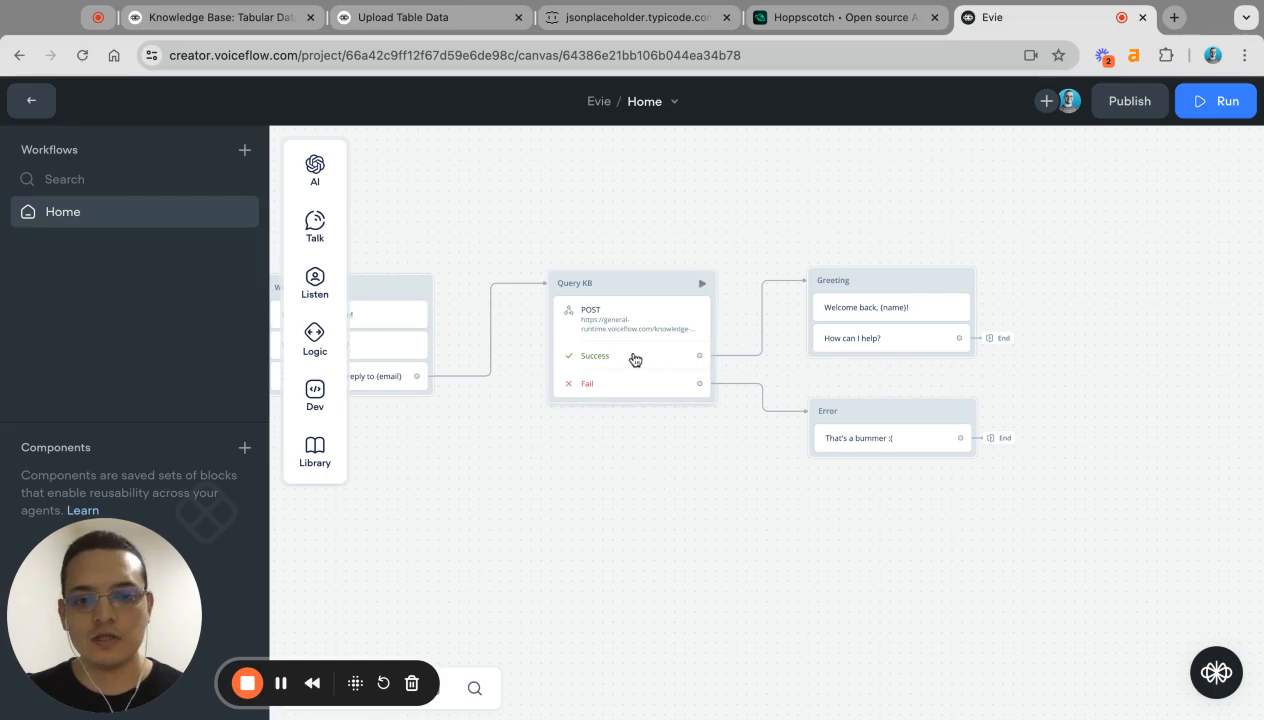
mouse_move(631, 384)
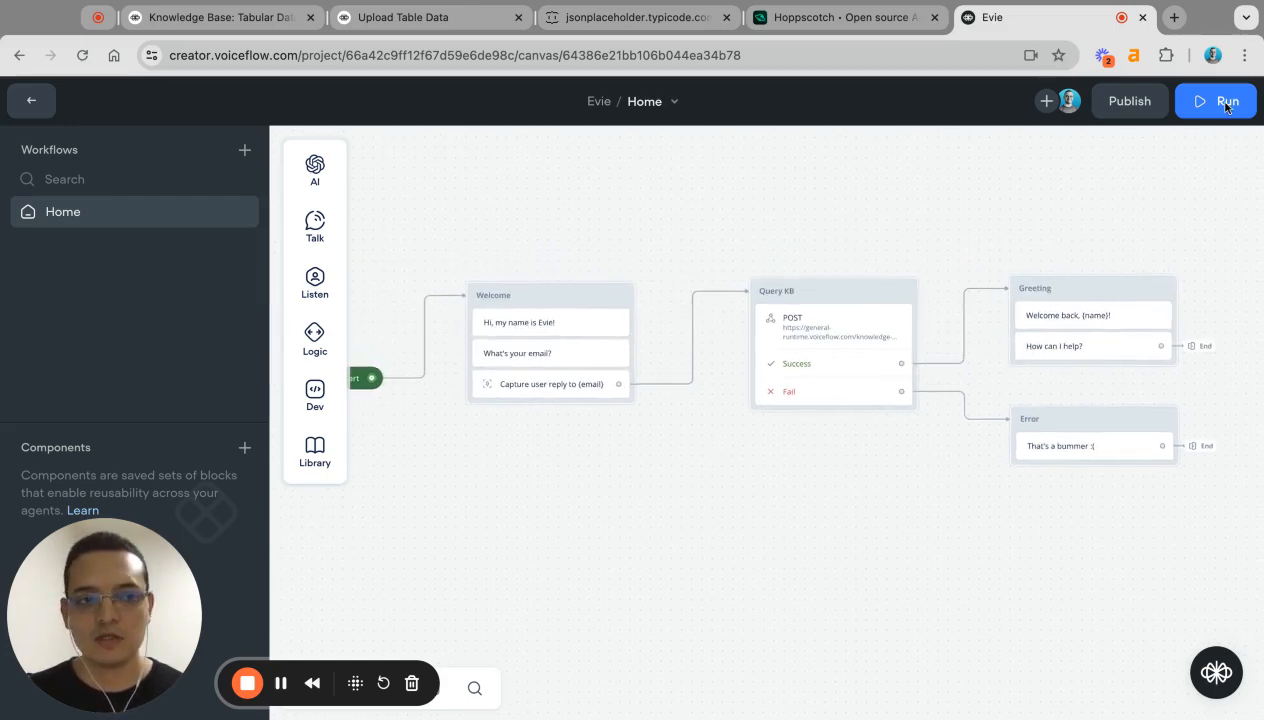
left_click(1216, 101)
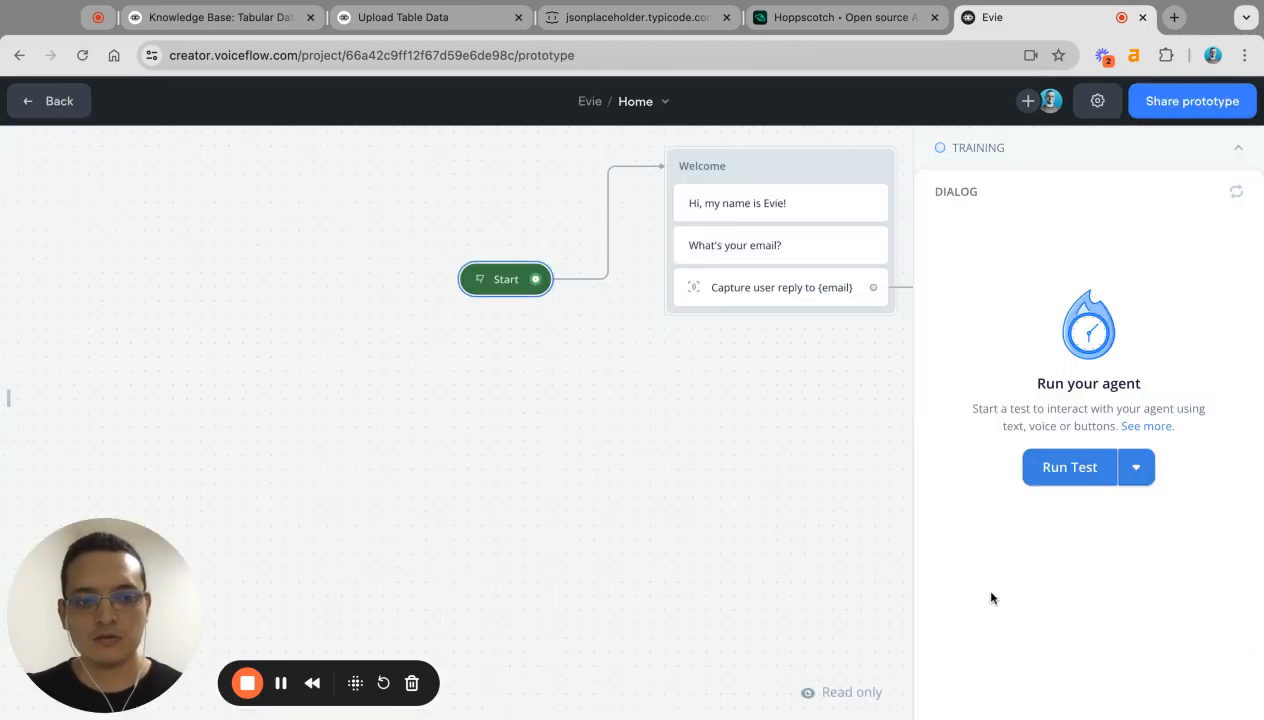
left_click(1069, 467)
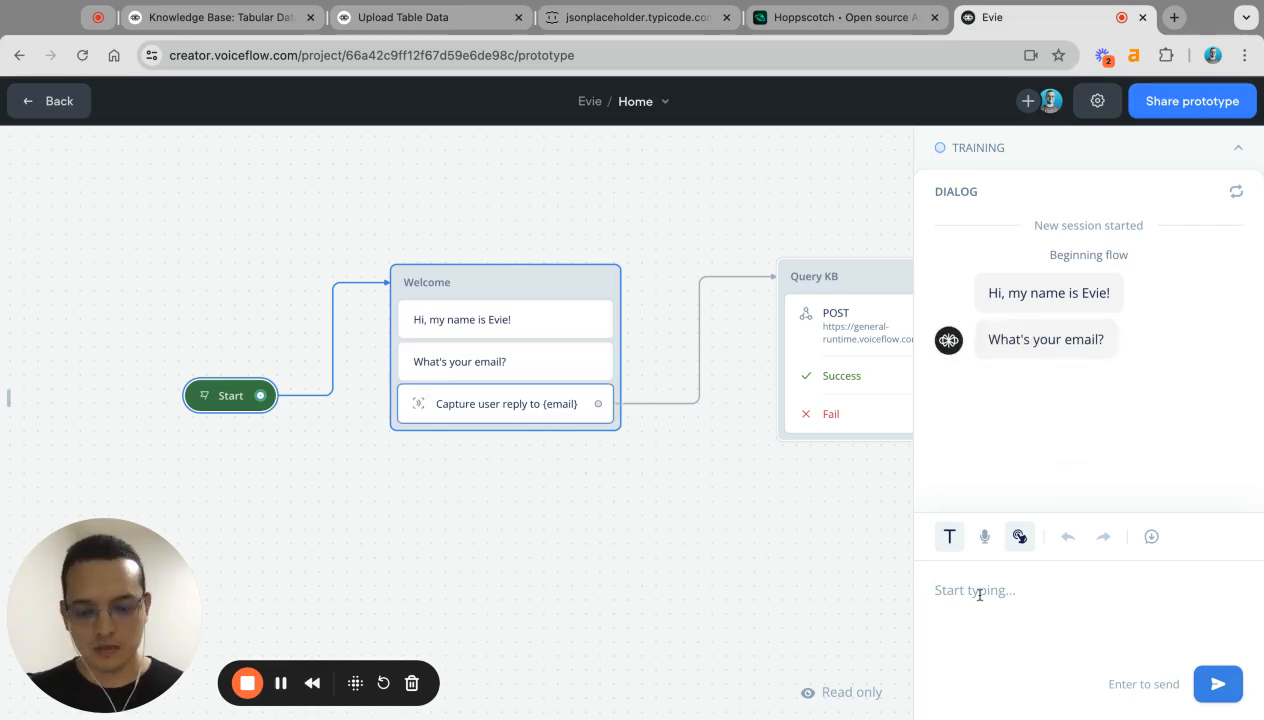
type("Sincere@april.biz")
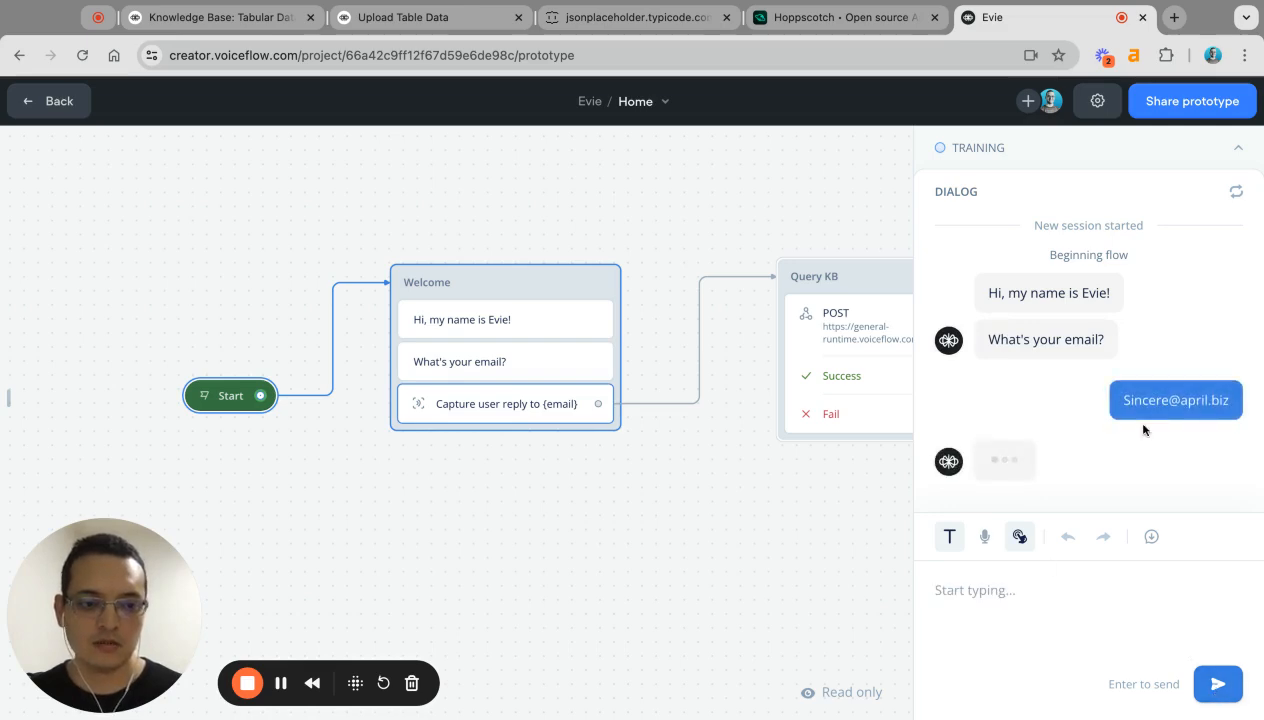
mouse_move(1048, 419)
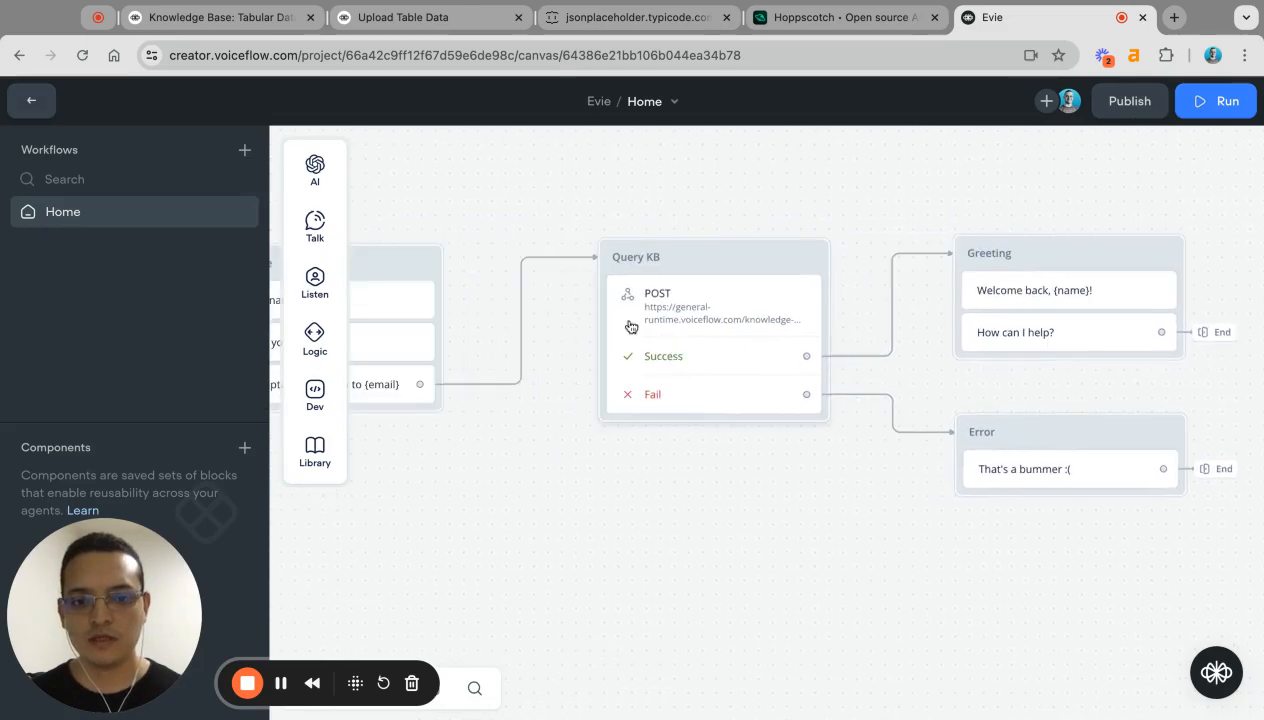
Step: Inspect the Query KB step's request body, highlighting the filters key and $eq operator
left_click(713, 306)
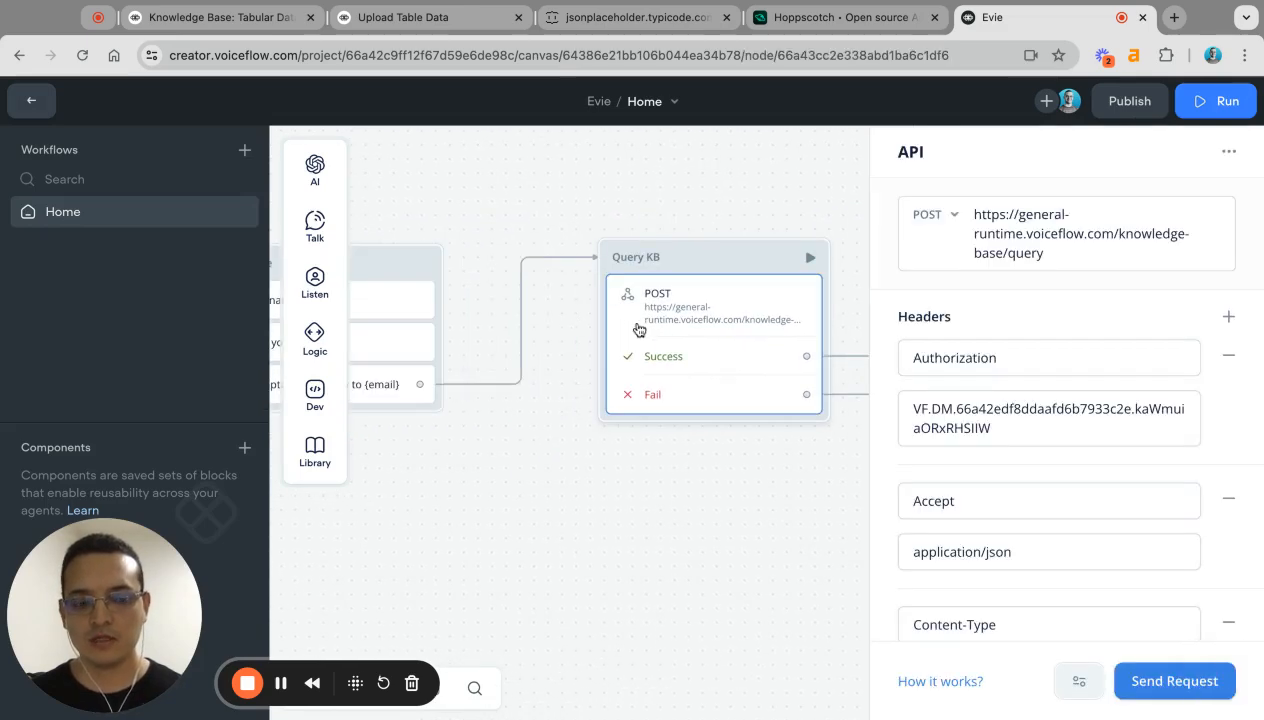
scroll("down", 3)
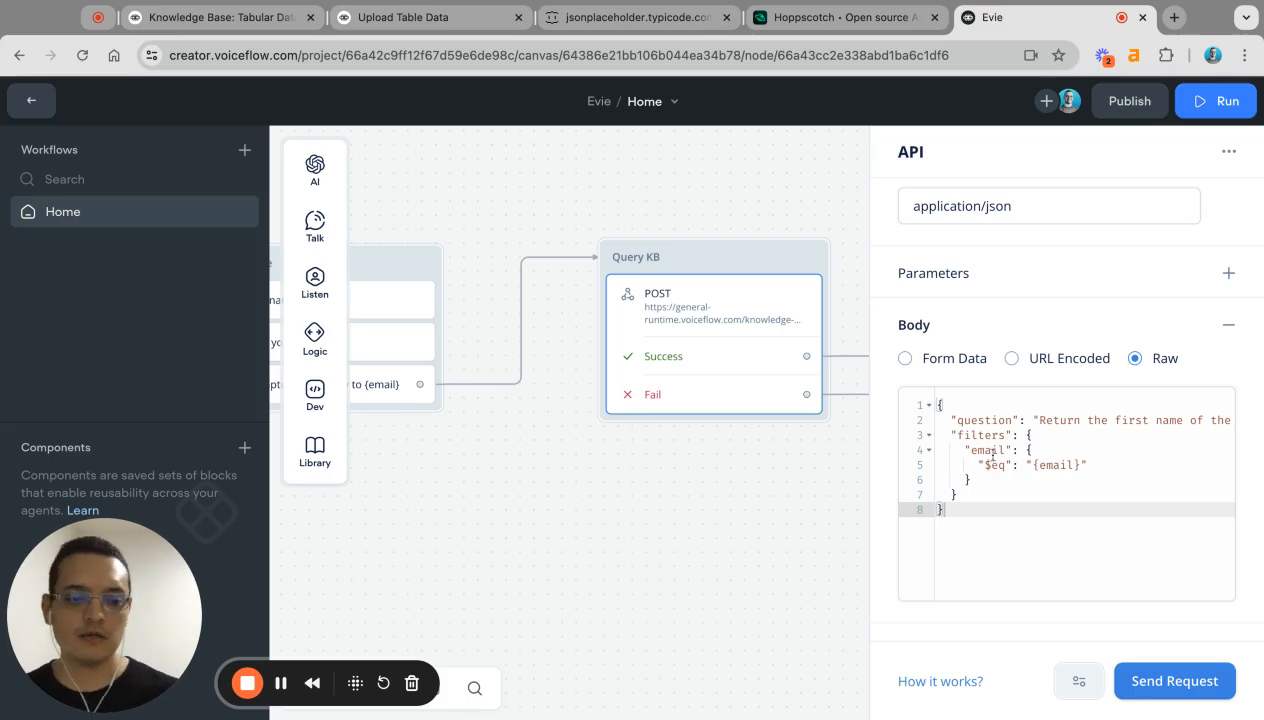
double_click(980, 435)
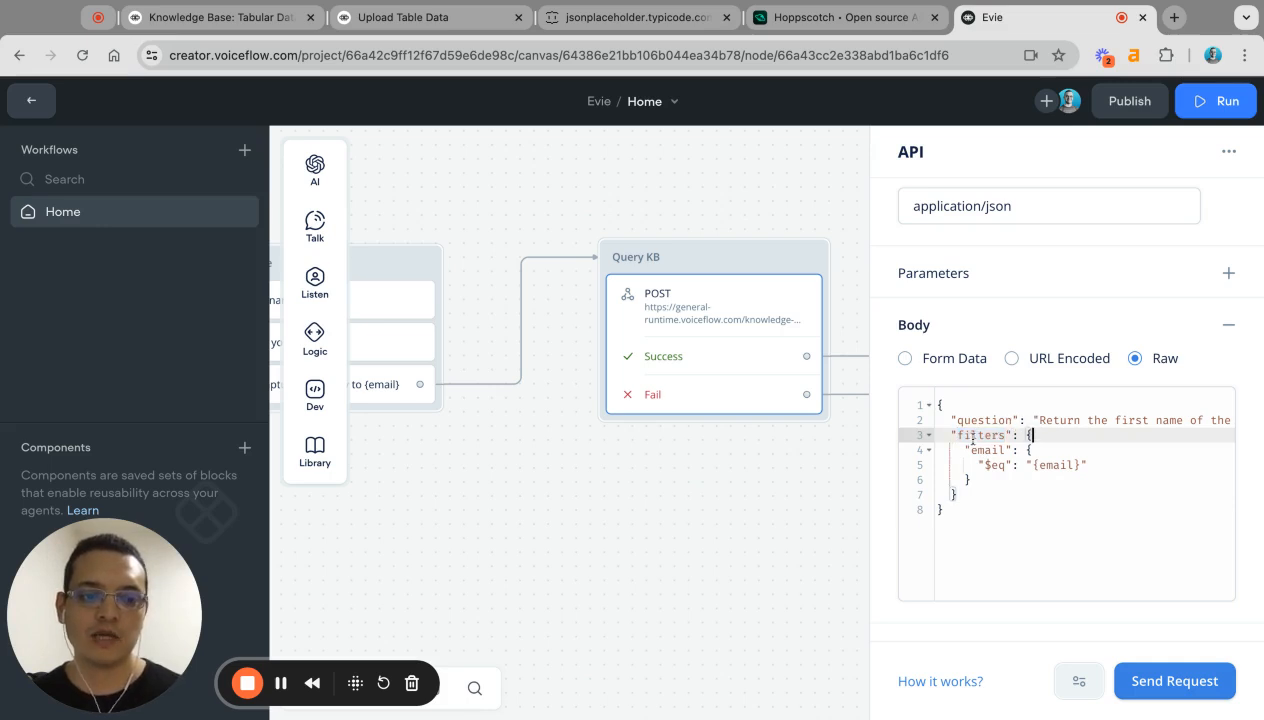
double_click(987, 450)
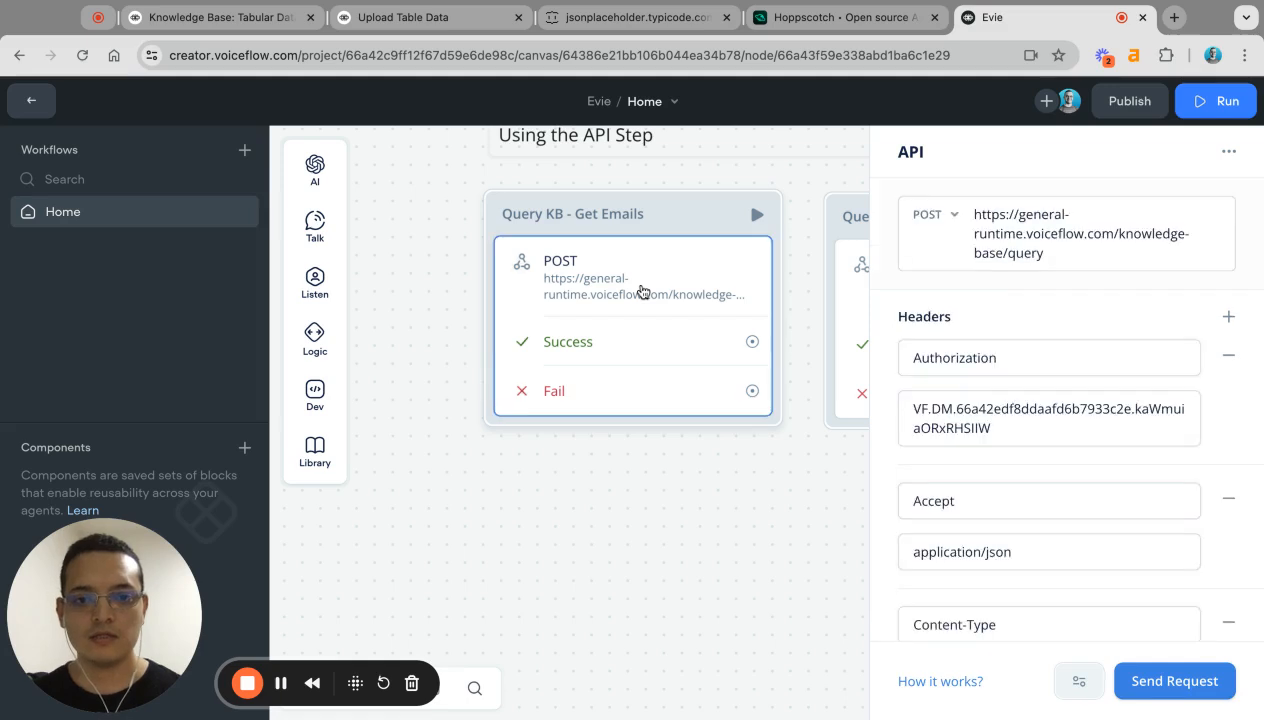
Step: Run a test of the Get Emails request with city set to Roscoeview
scroll("down", 3)
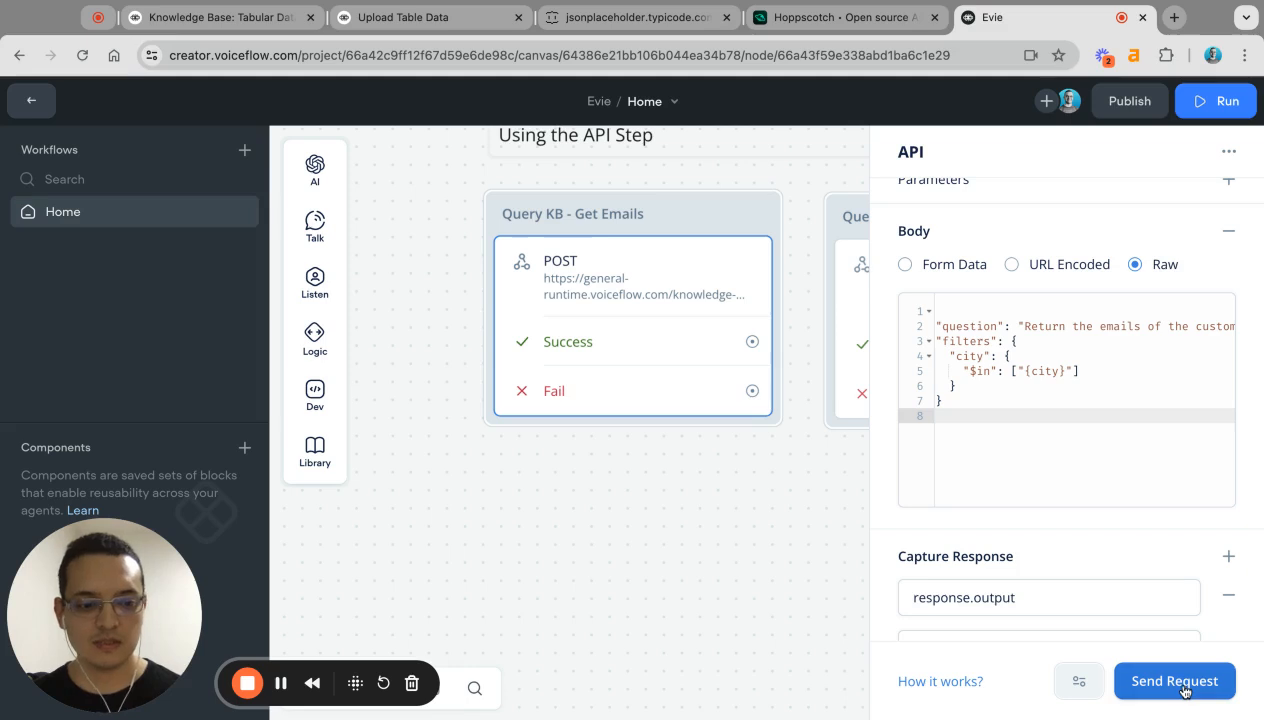
left_click(1174, 681)
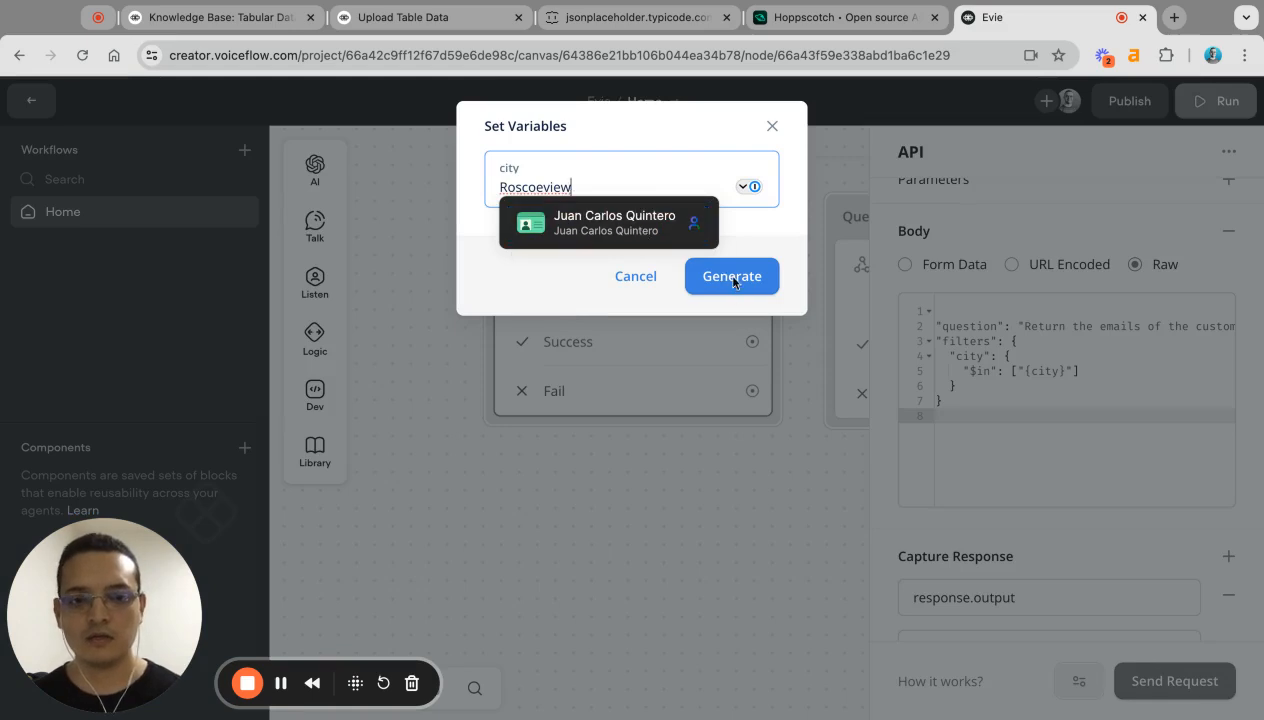
left_click(731, 276)
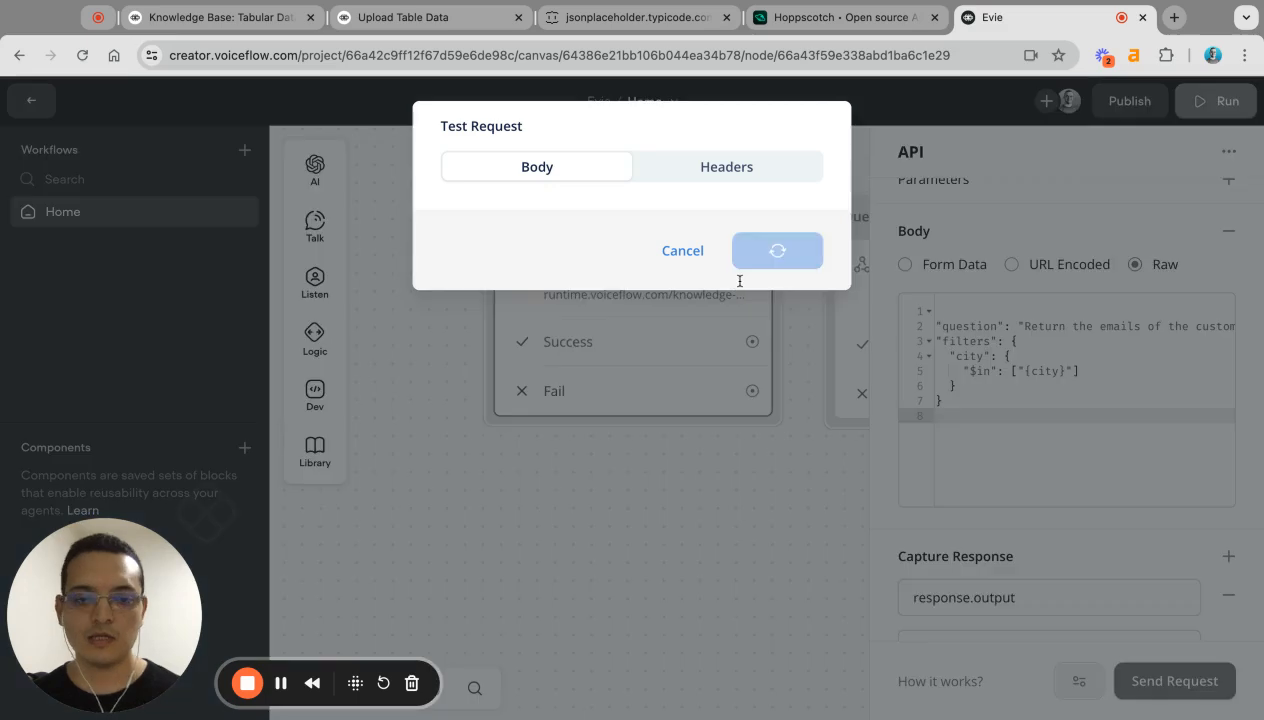
left_click(777, 250)
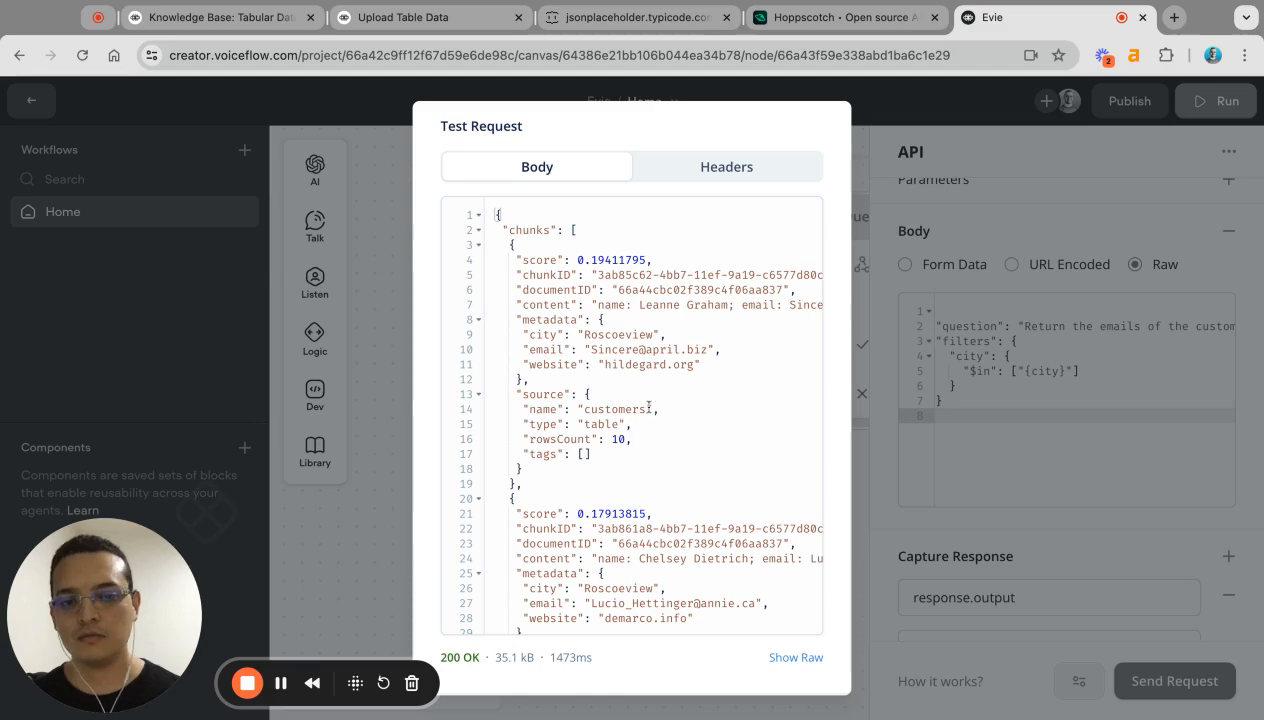
Step: Review the 200 OK response listing three Roscoeview customer emails
double_click(610, 341)
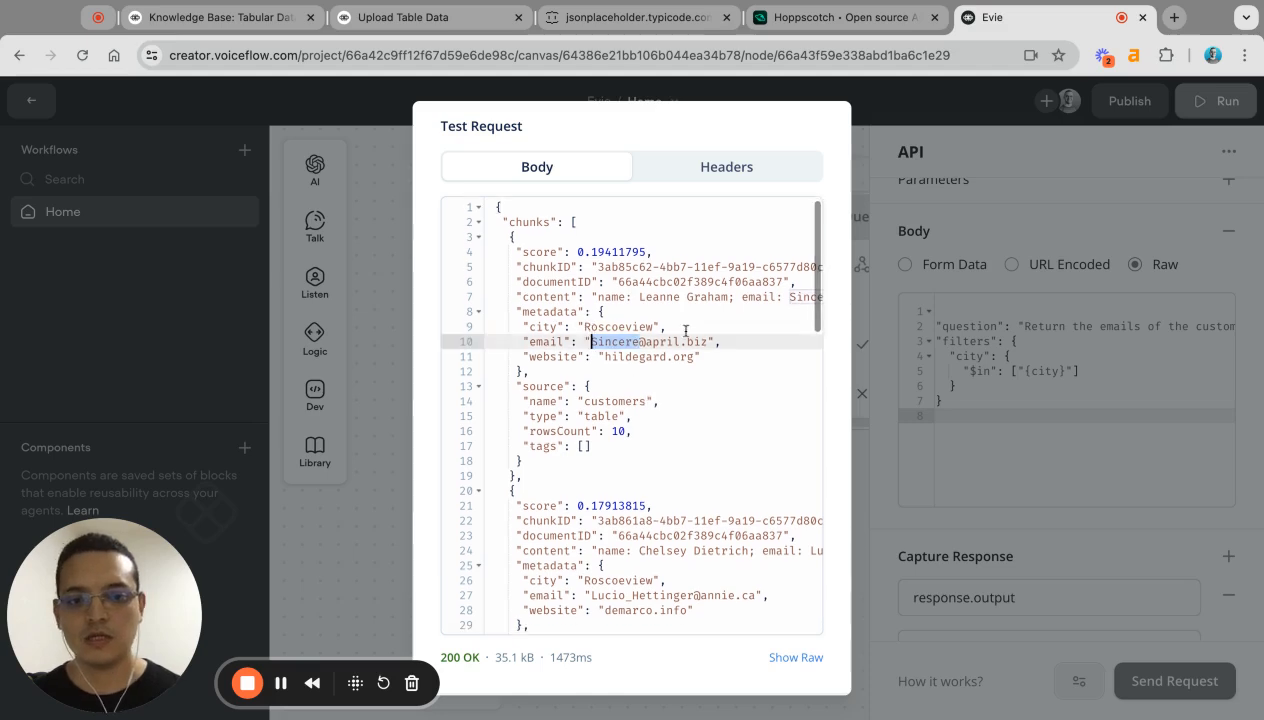
scroll("down", 3)
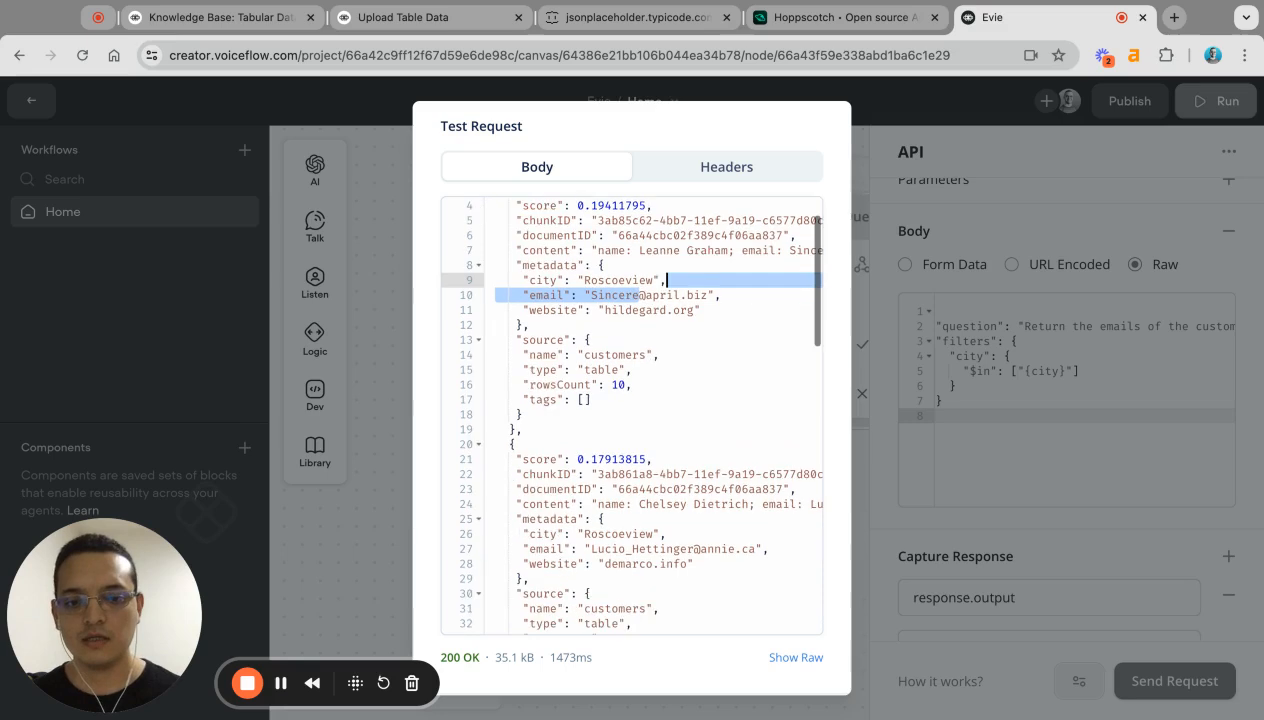
scroll("down", 3)
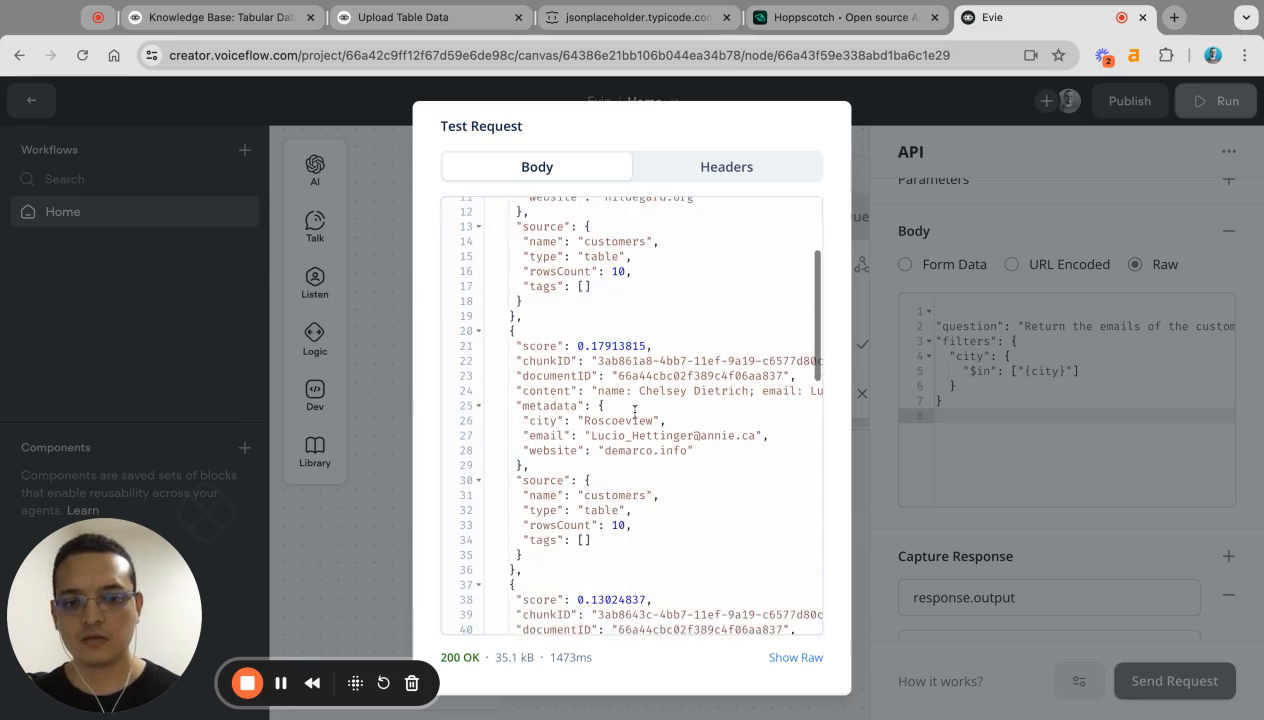
scroll("down", 3)
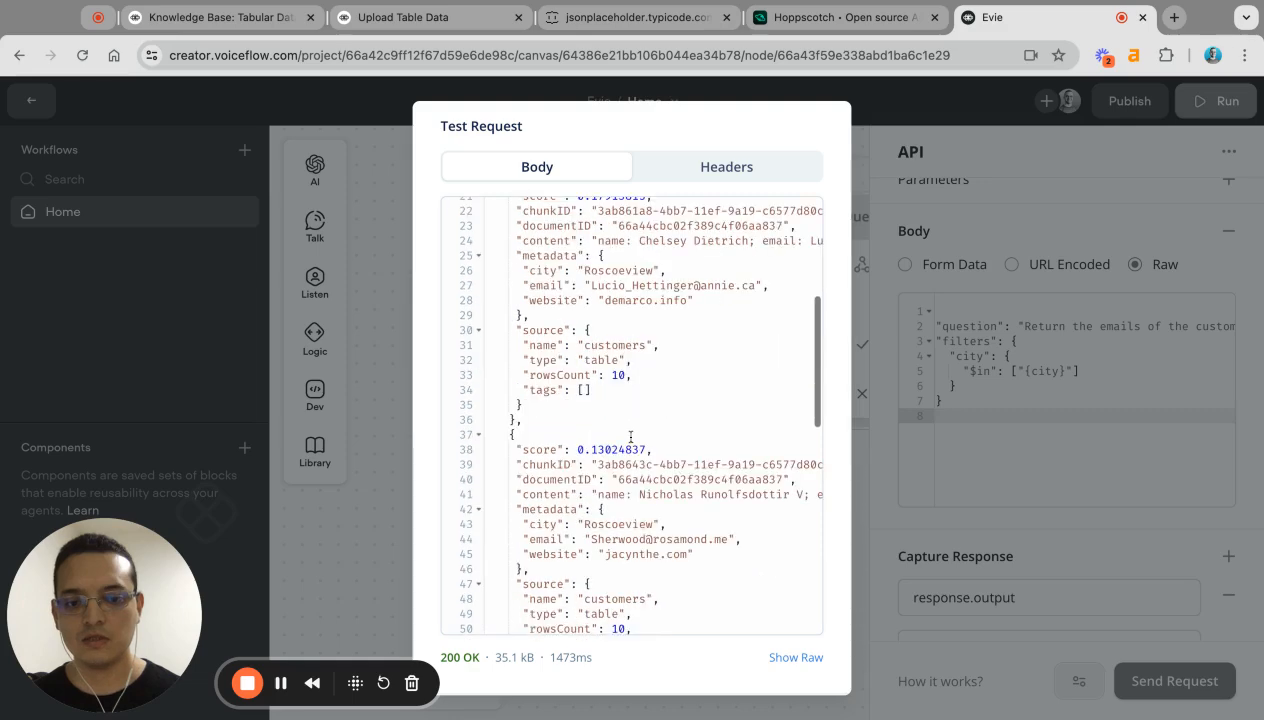
scroll("down", 3)
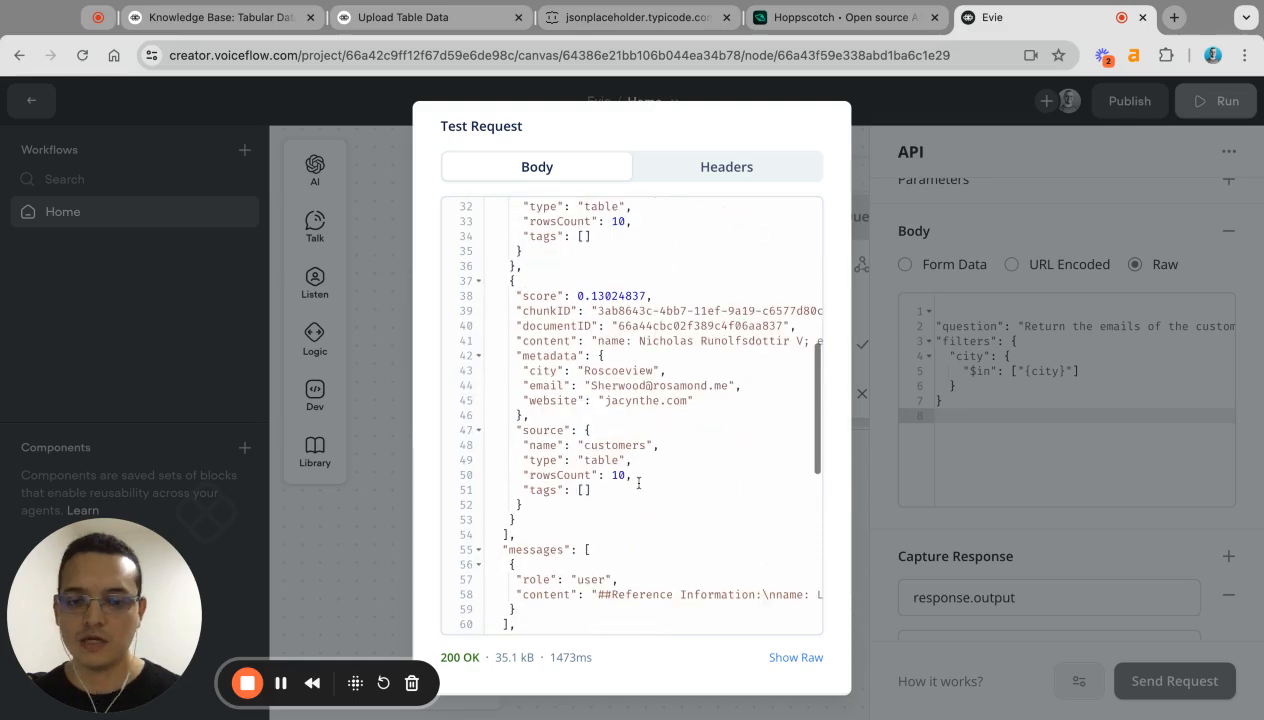
scroll("down", 3)
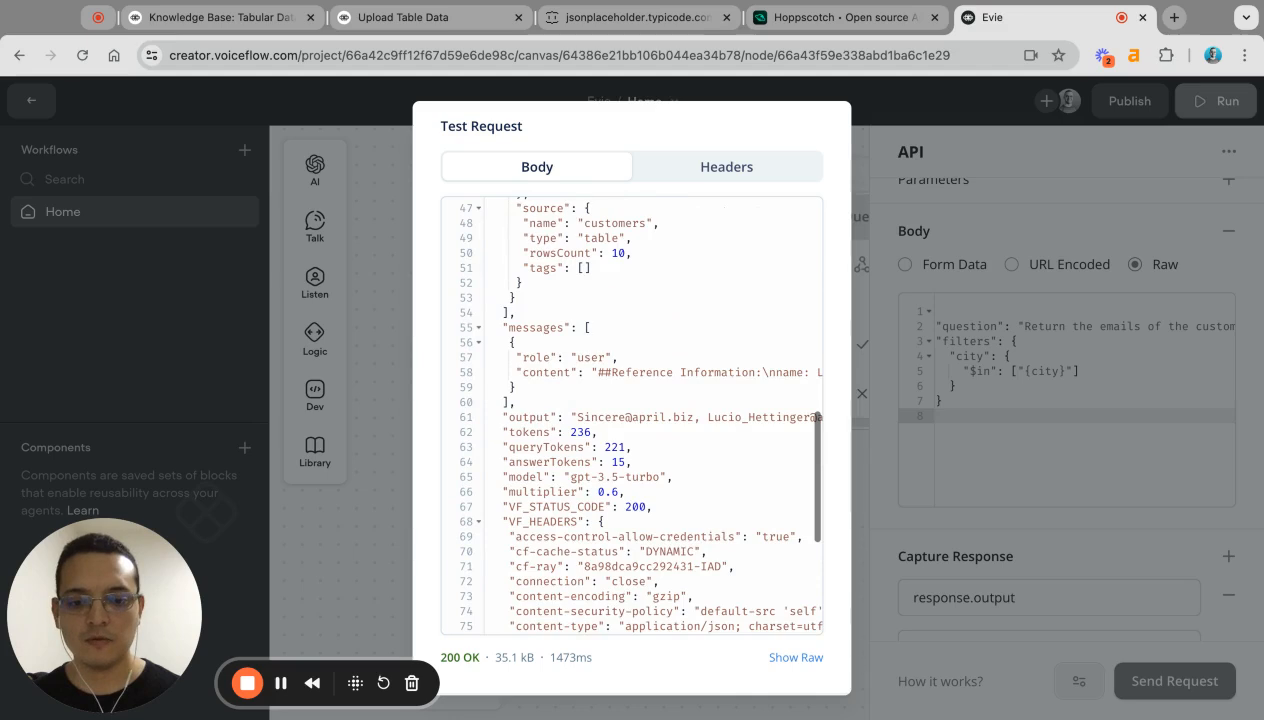
scroll("down", 3)
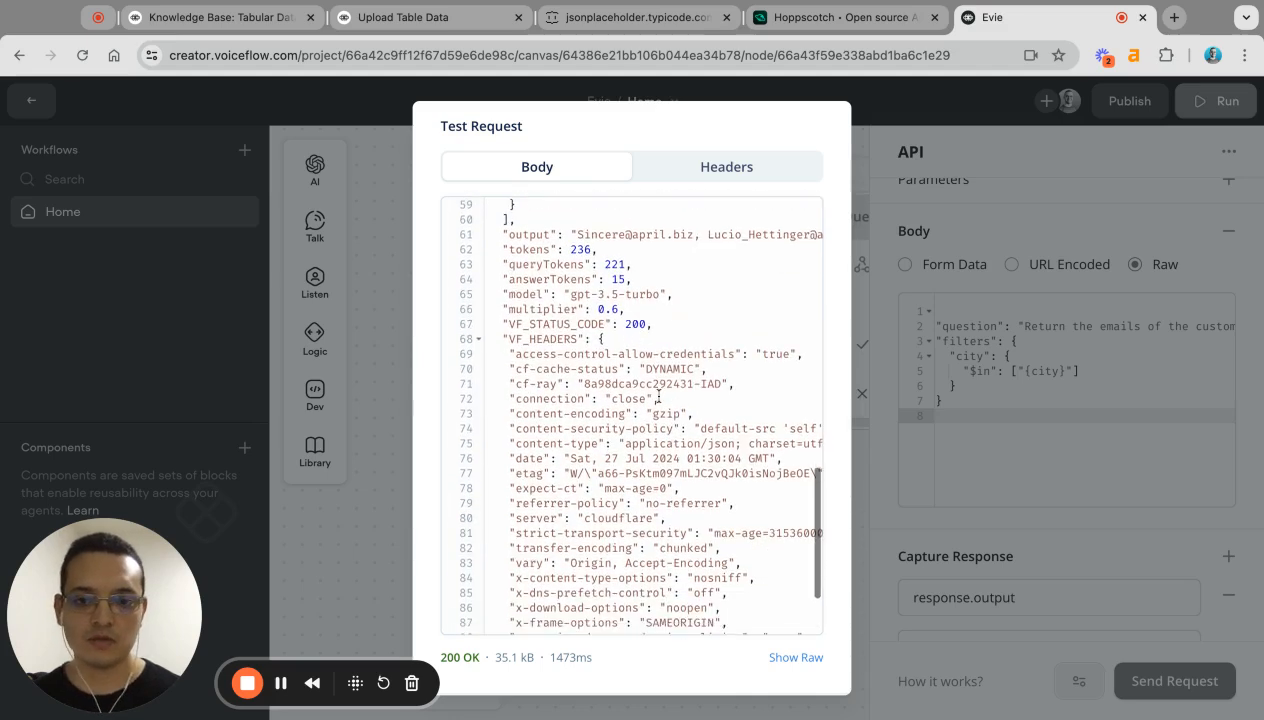
scroll("down", 3)
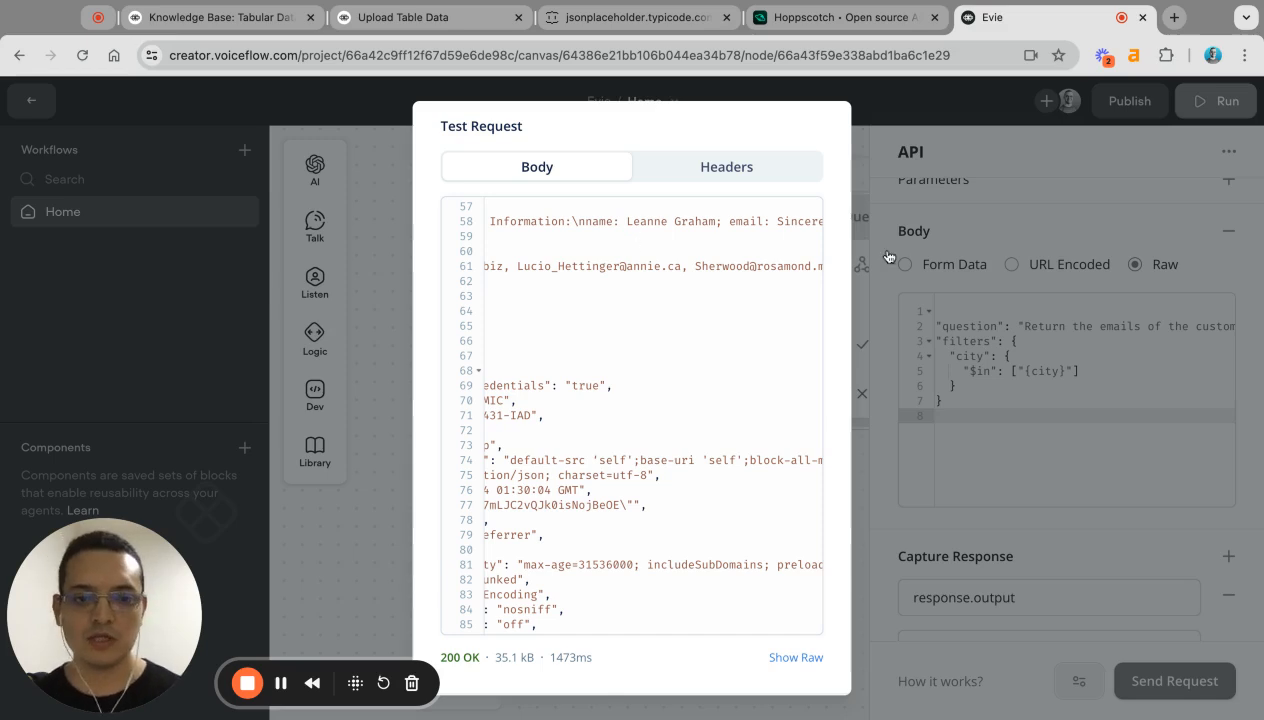
mouse_move(988, 254)
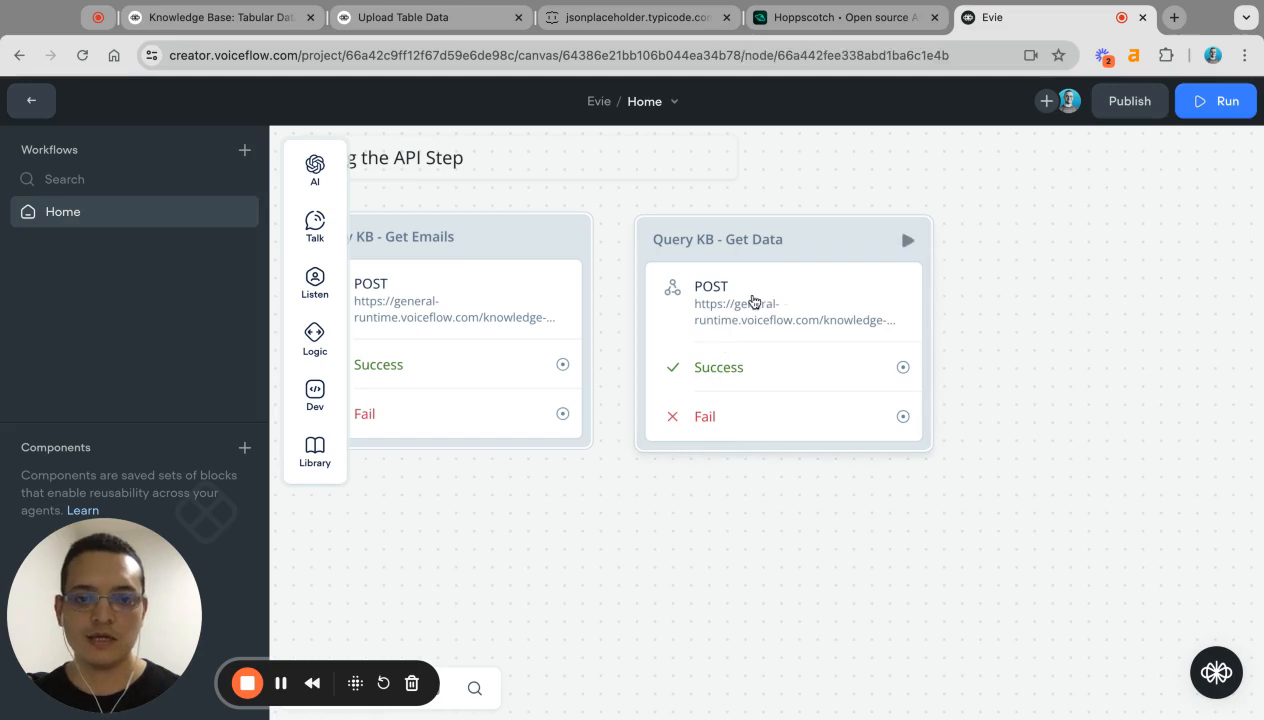
Step: Test Query KB - Get Data for Roscoeview and scroll through the returned customer chunks
left_click(783, 300)
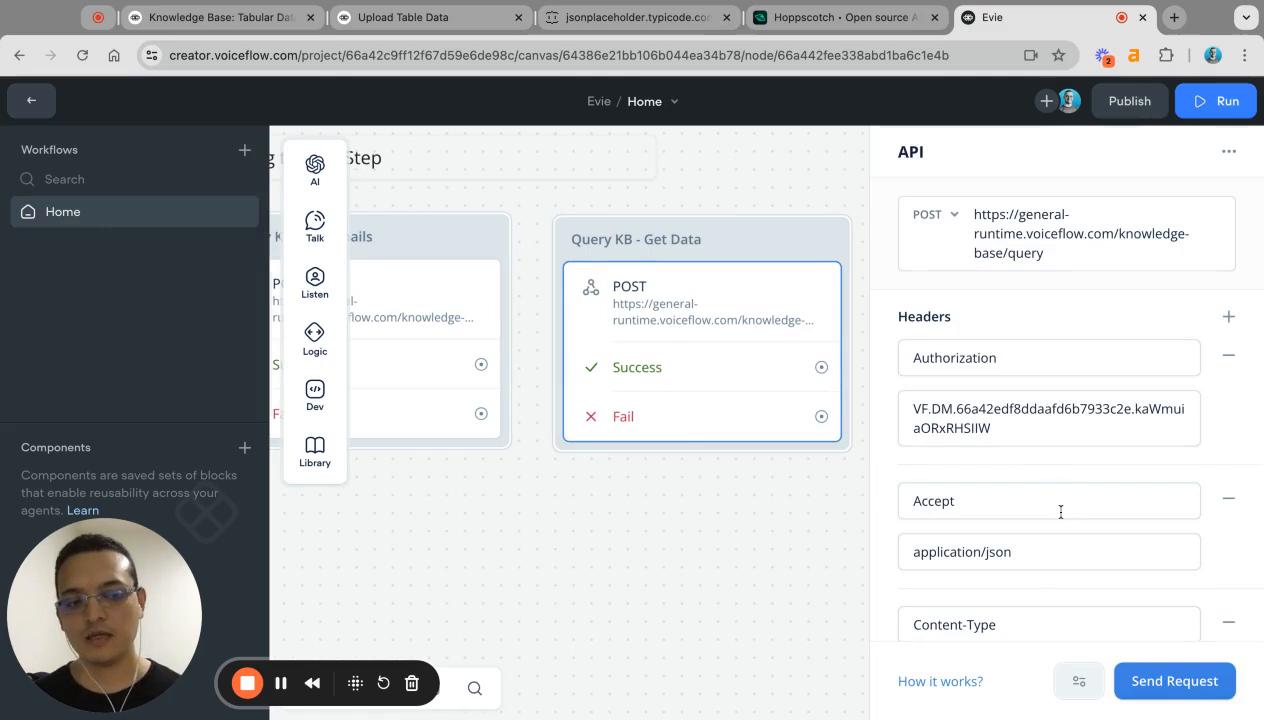
scroll("down", 3)
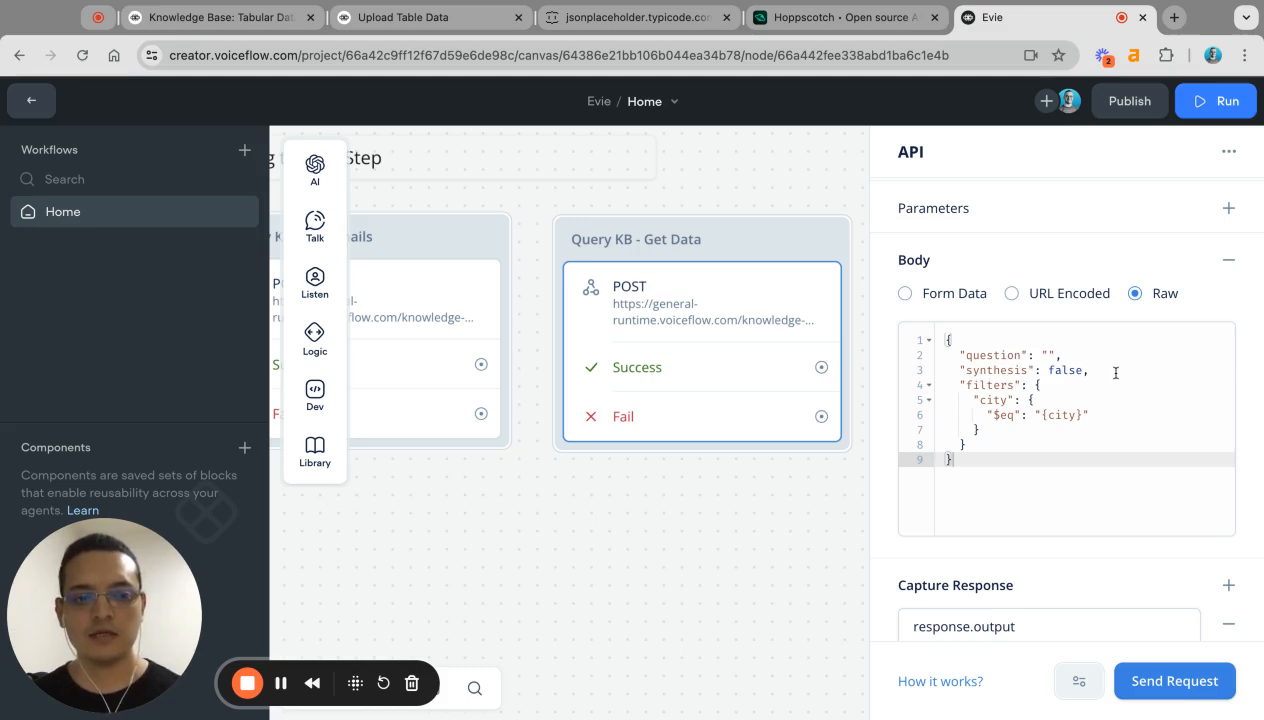
mouse_move(1155, 663)
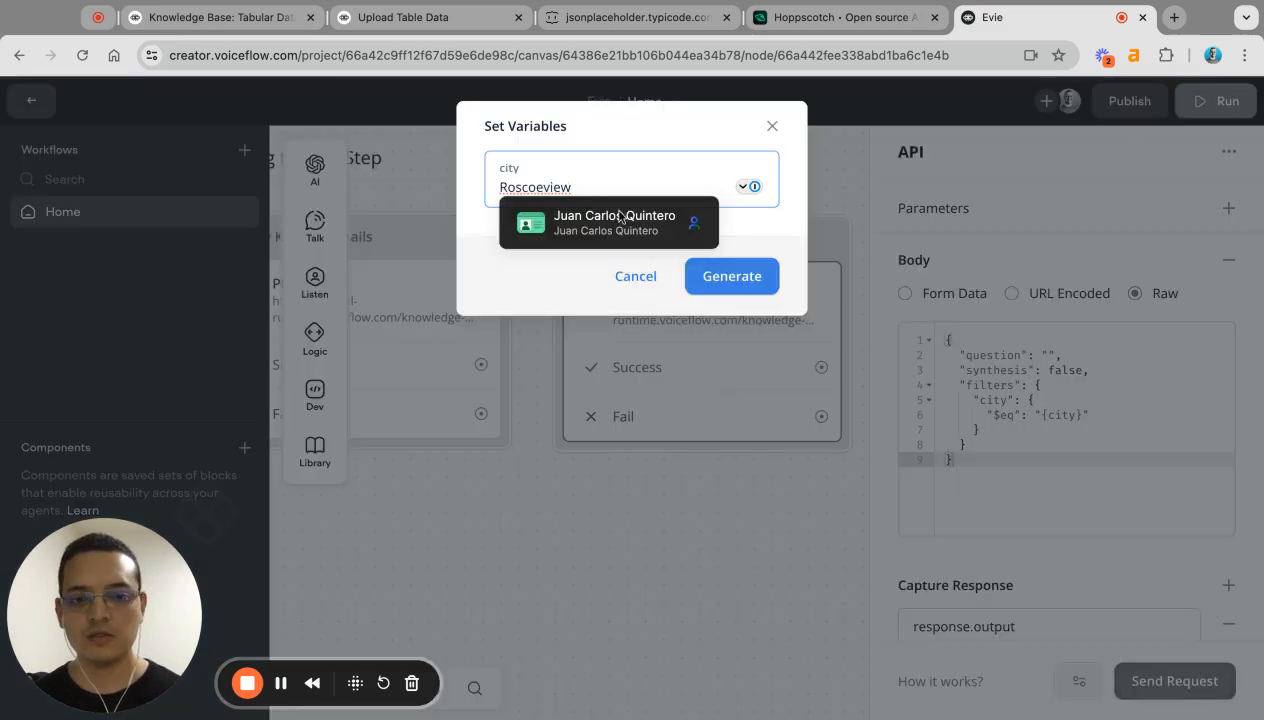
left_click(731, 276)
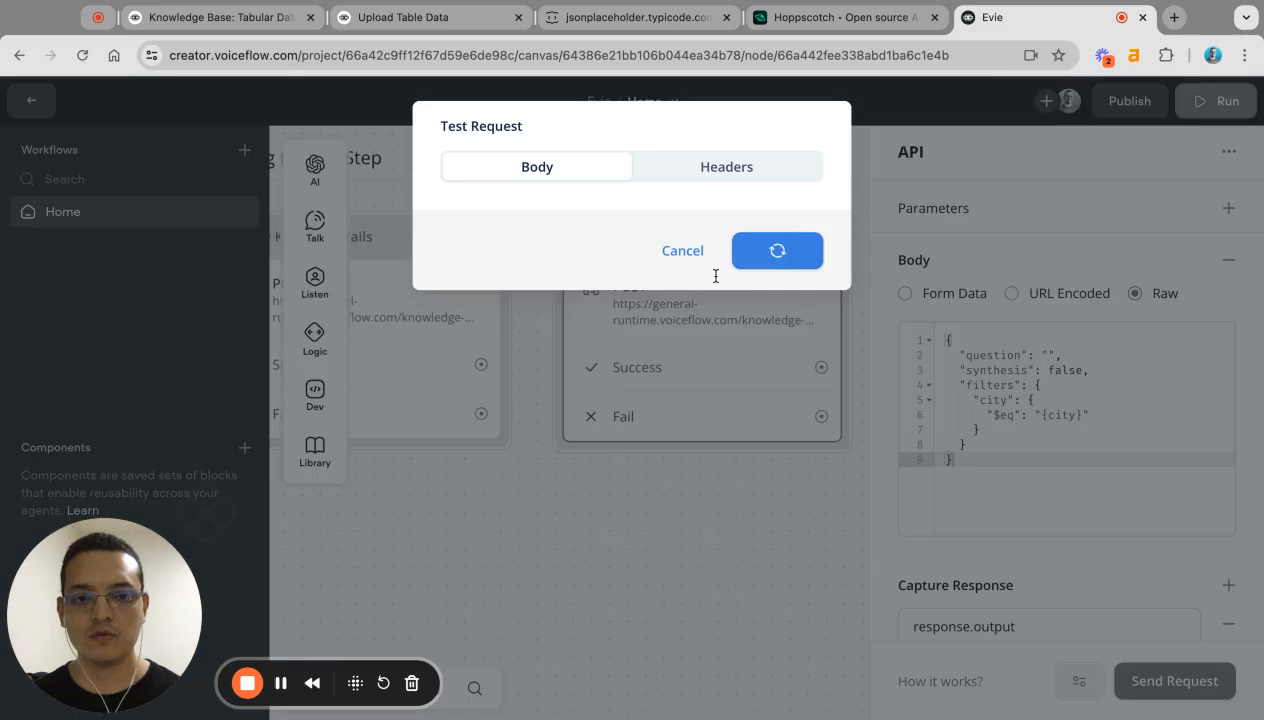
left_click(777, 250)
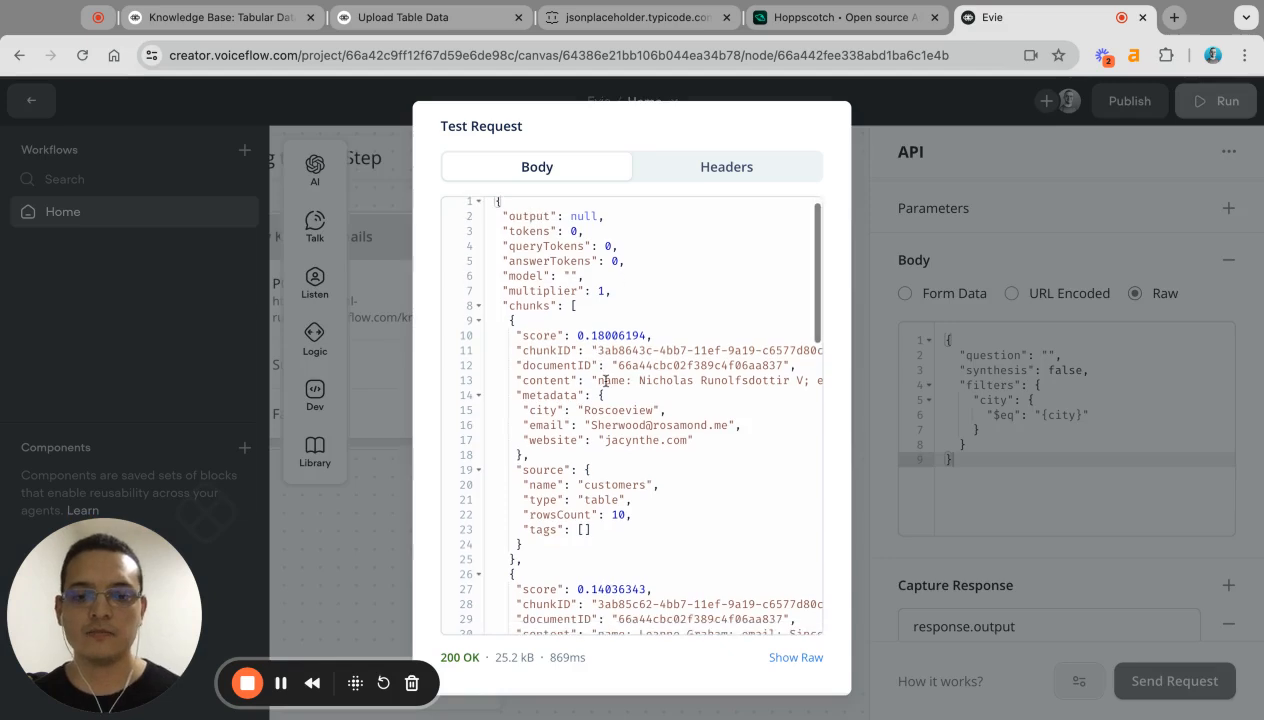
scroll("down", 3)
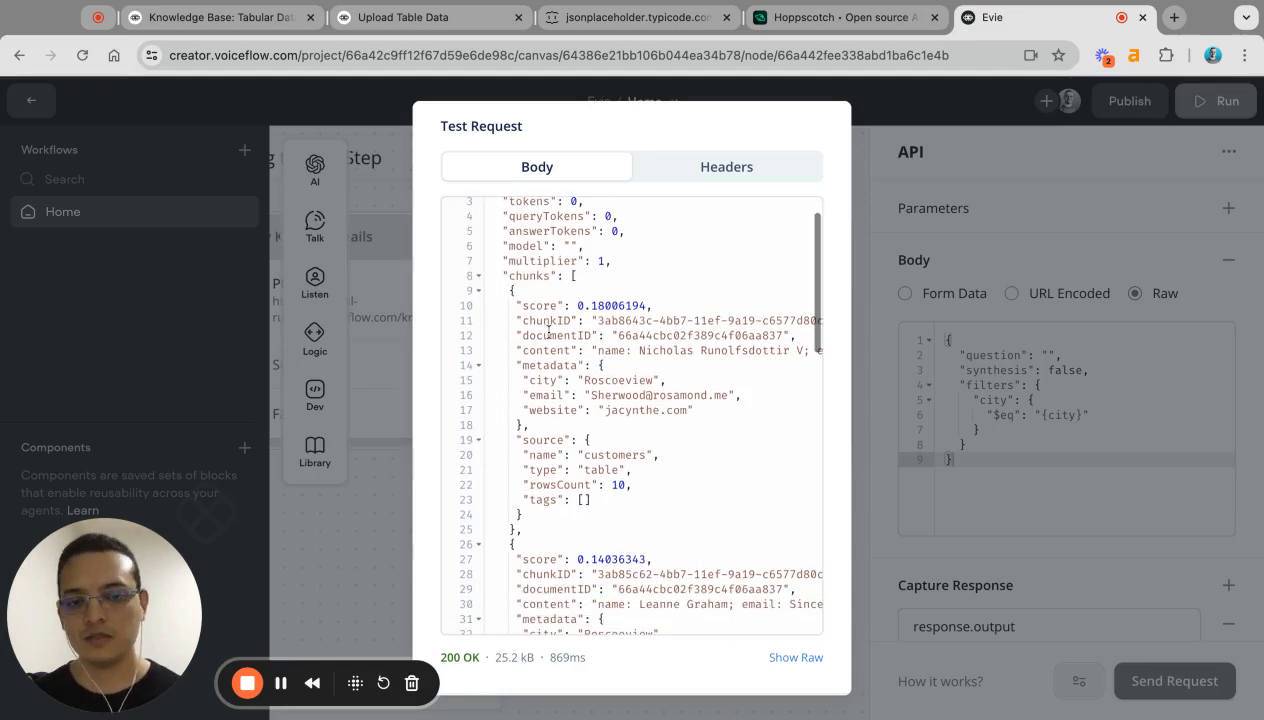
scroll("down", 3)
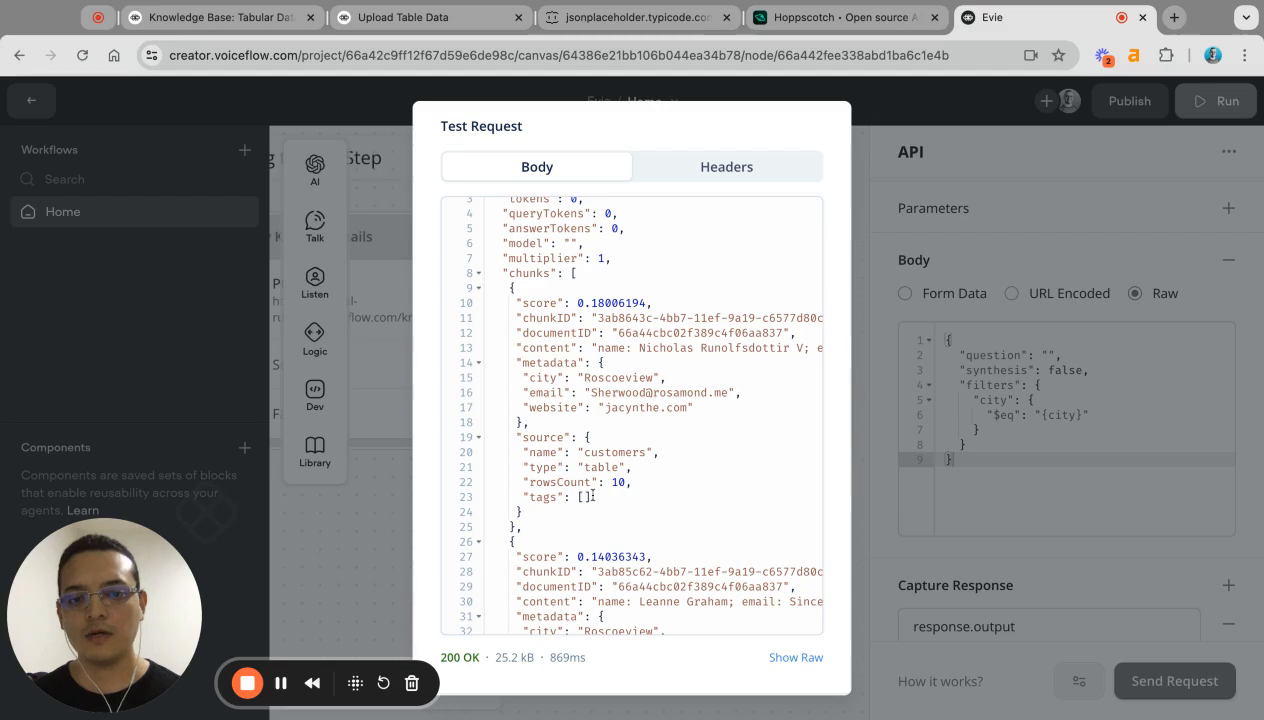
scroll("down", 3)
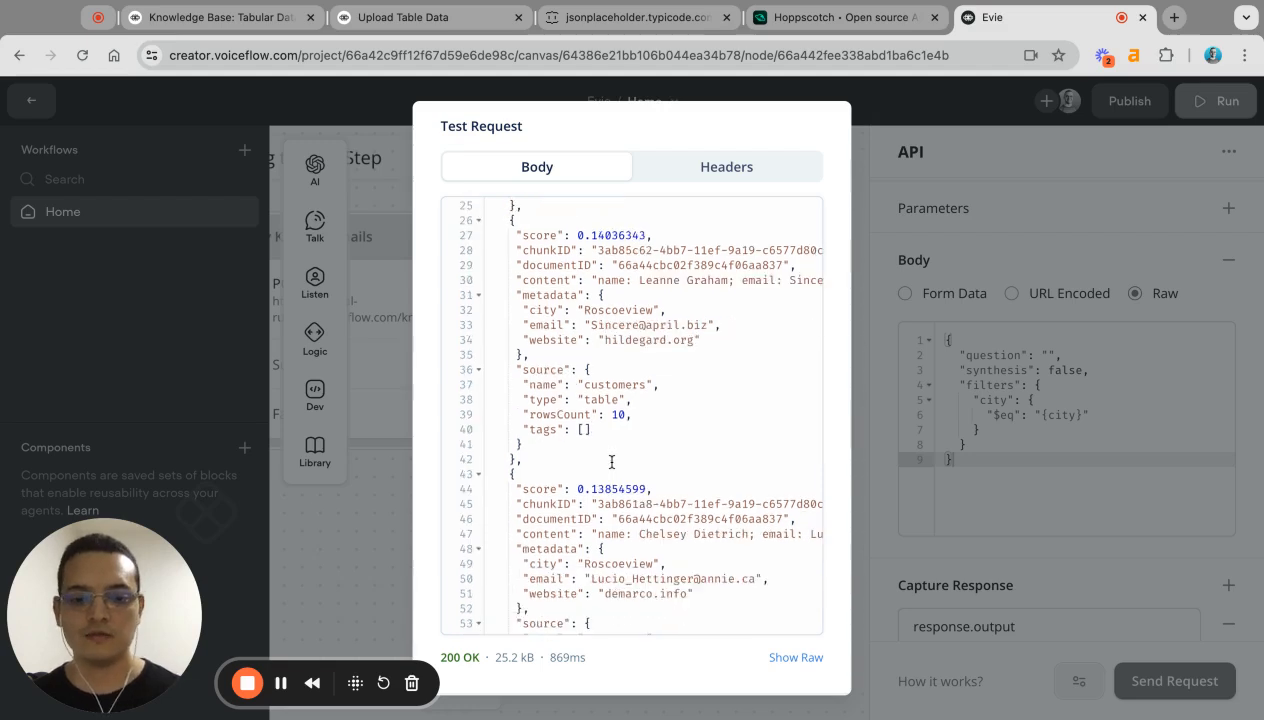
scroll("down", 3)
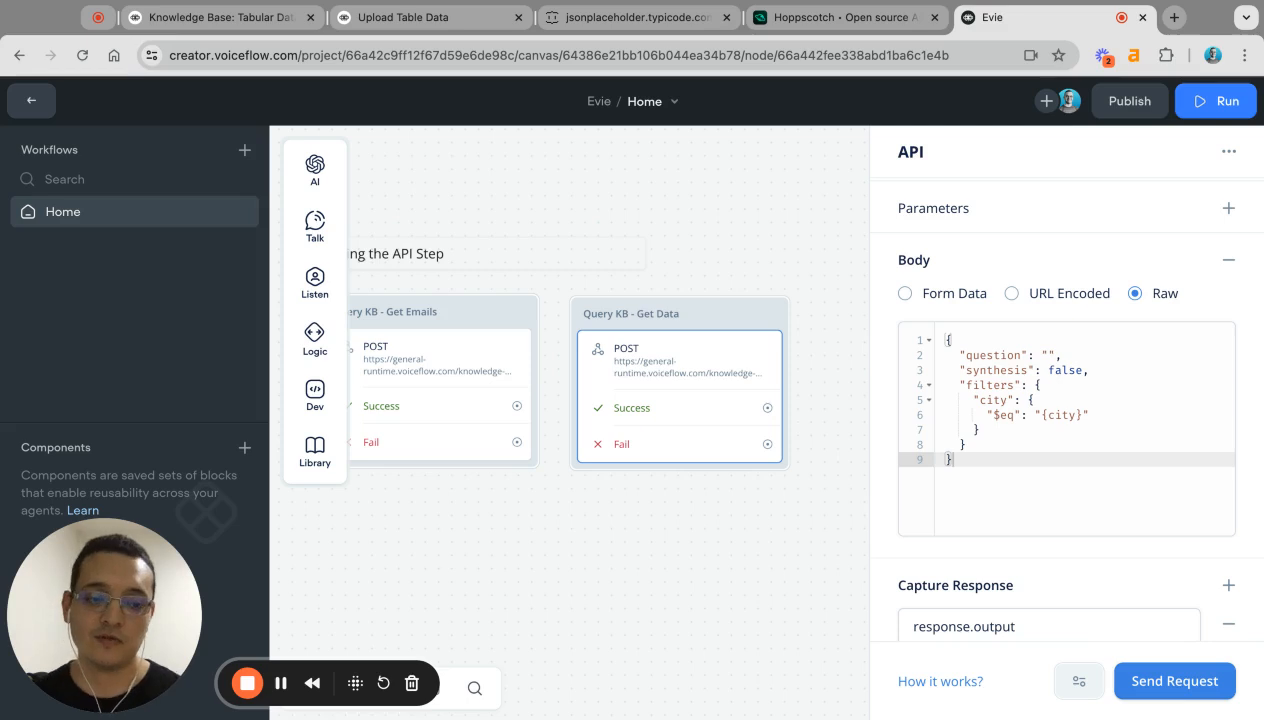
mouse_move(371, 592)
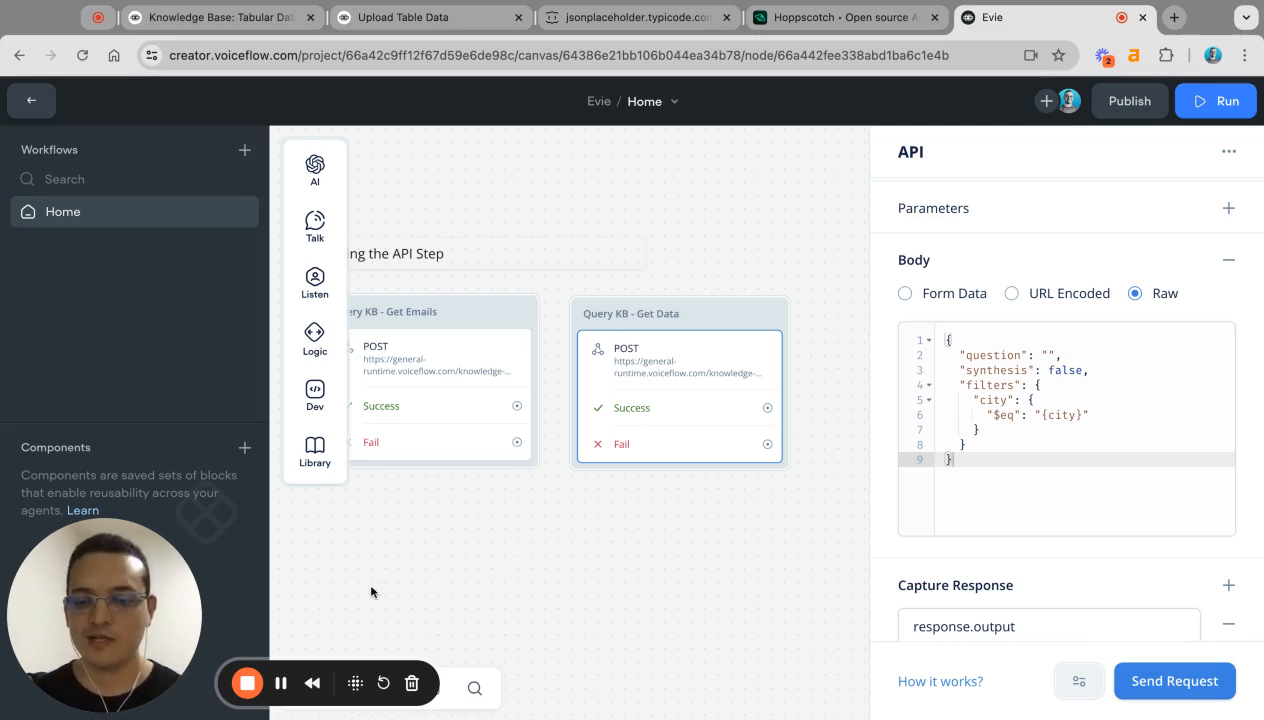